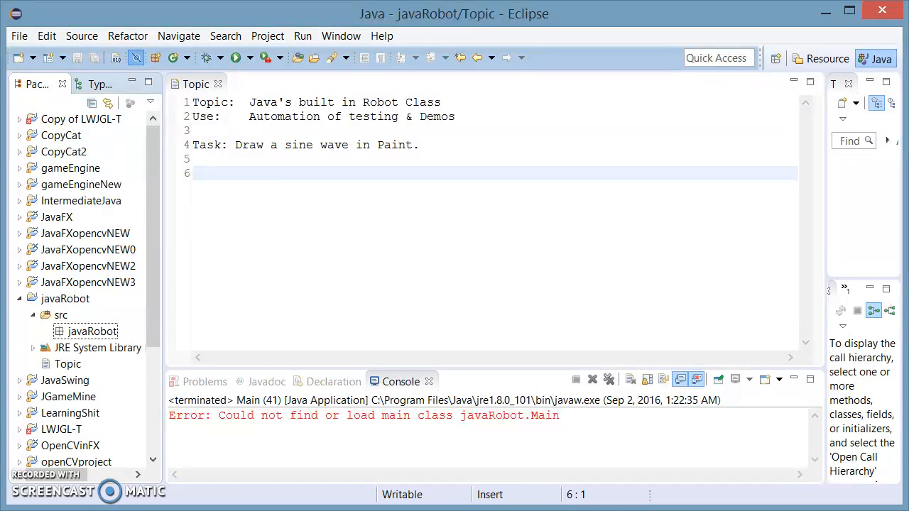
Step: Create a Main class with a main method stub in the javaRobot package
left_click(88, 265)
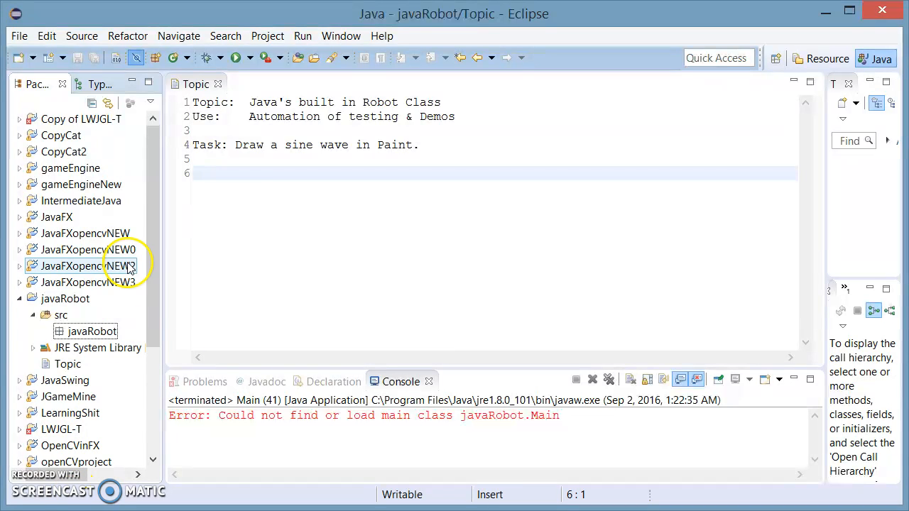
right_click(88, 265)
type("Main")
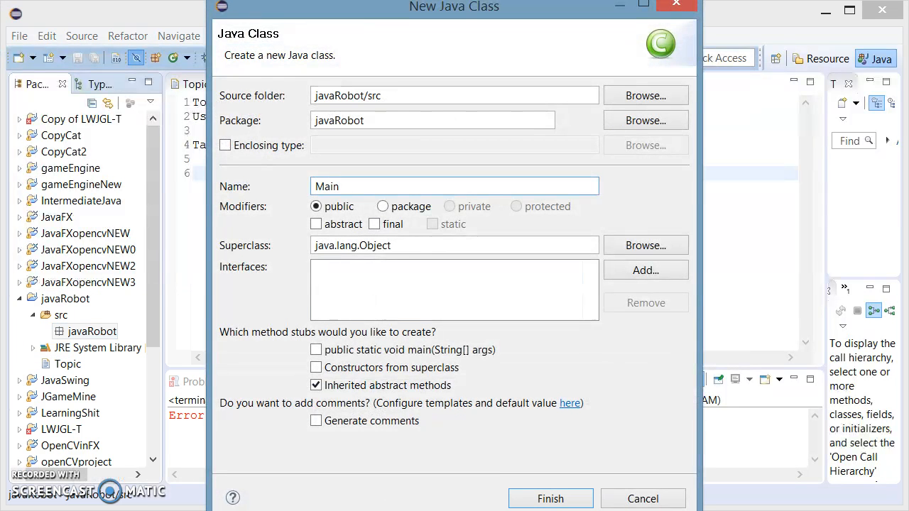
left_click(315, 349)
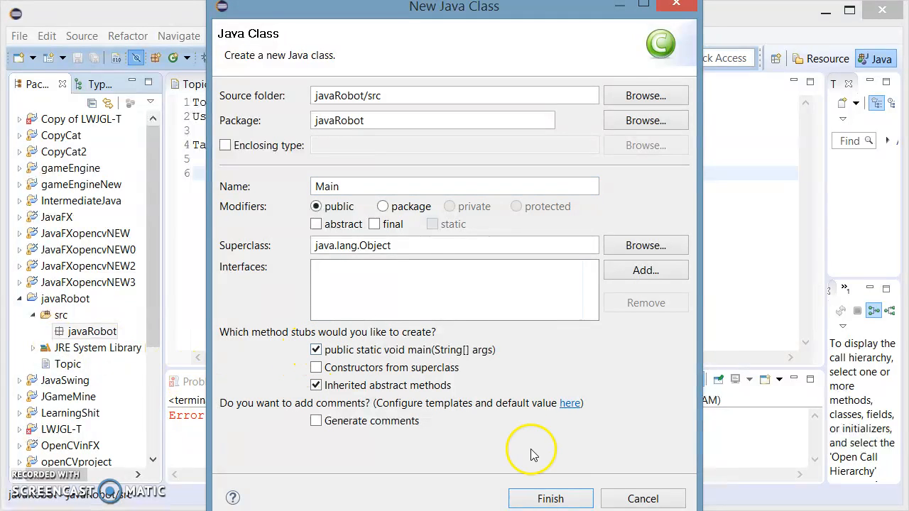
left_click(550, 498)
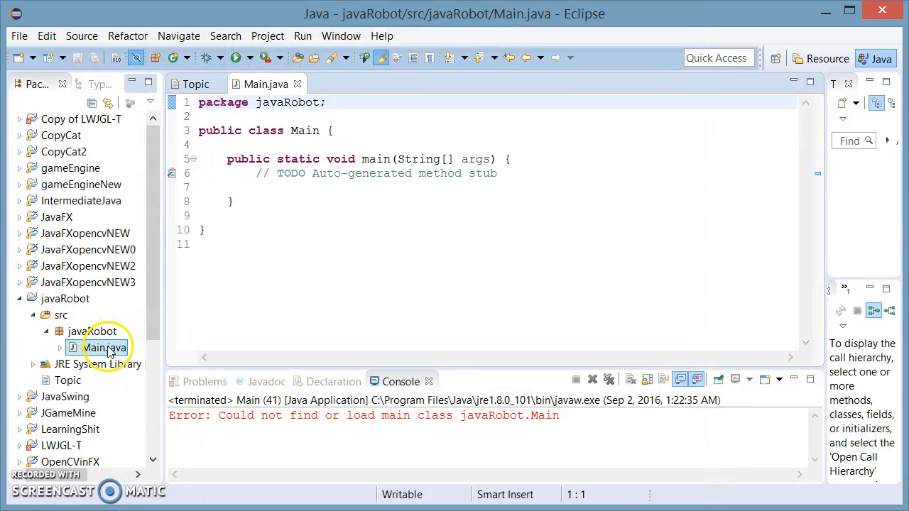
Step: Add a new class named AutoClick to the javaRobot package
right_click(105, 347)
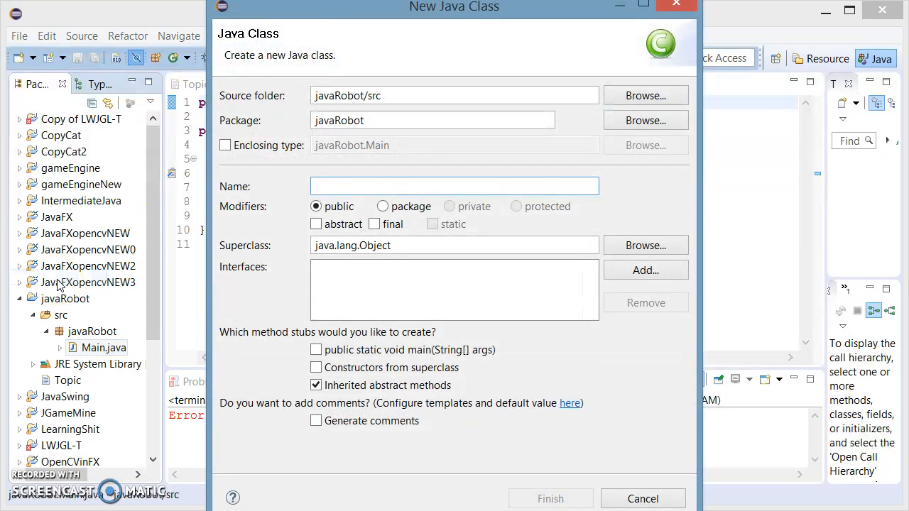
type("AutoClick")
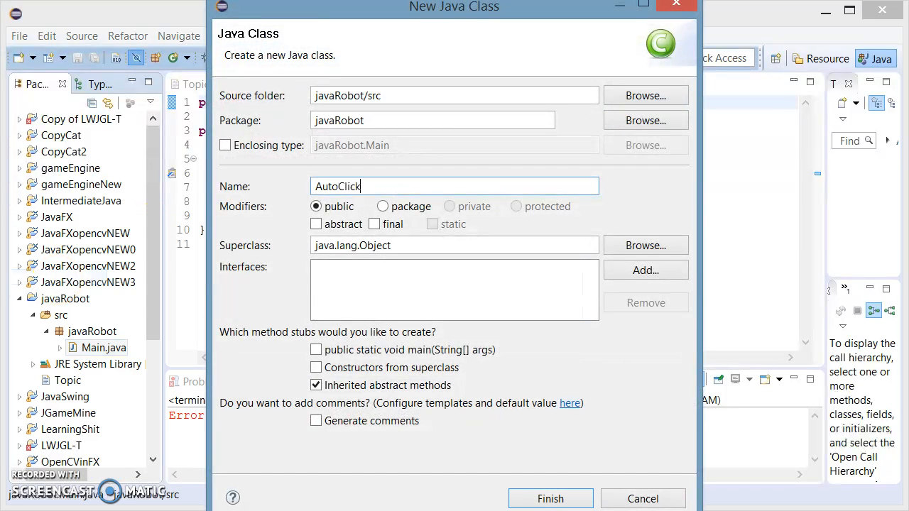
left_click(550, 498)
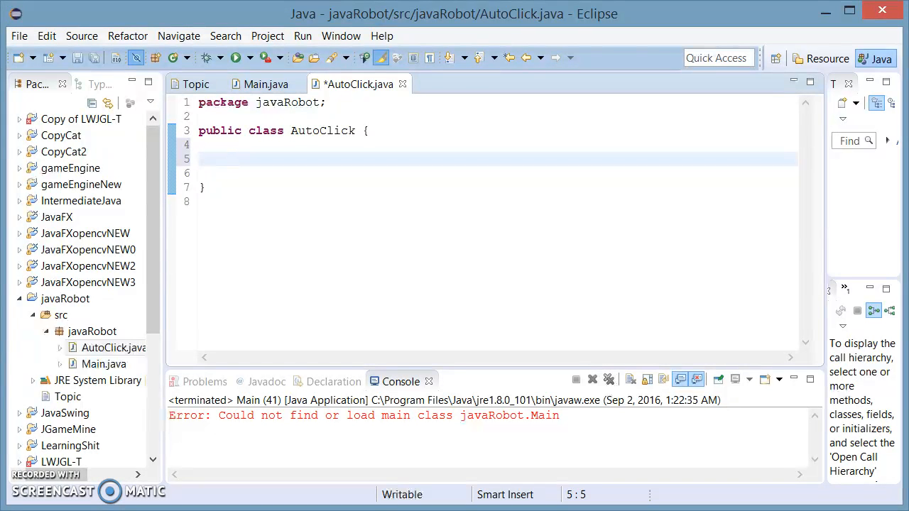
Step: Write the public static void leftClick(Robot robot) method and import java.awt.Robot via Quick Fix
type("public stat")
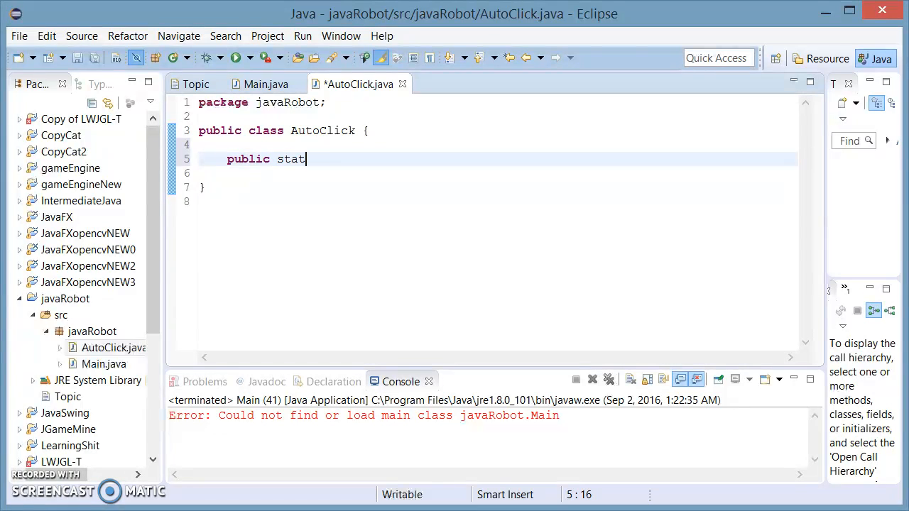
type("ic void")
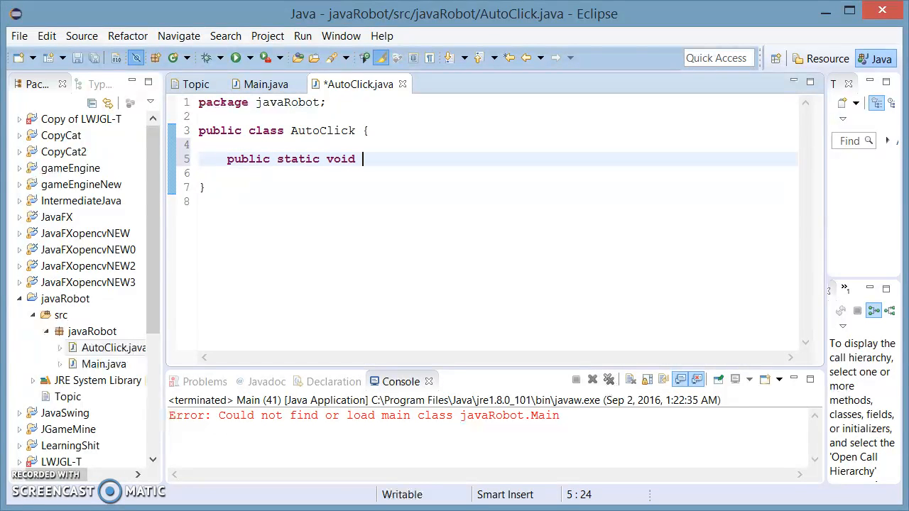
type("leftC")
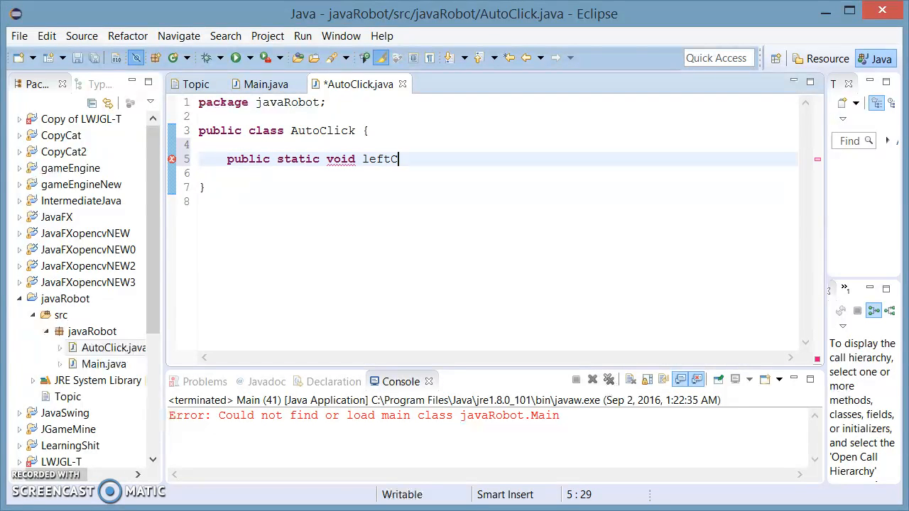
type("lick")
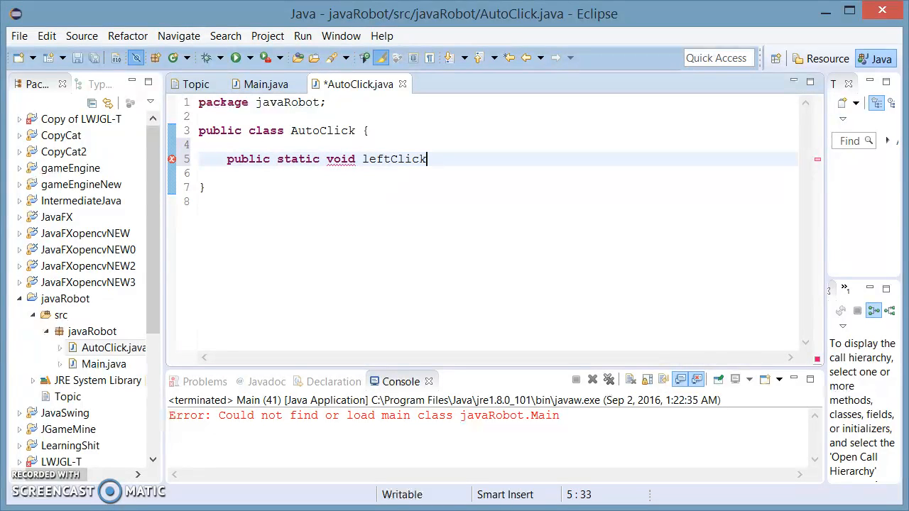
type("(Robot")
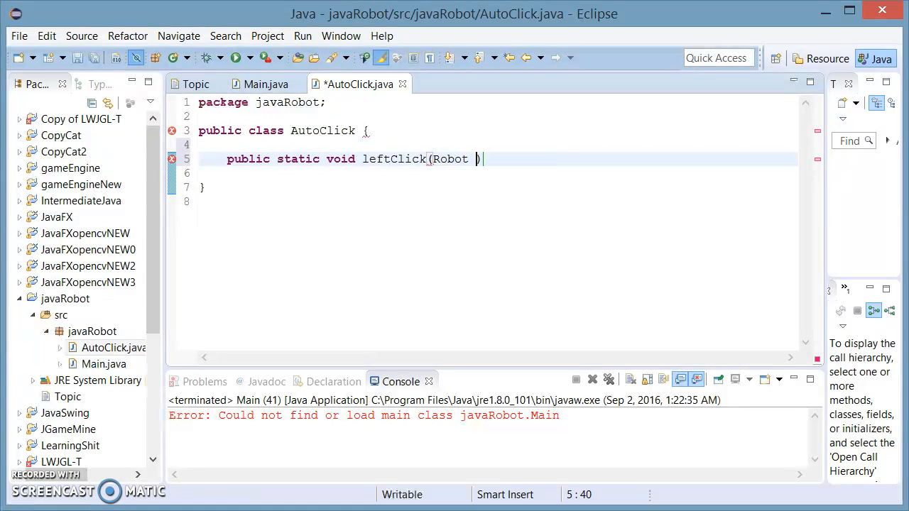
type("Robot")
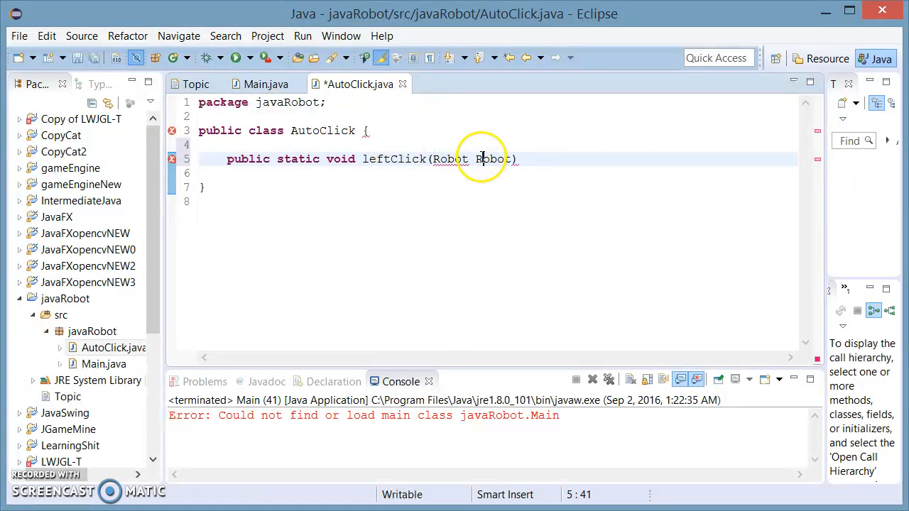
type("robot")
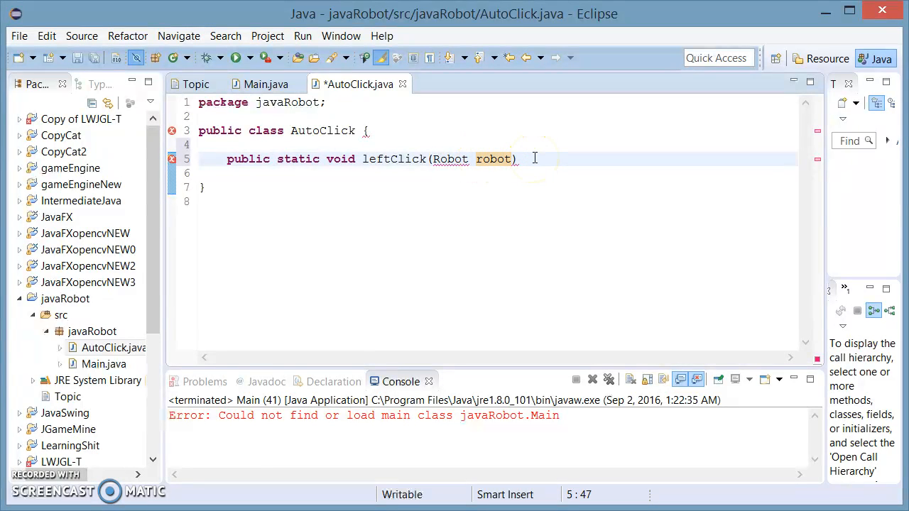
type("{")
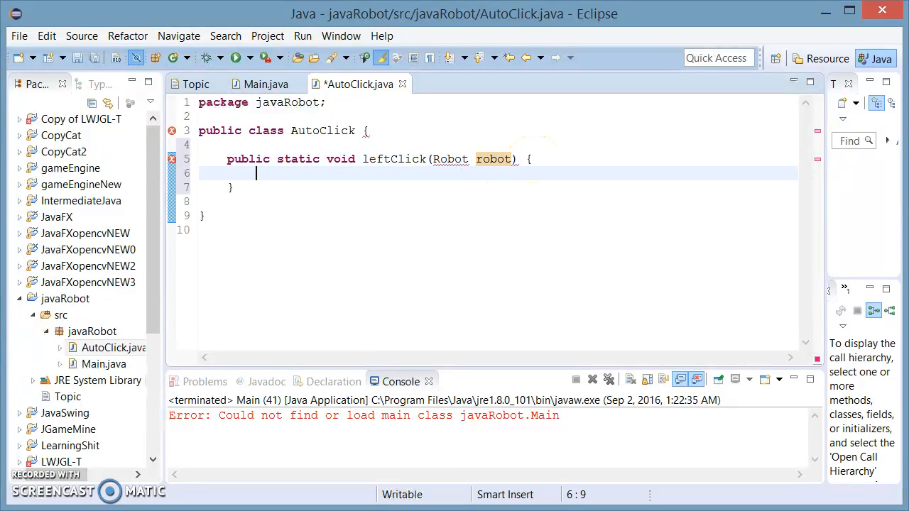
left_click(451, 159)
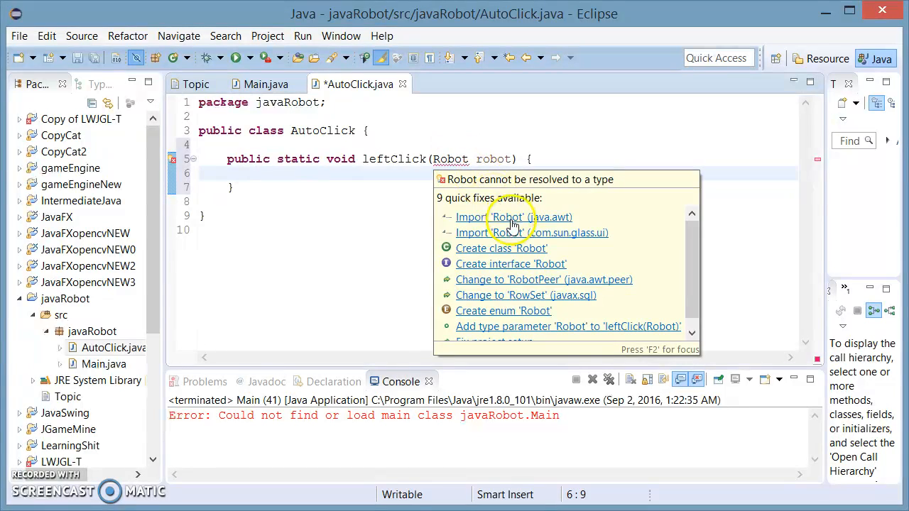
left_click(514, 217)
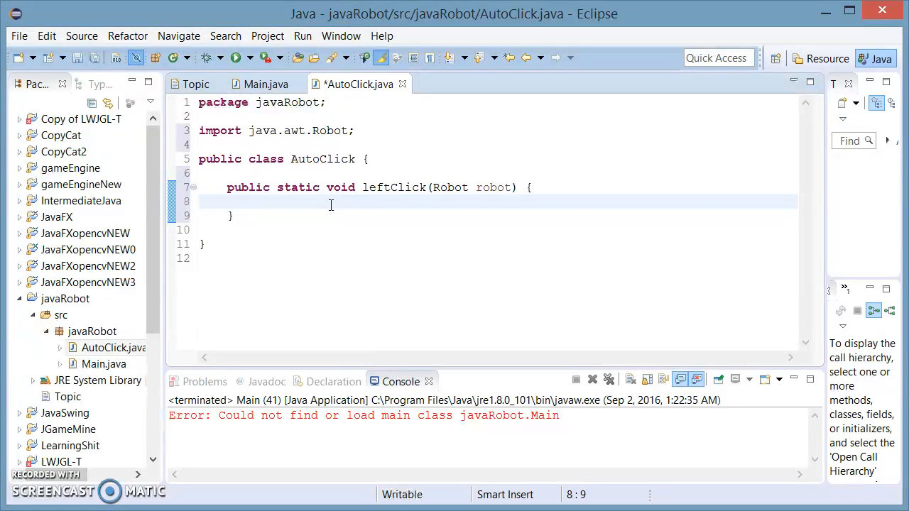
Step: Add robot.mousePress(InputEvent.BUTTON1_DOWN_MASK) to leftClick using autocomplete
type("robot.")
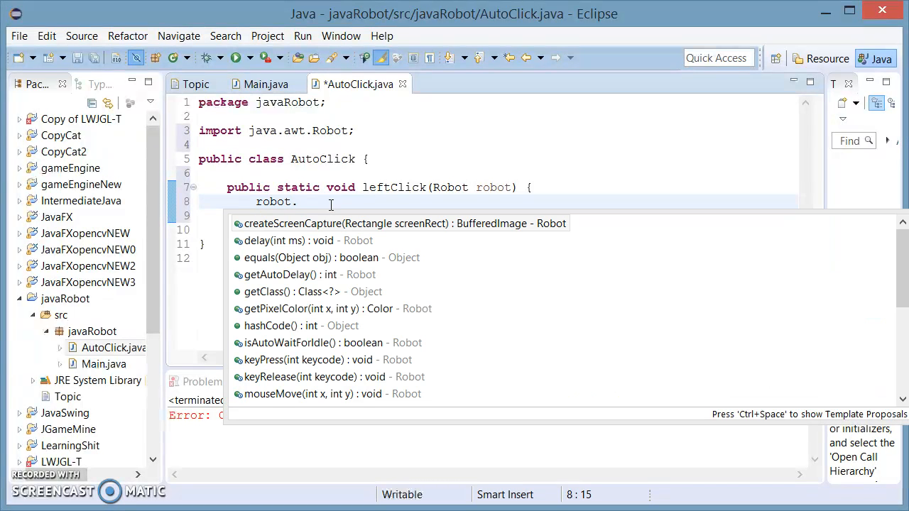
type("mous")
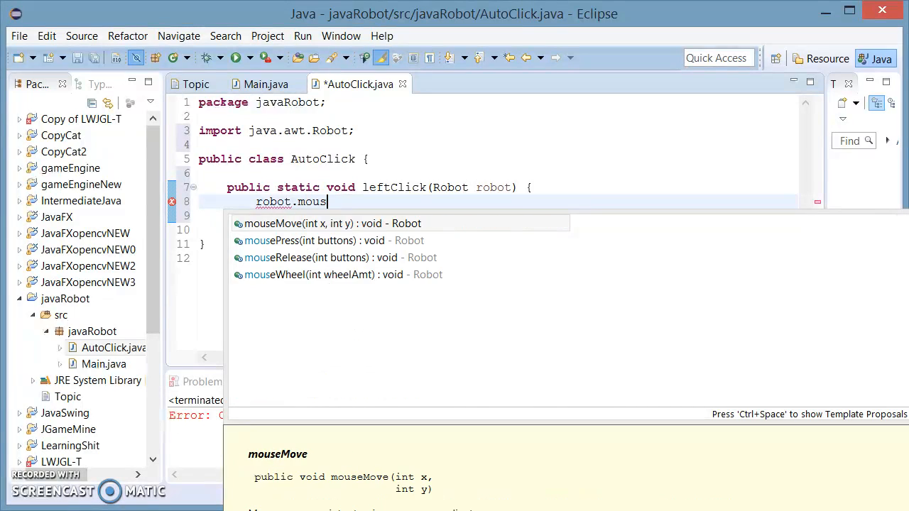
type("ePress(buttons);")
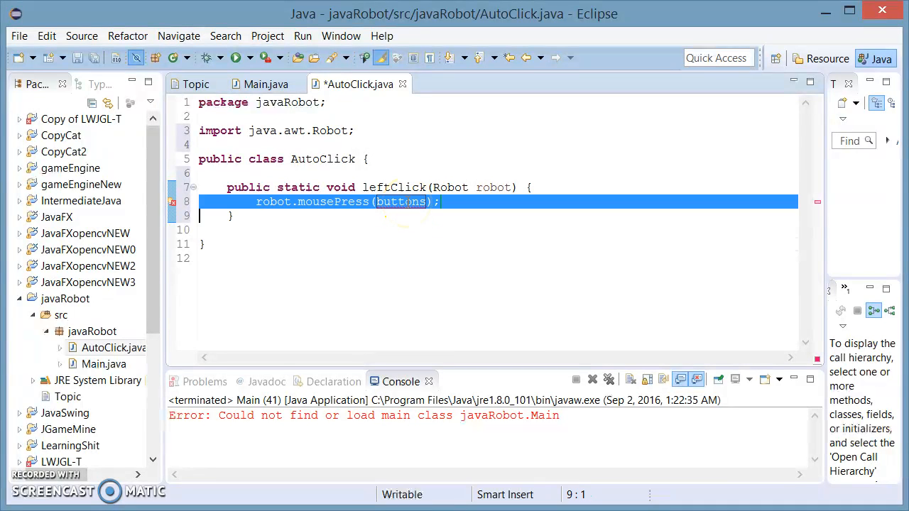
double_click(401, 202)
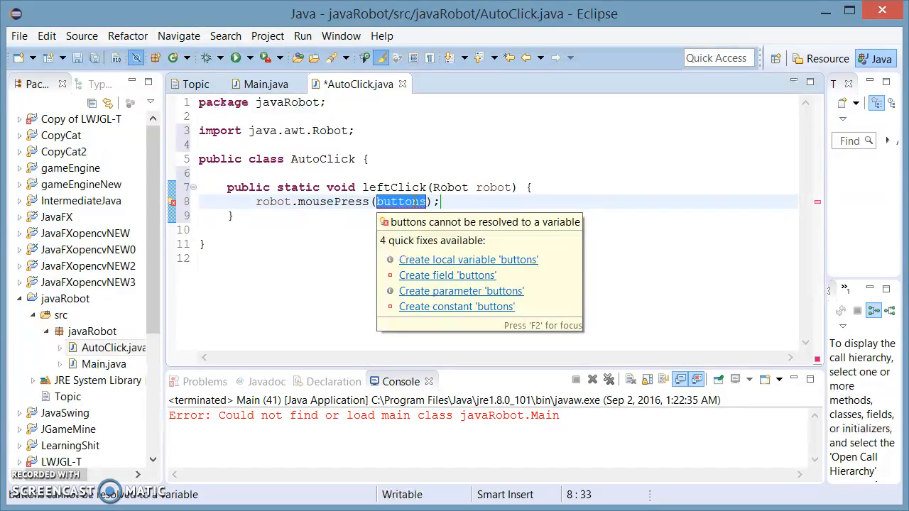
type("InputEvent.")
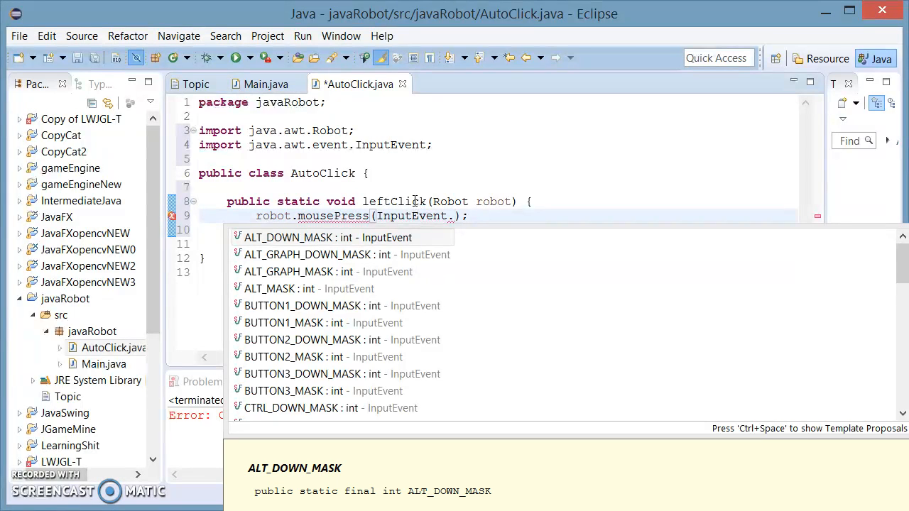
type("Bu")
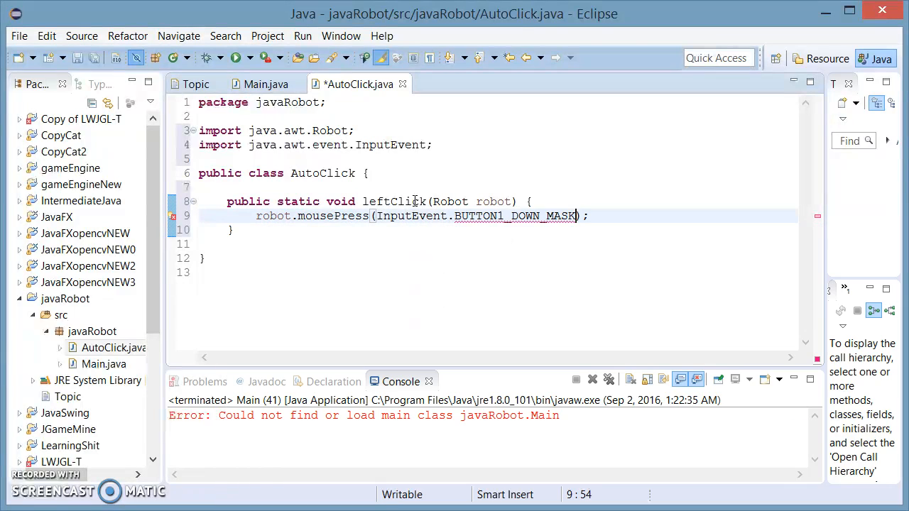
Step: Duplicate the mousePress line and change the copy to mouseRelease
left_click(587, 216)
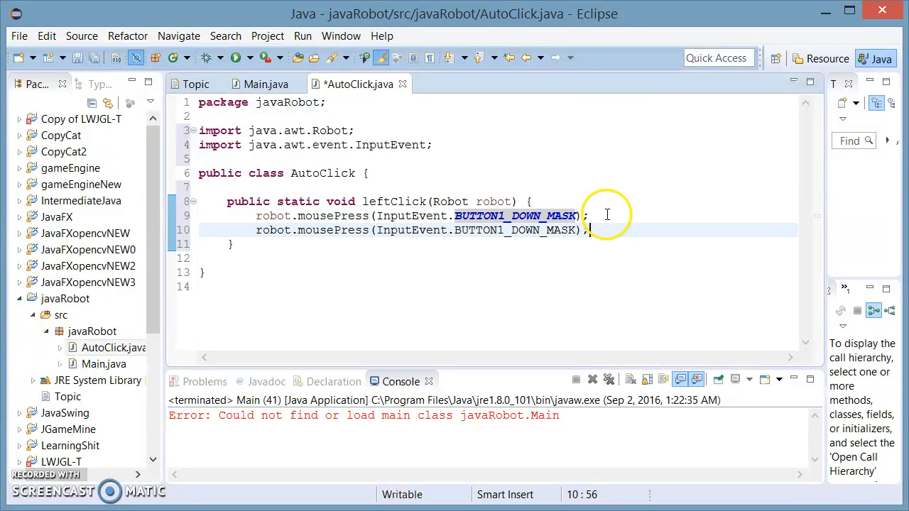
double_click(347, 230)
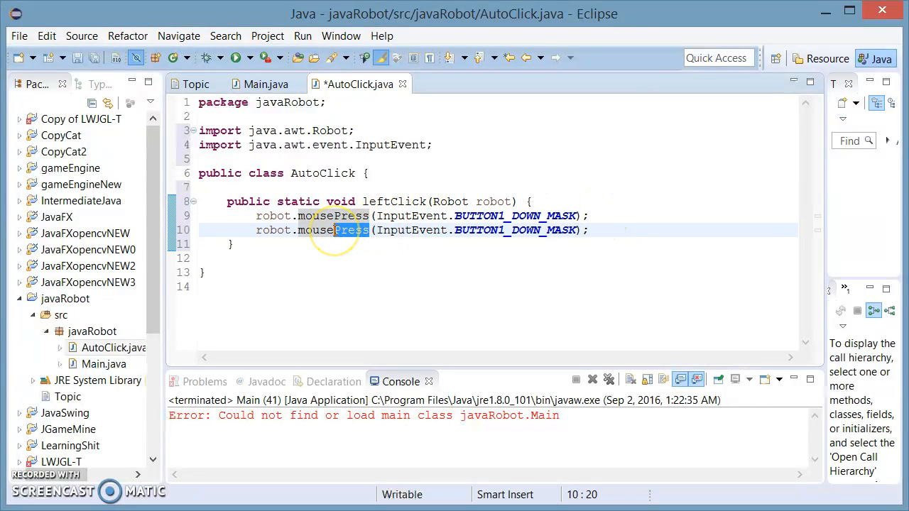
type("Releas")
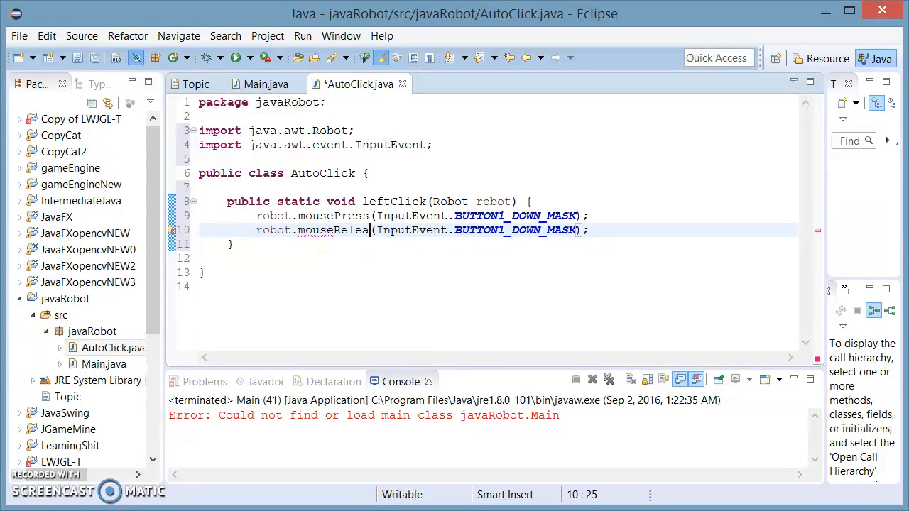
type("se")
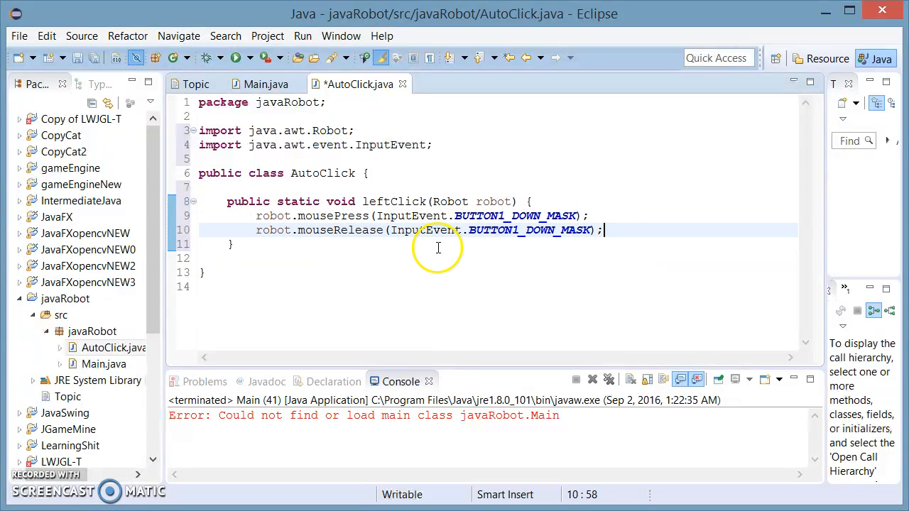
mouse_move(590, 265)
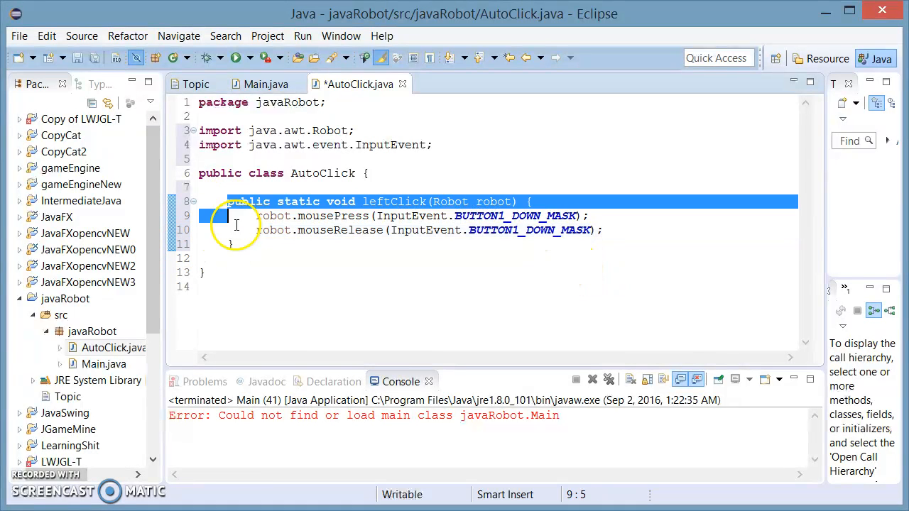
Step: Copy leftClick into a doubleleftClick method with two press/release pairs
left_click_drag(227, 201, 232, 244)
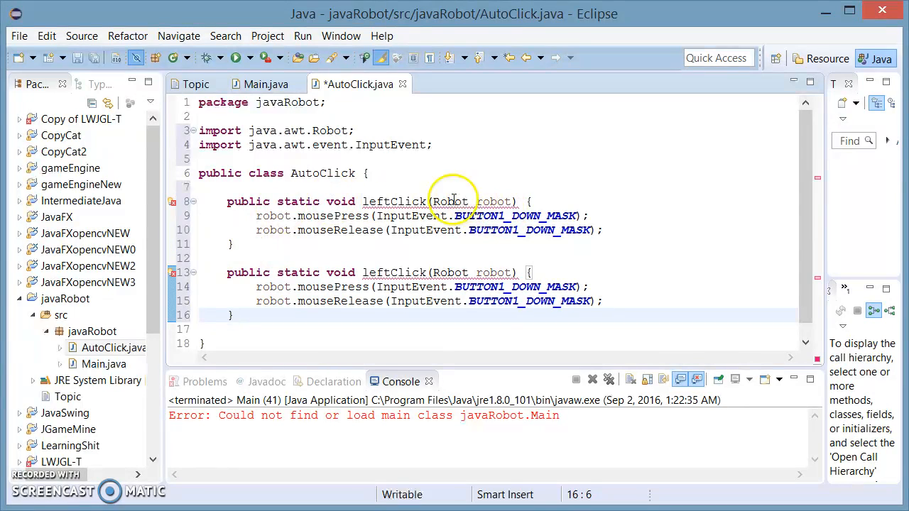
mouse_move(409, 286)
type("do")
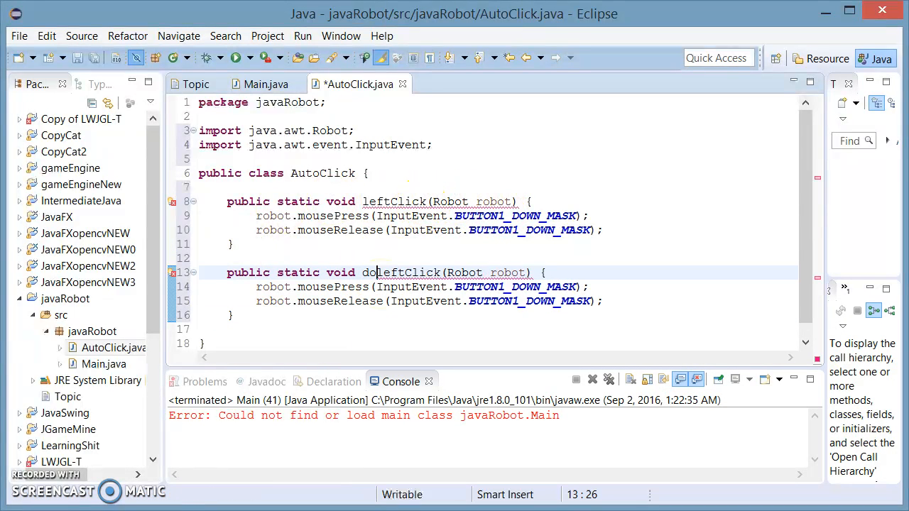
type("ble")
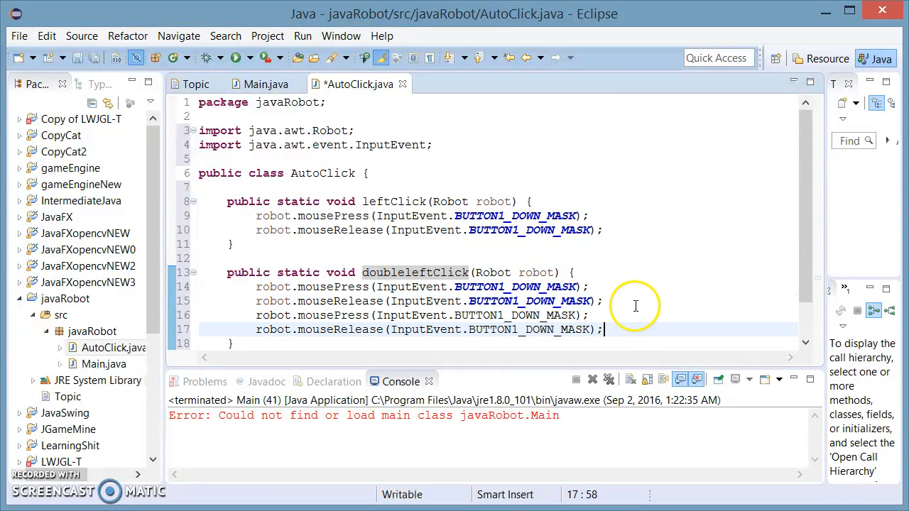
scroll("down", 3)
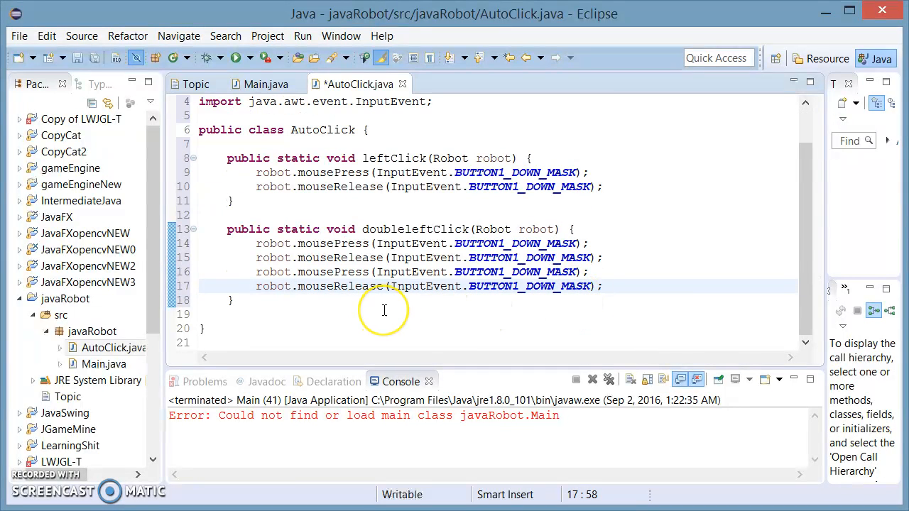
mouse_move(317, 286)
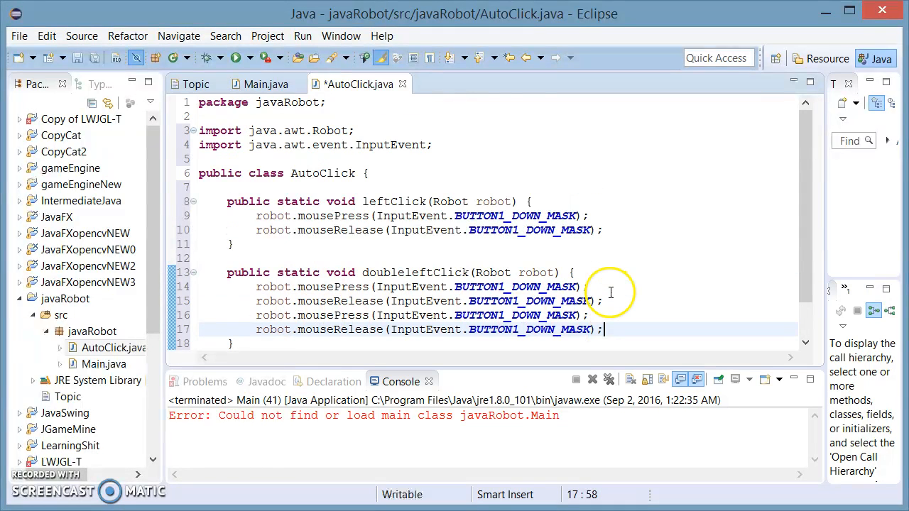
scroll("down", 3)
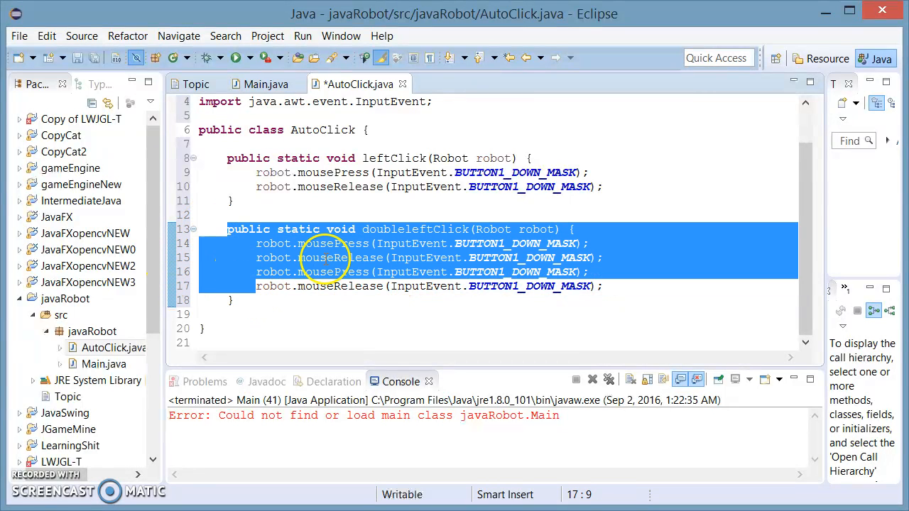
mouse_move(277, 292)
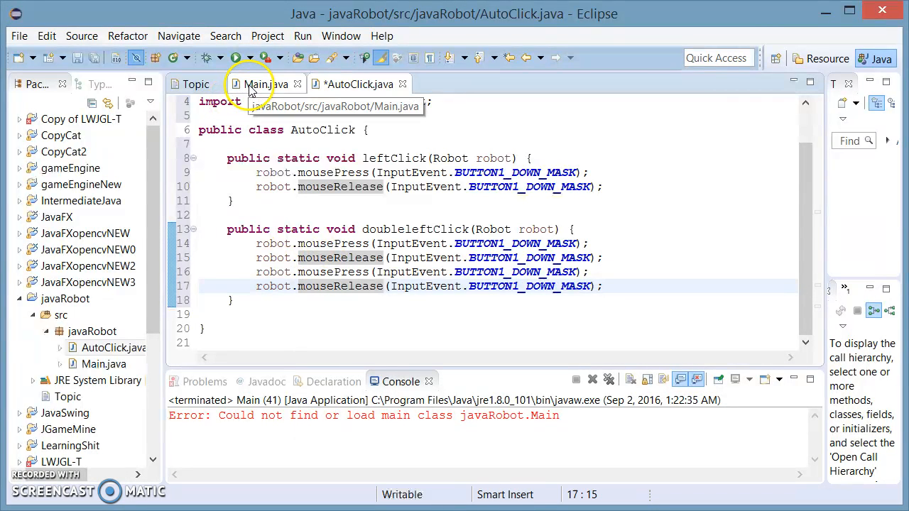
Step: Add a new class named Program to the javaRobot package
left_click(264, 83)
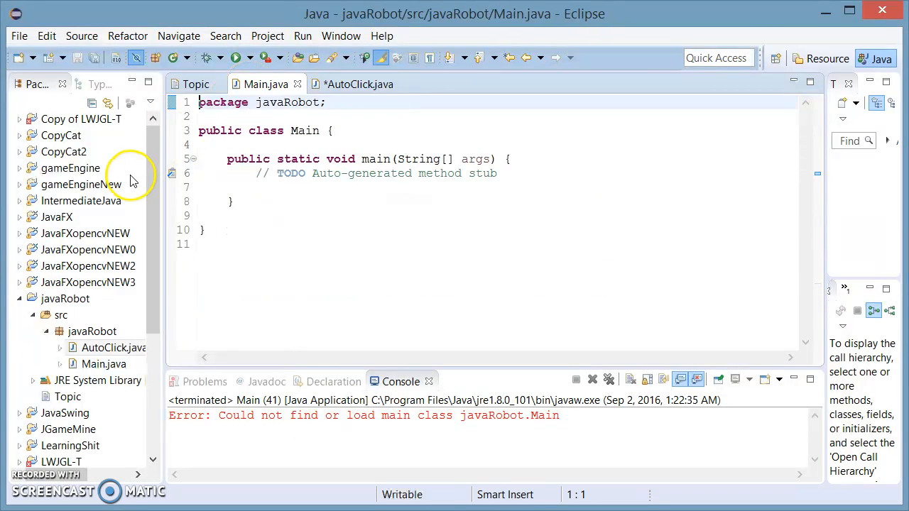
right_click(113, 347)
type("Program")
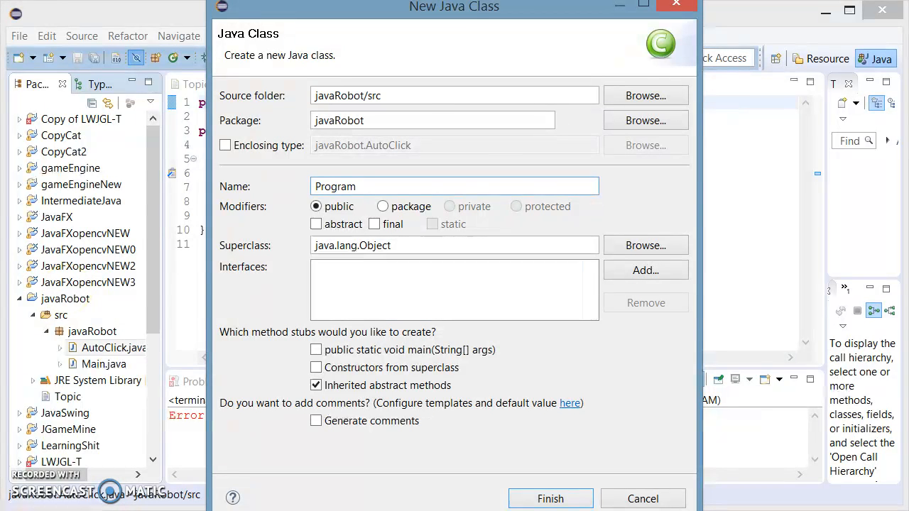
left_click(550, 499)
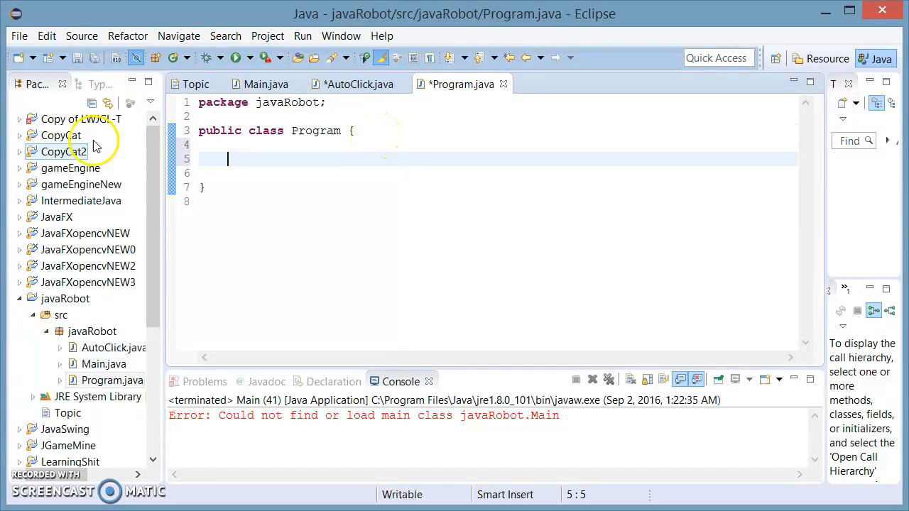
Step: Declare private Robot robot, AutoClick autoClick and Runtime runtime fields in Program
left_click(70, 168)
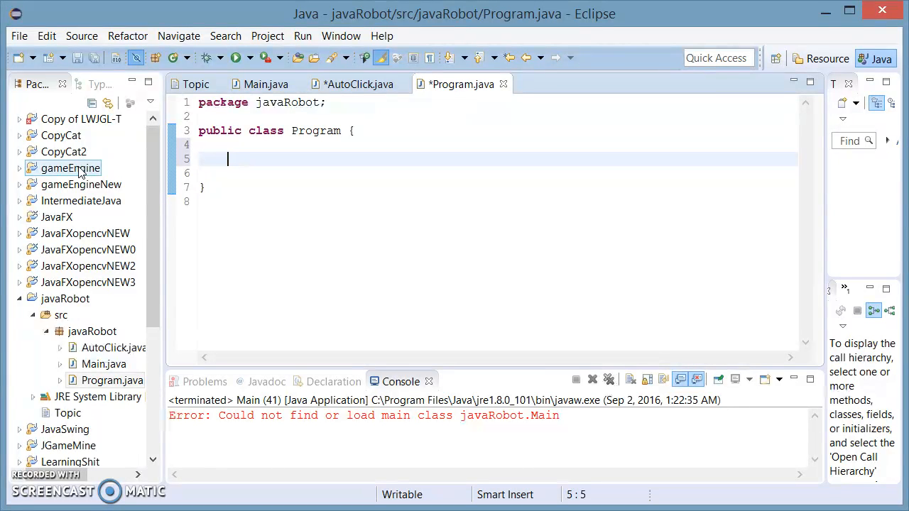
type("publot")
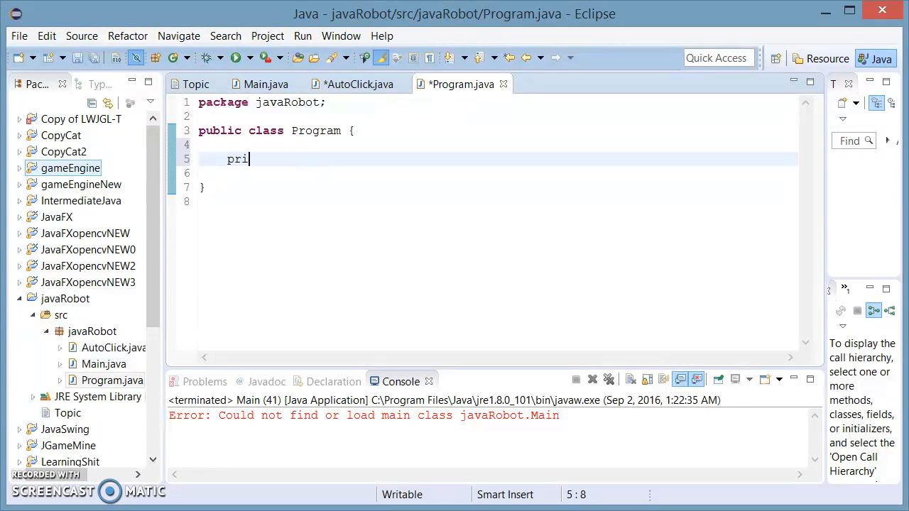
type("vate Robot robo")
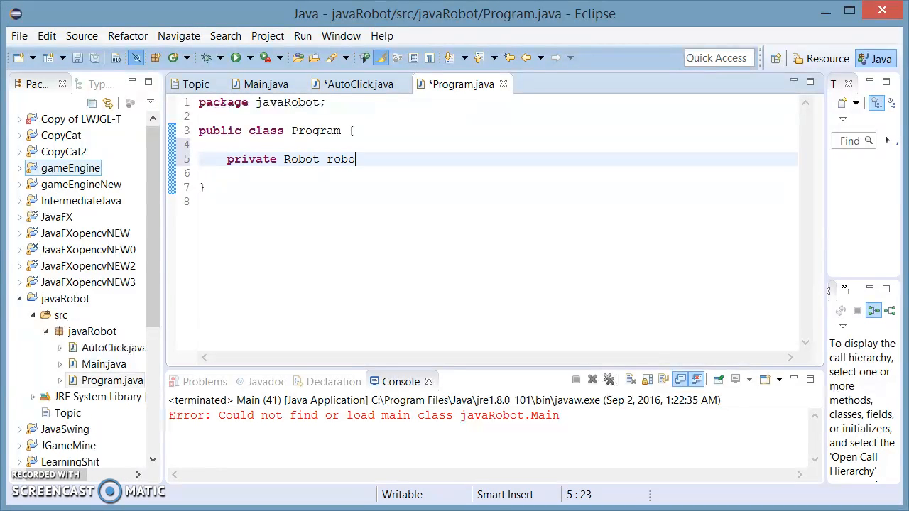
type("t;")
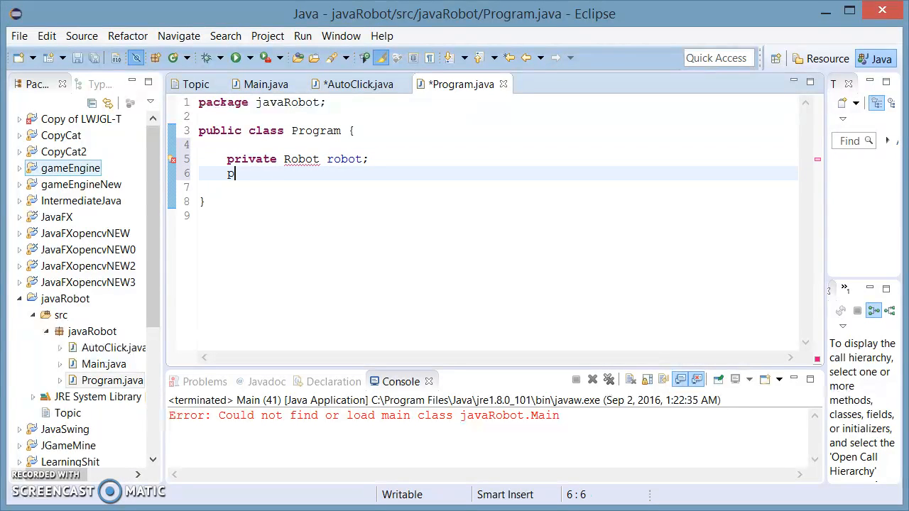
type("rivate Aut")
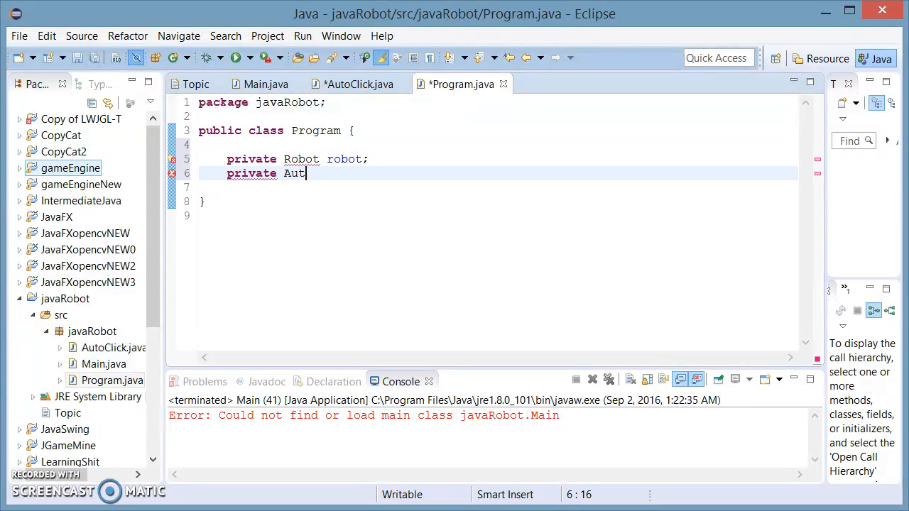
type("oClick")
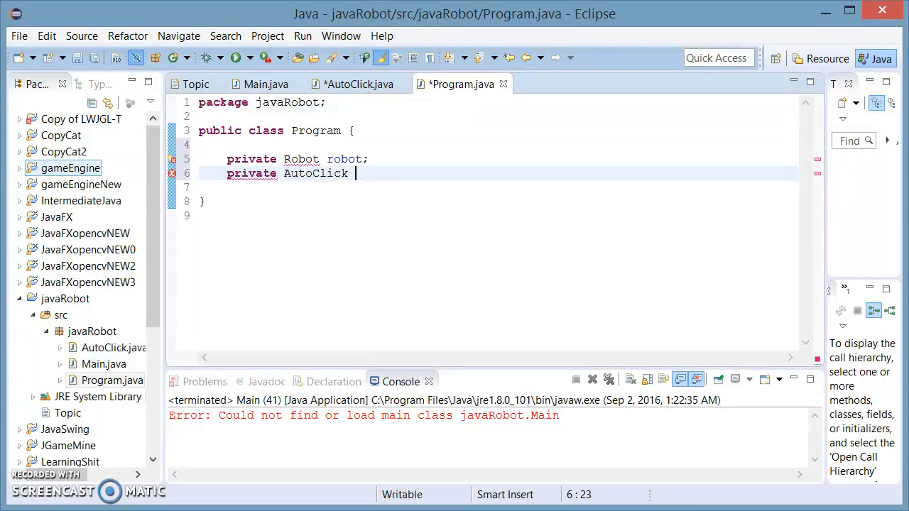
type("autoClick;")
left_click(497, 187)
type("p")
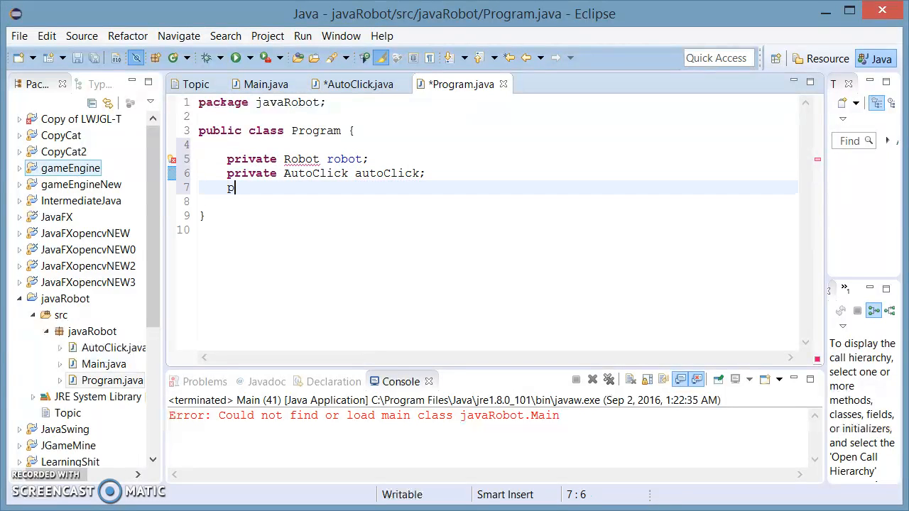
type("rivate")
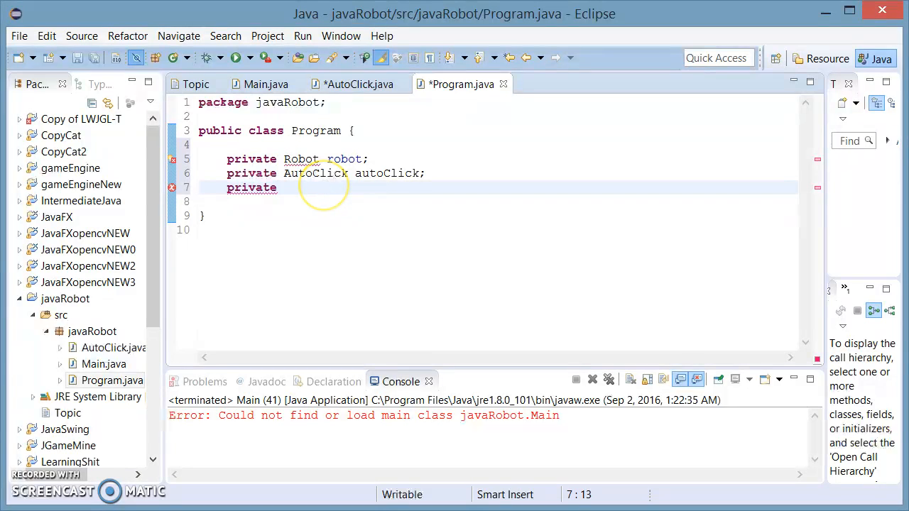
type("Runtime")
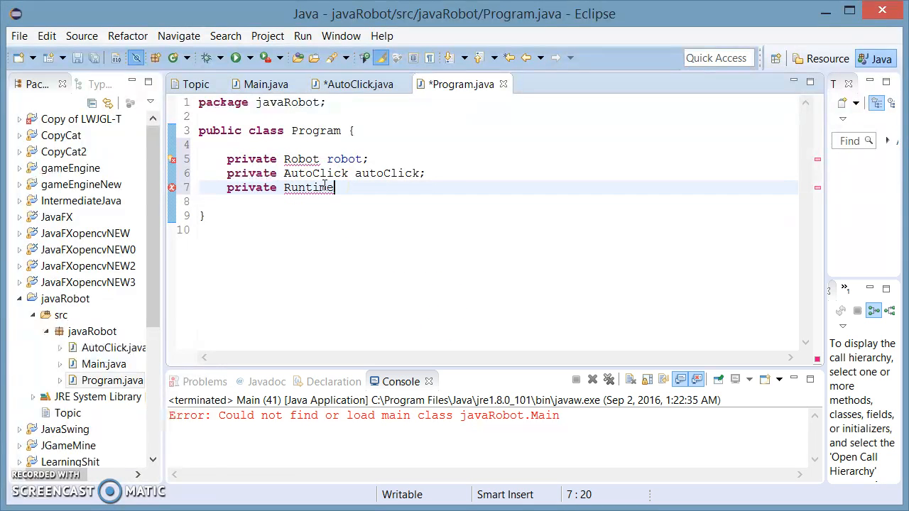
type("runtime;")
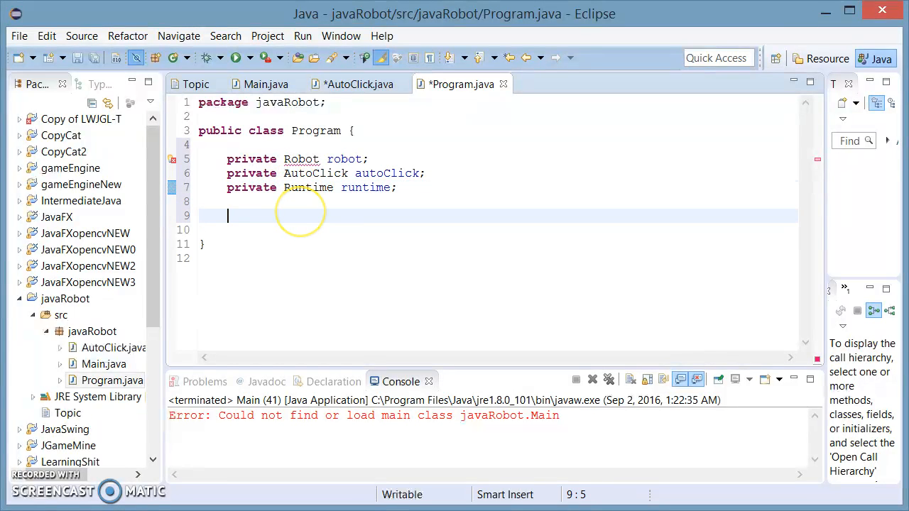
type("piub")
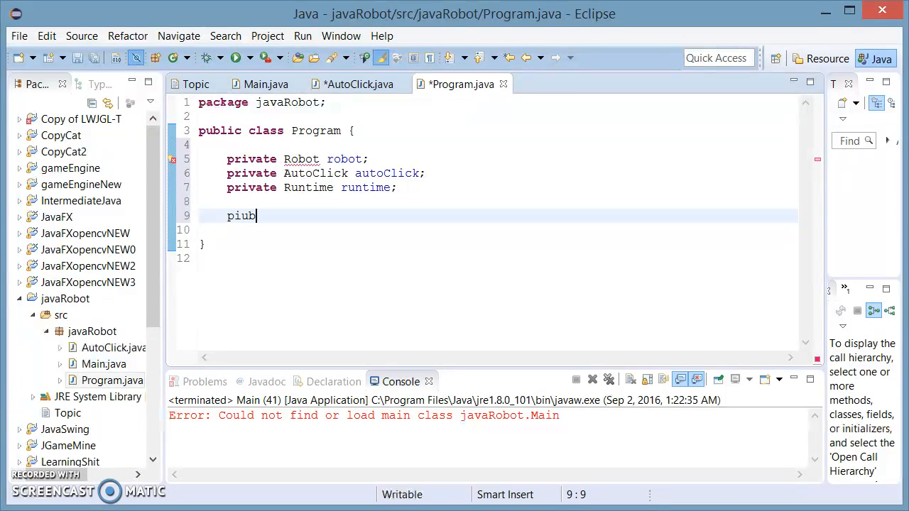
Step: Replace the mistyped word with a public void drawSine() method
key("BackSpace")
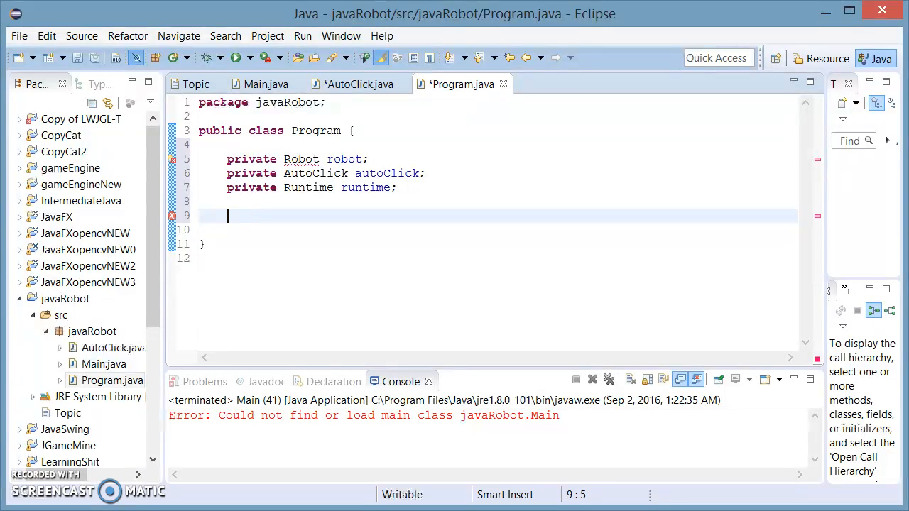
type("public")
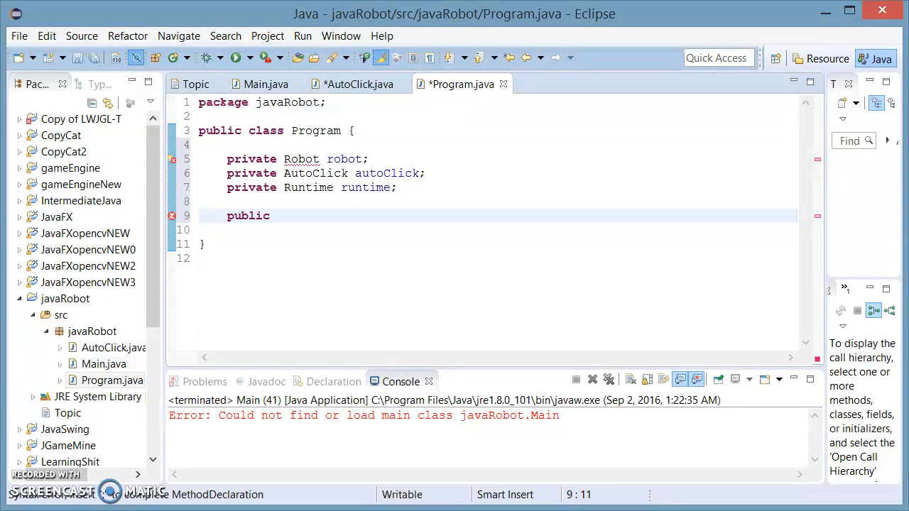
type("o")
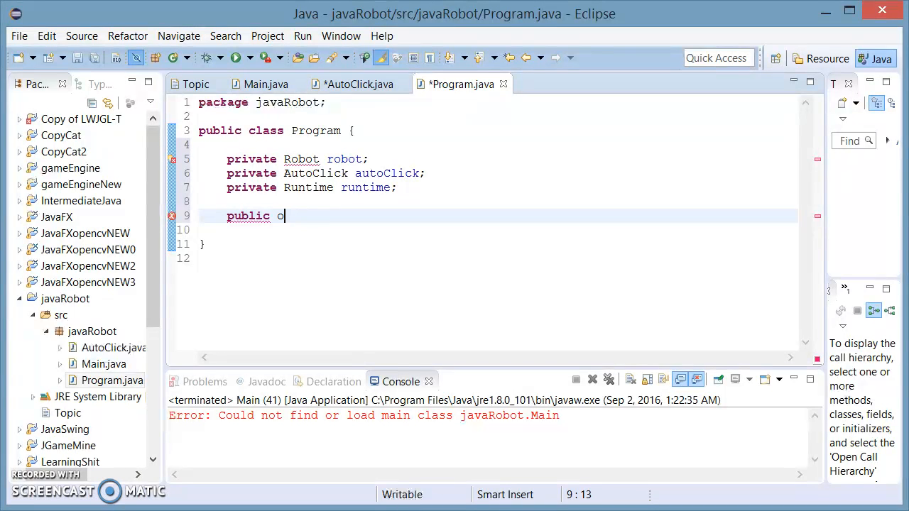
type("void d")
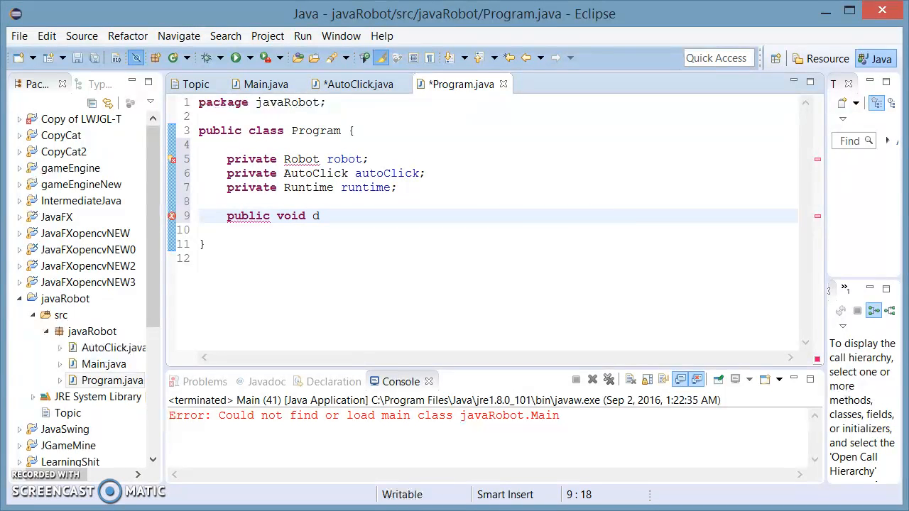
type("rawSi")
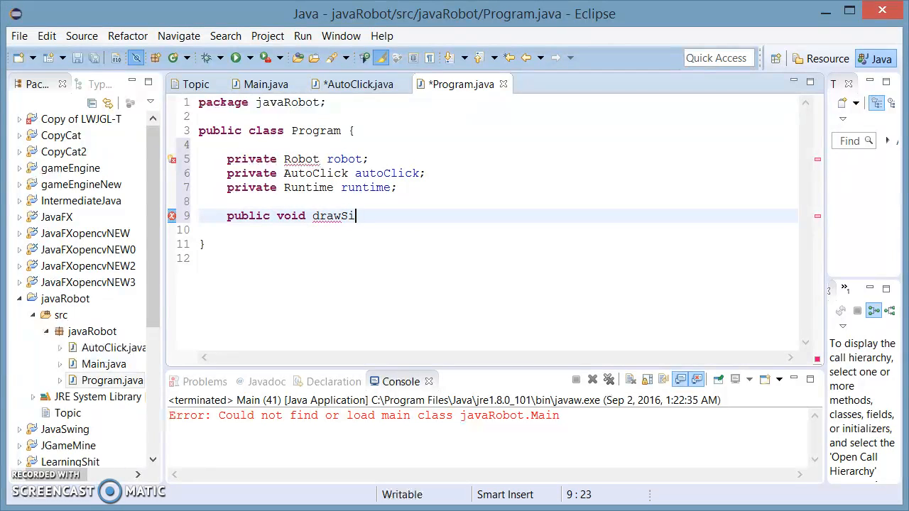
type("ne()")
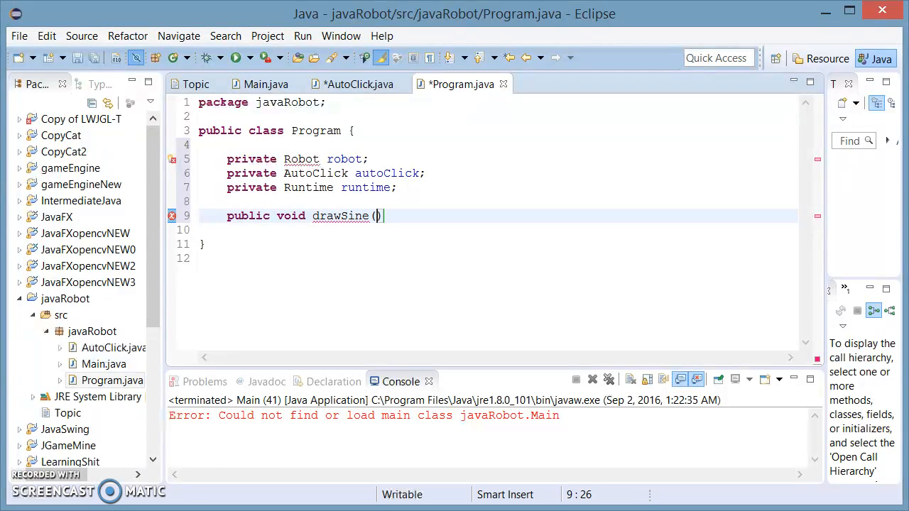
type("{")
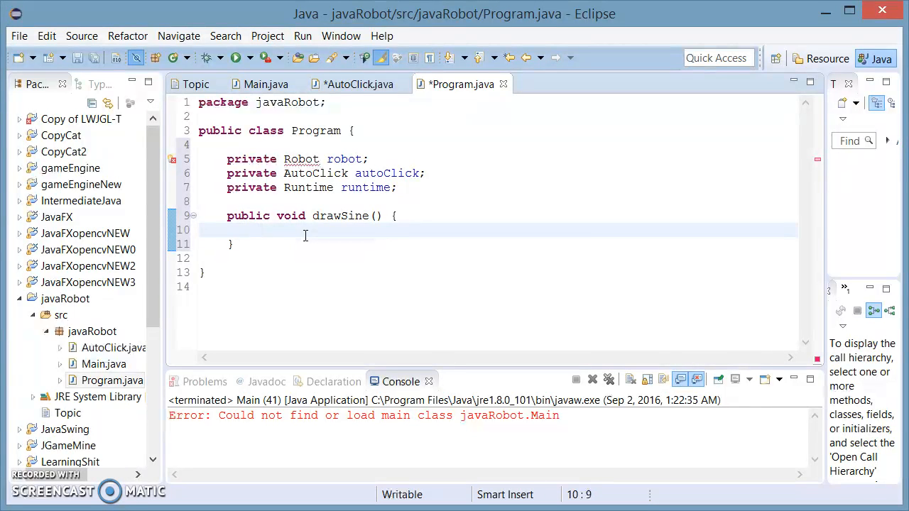
Step: Declare int xSet = 1100 and int ySet = 500 inside drawSine
type("int")
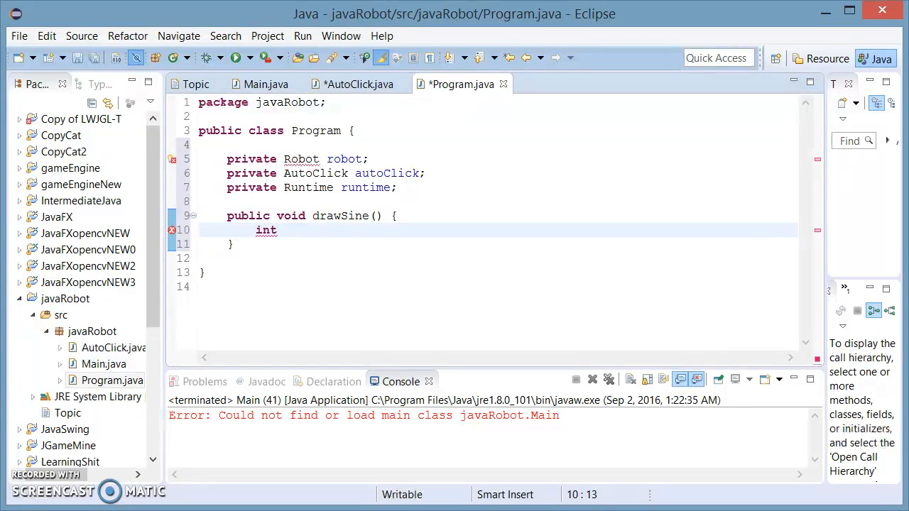
type("xS")
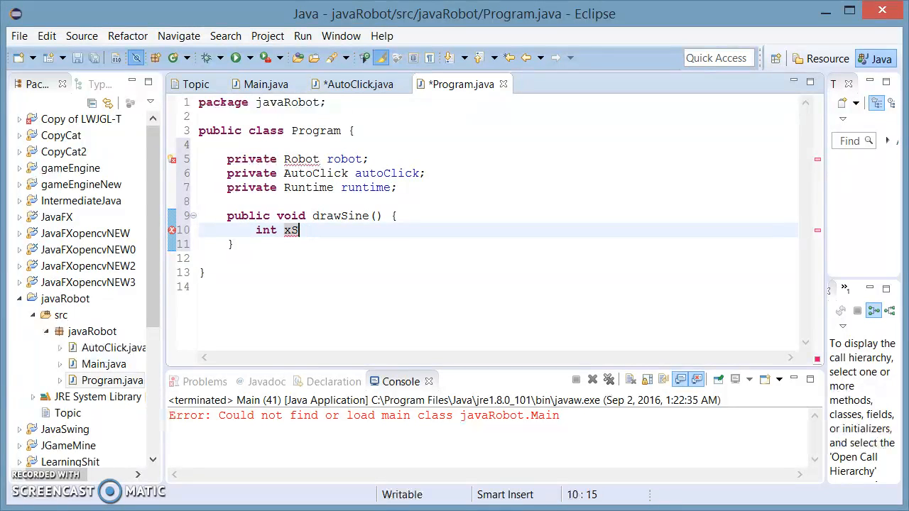
type("et =")
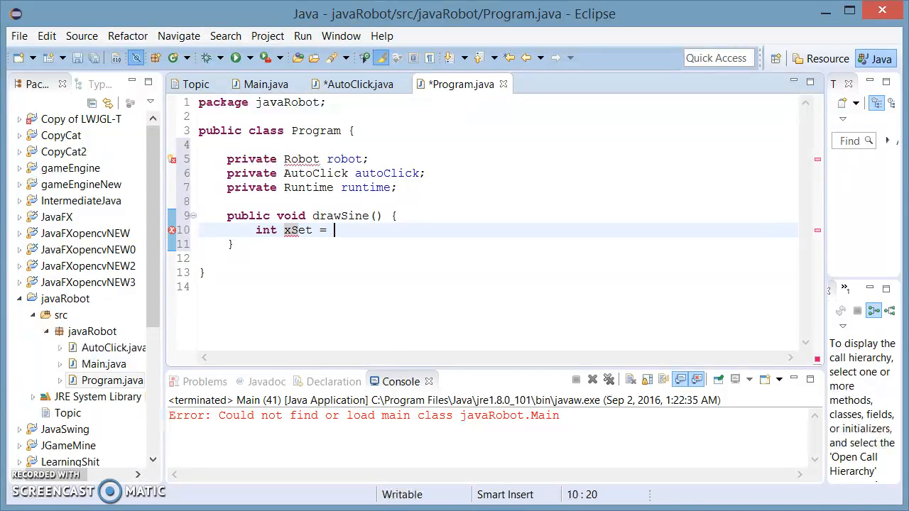
type("110")
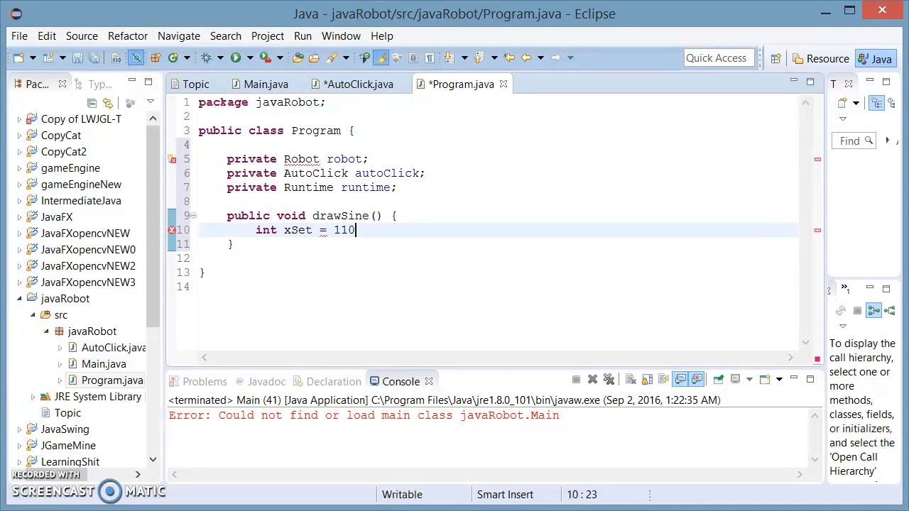
type("0;")
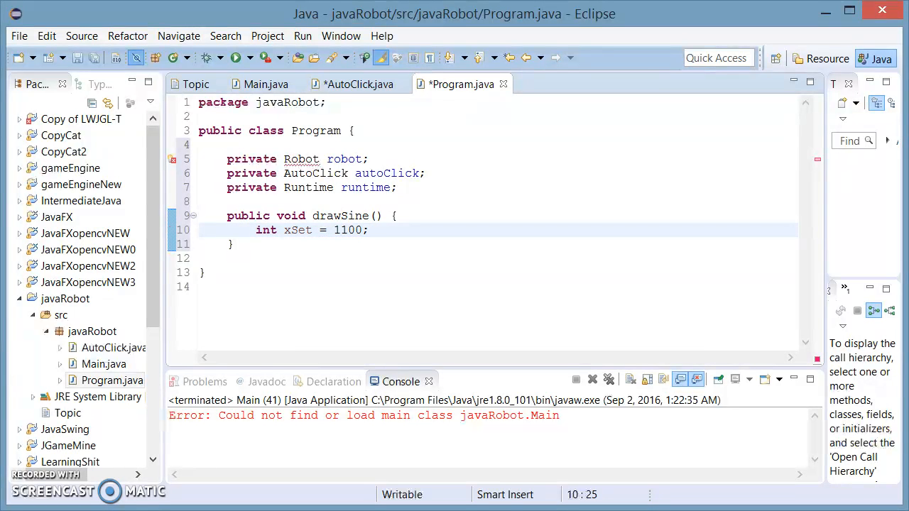
type("int")
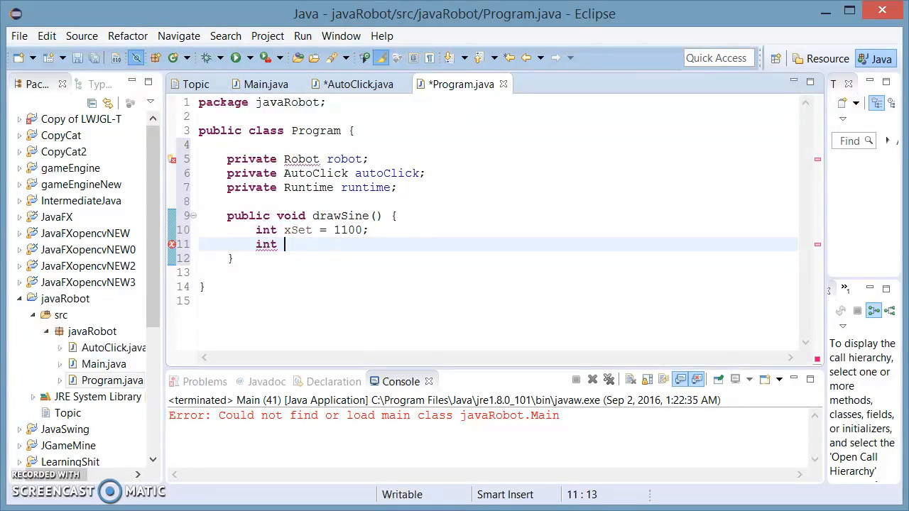
type("ySet =")
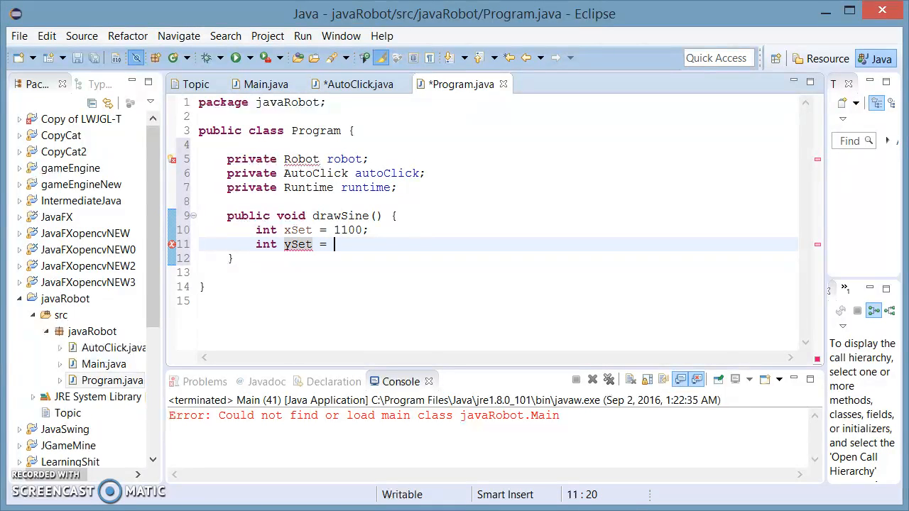
type("500;")
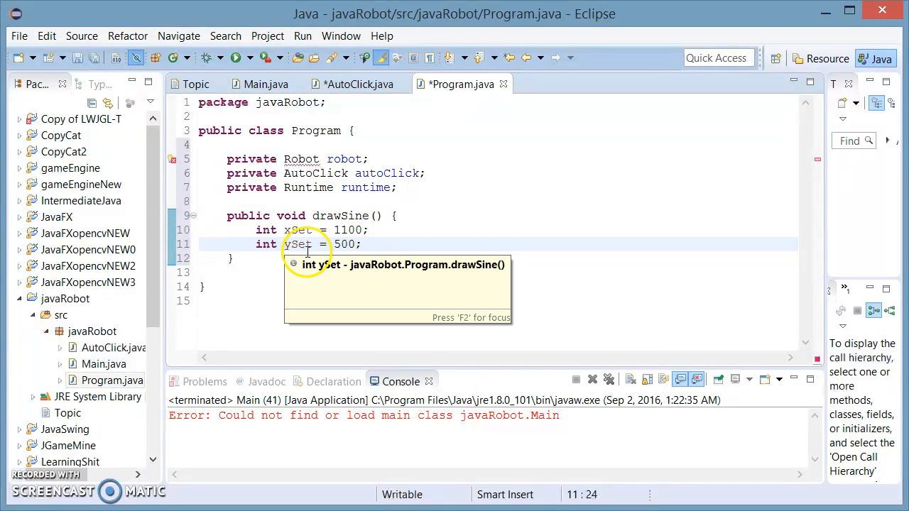
mouse_move(387, 250)
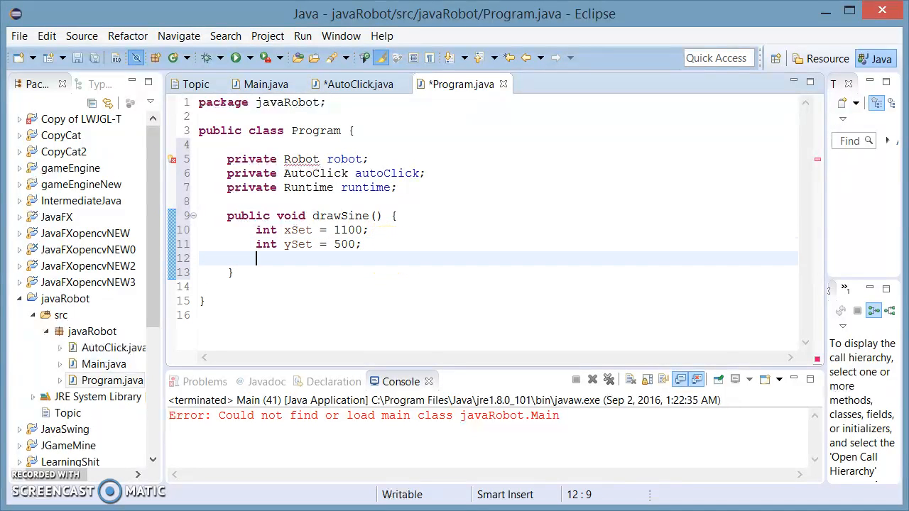
Step: Declare int x = 0, int y = 0 and double alpha = 0 in drawSine
type("int")
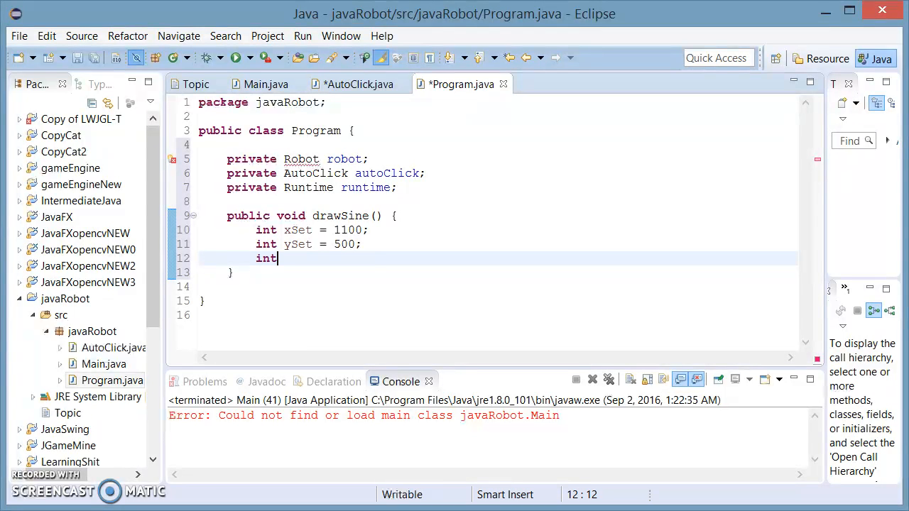
type("\" \"")
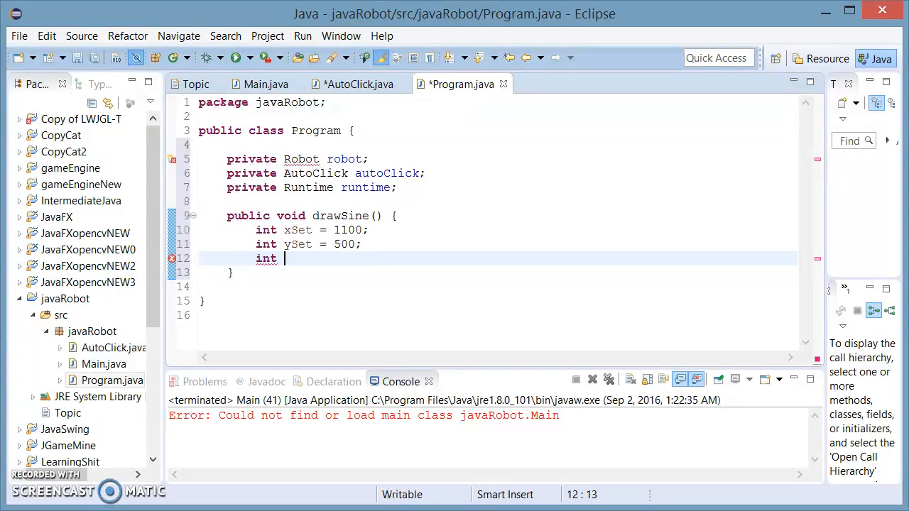
type("x = 0;")
type("int y")
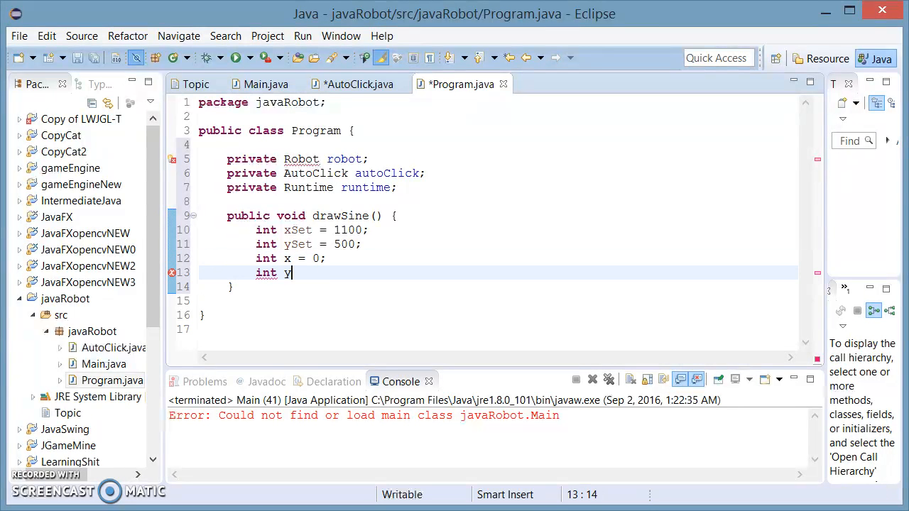
type("= 0")
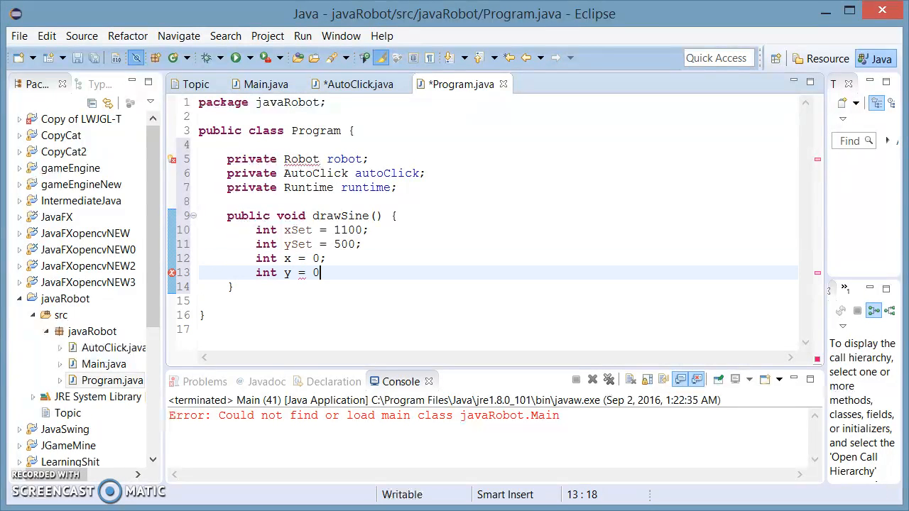
type(";")
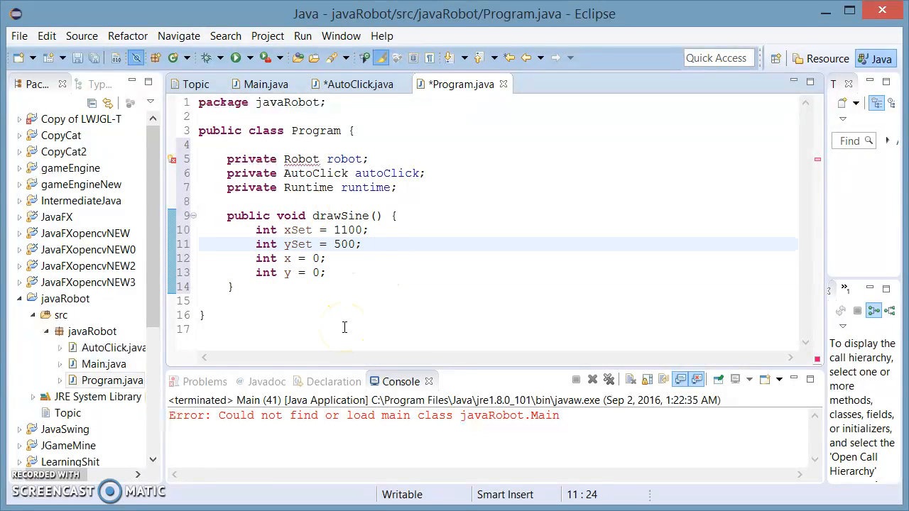
left_click(325, 272)
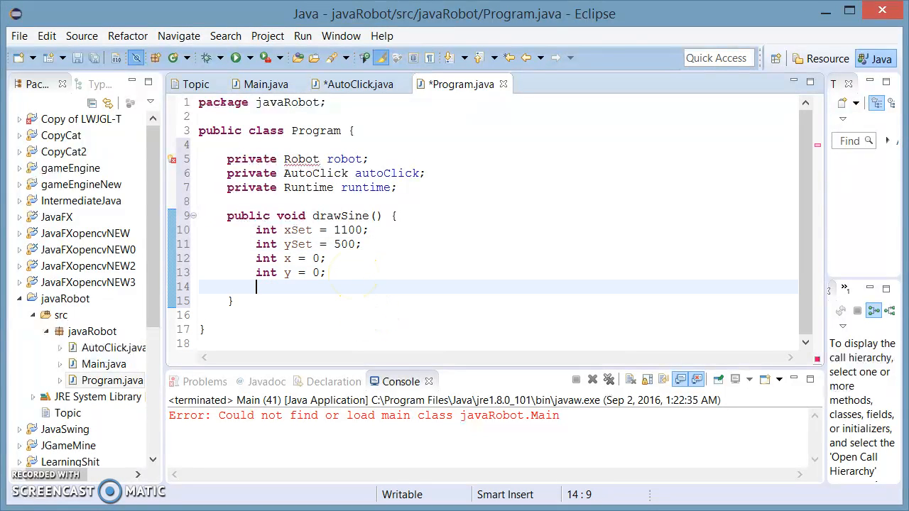
type("so")
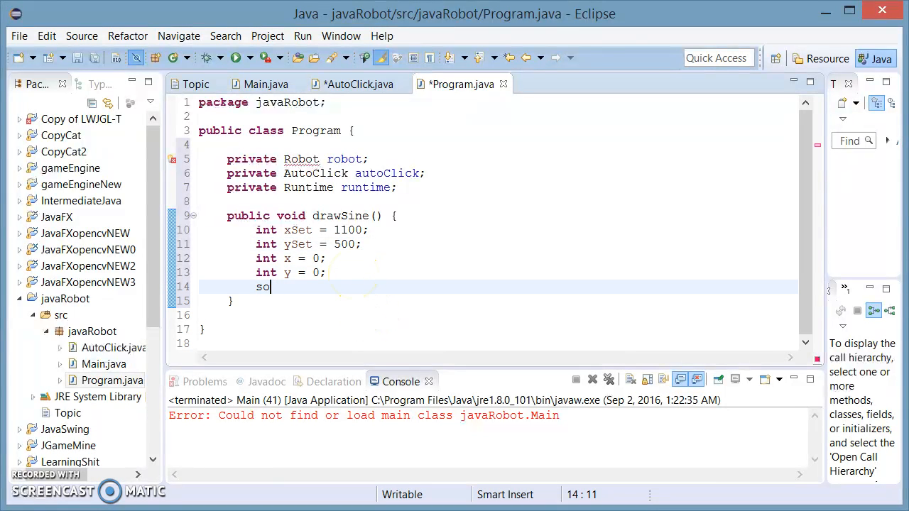
key("BackSpace")
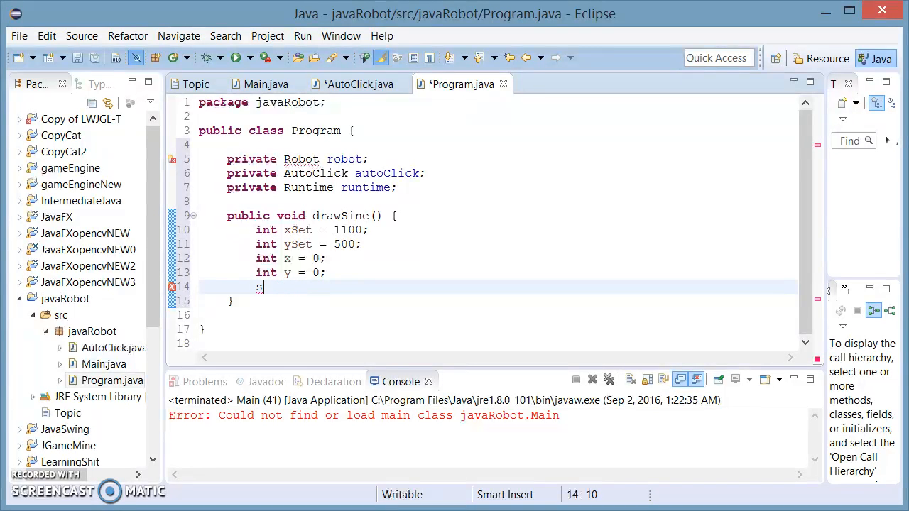
type("ouble")
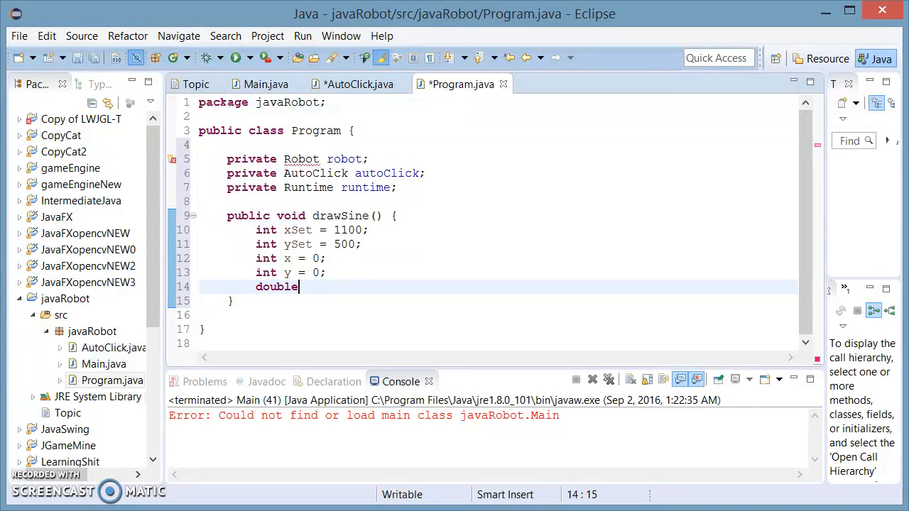
type("a")
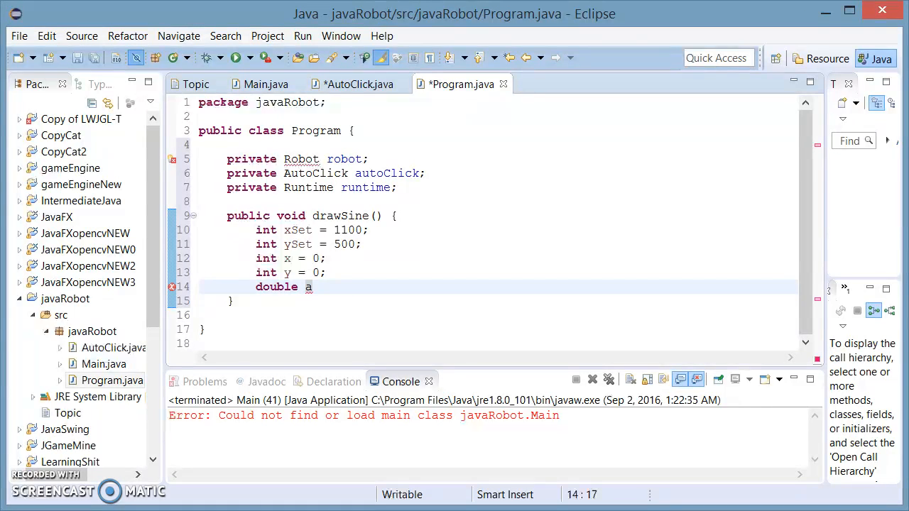
type("lp")
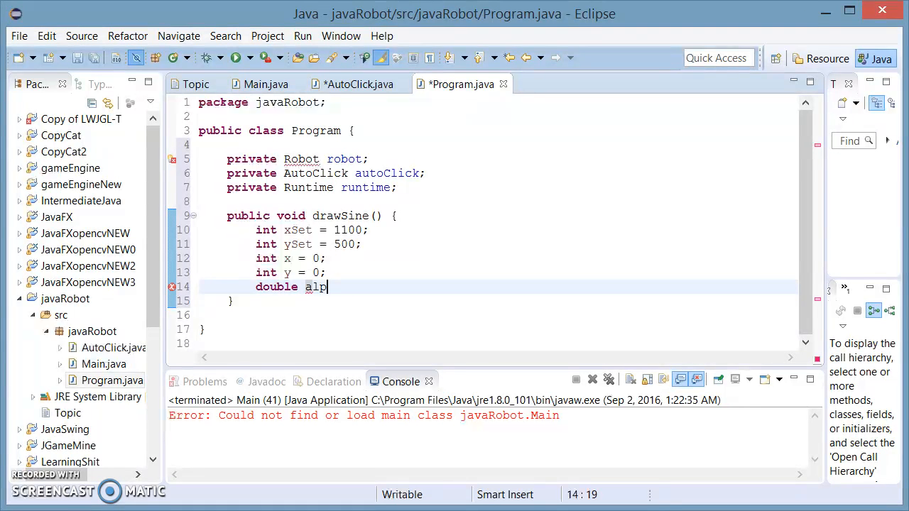
type("ha =")
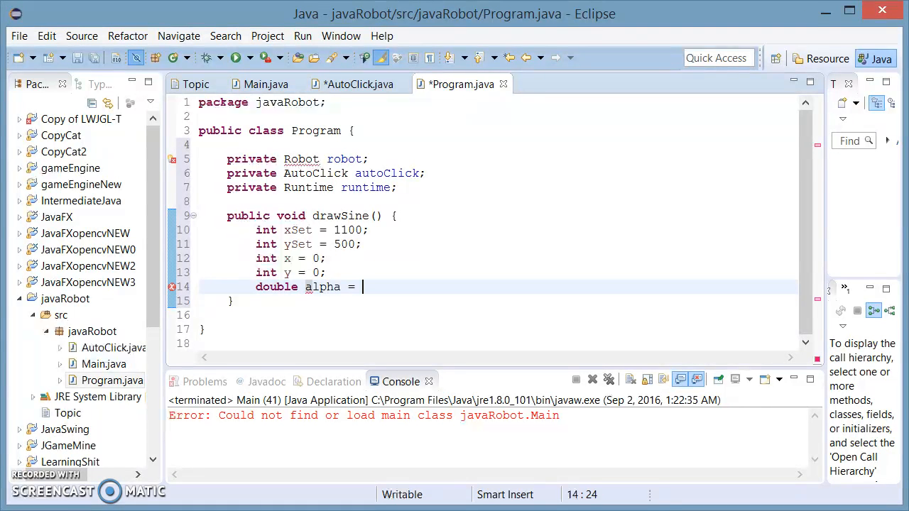
type("0;")
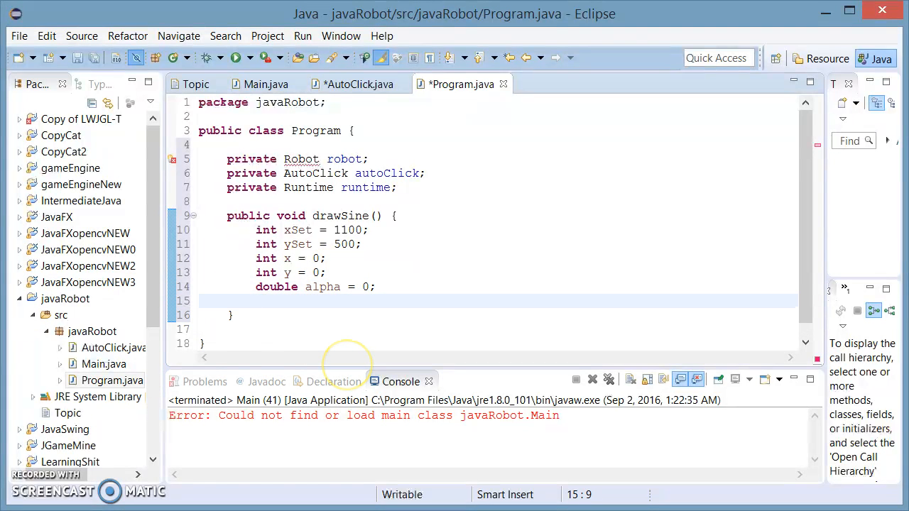
Step: Assign runtime = Runtime.getRuntime(); in drawSine
type("runtime")
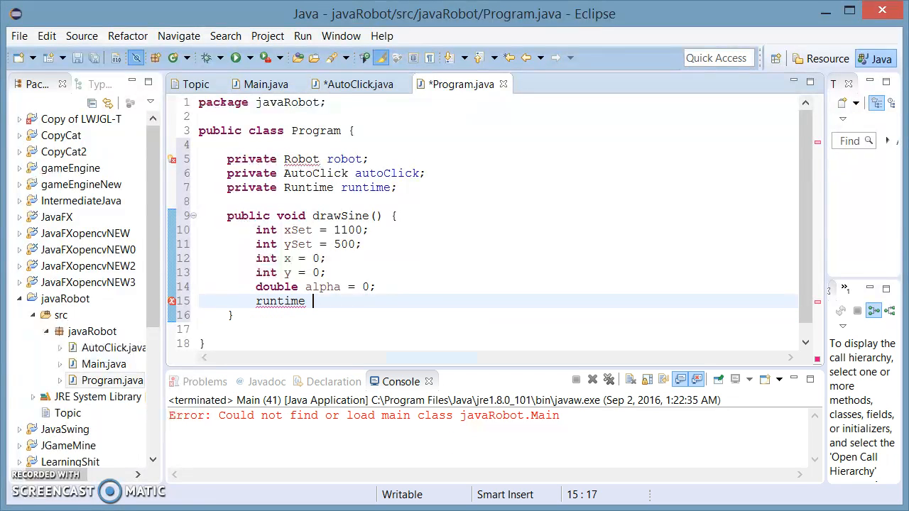
type("= Ri")
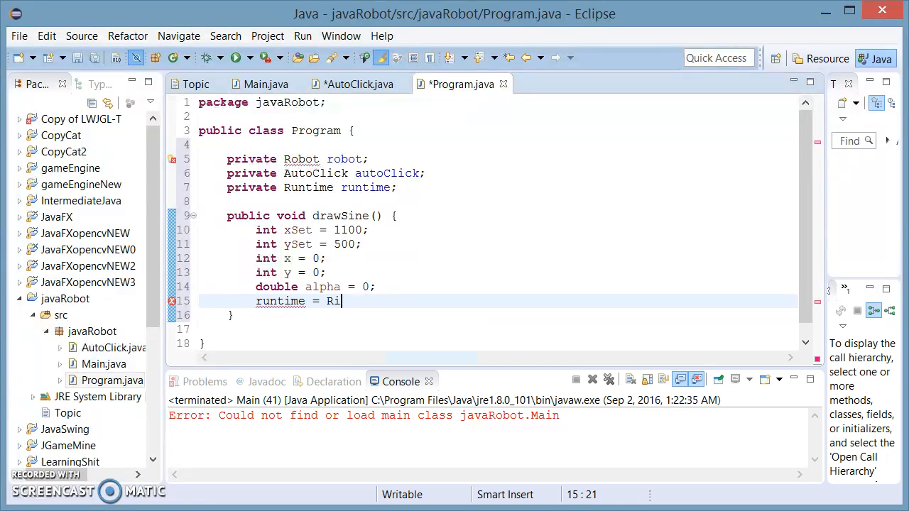
type("untime")
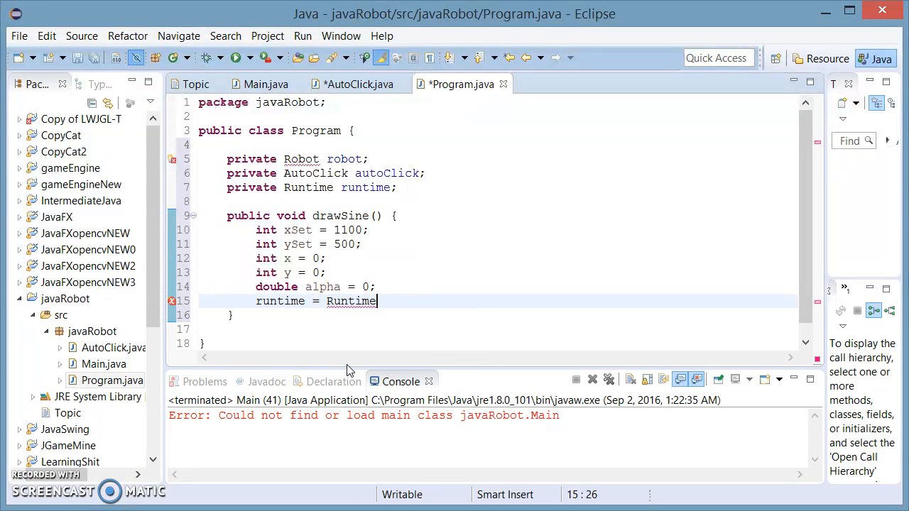
type(".getRuntime()")
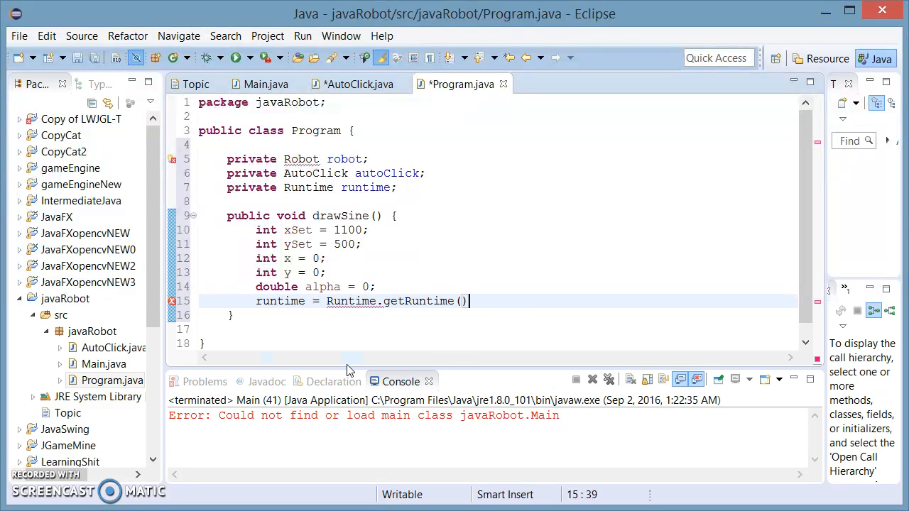
type(";")
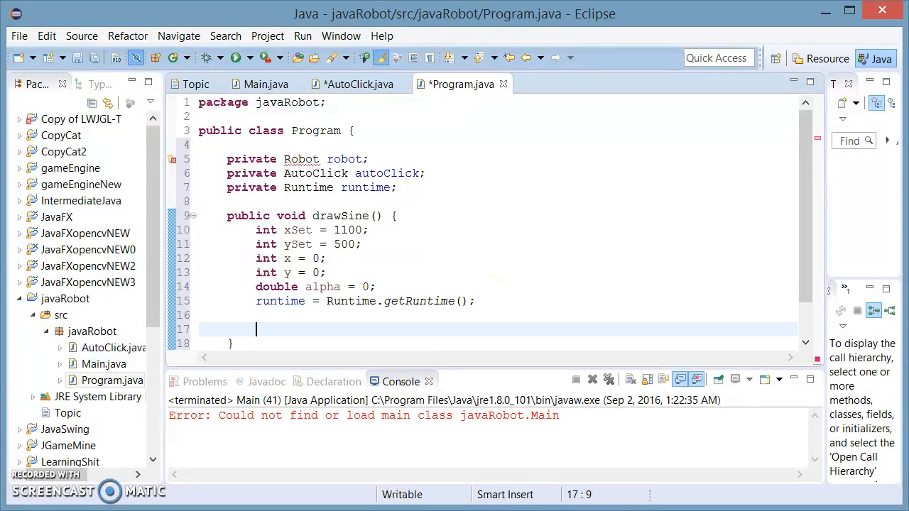
Step: Type robot = new Robot(); in drawSine
type("robot = new Ro")
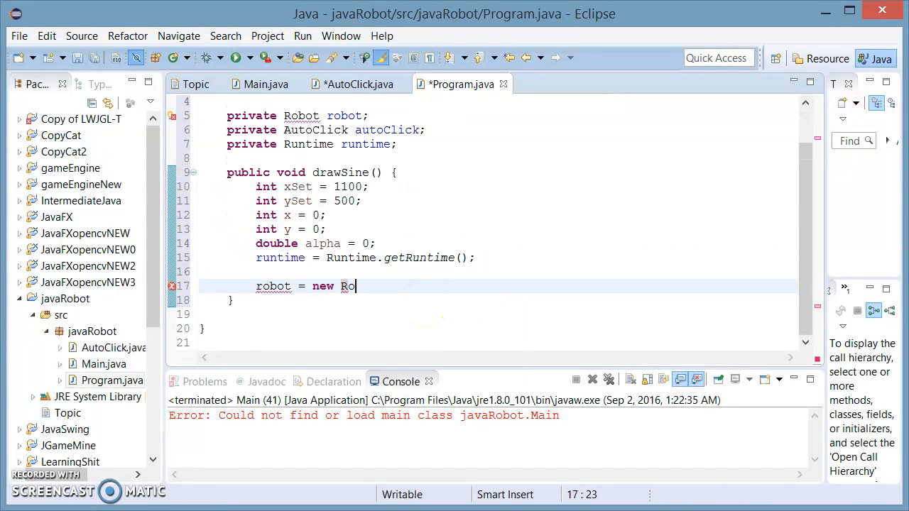
type("bot()")
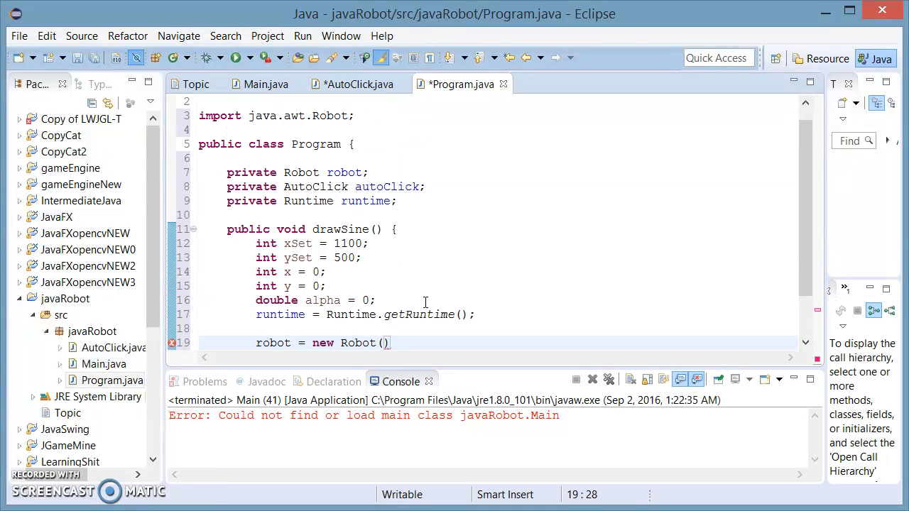
type(";")
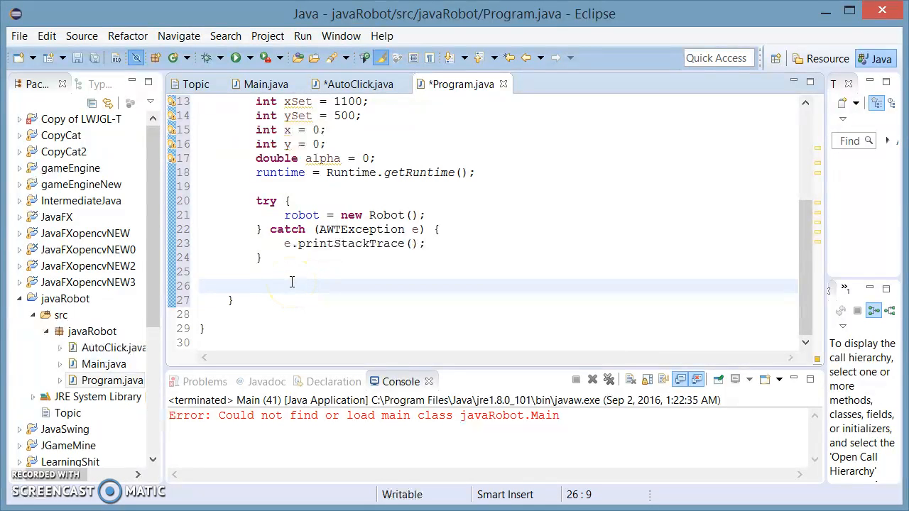
Step: Add runtime.exec launch lines for mspaint.exe and the Chrome chrome.exe path, commenting out Chrome
type("runtime =")
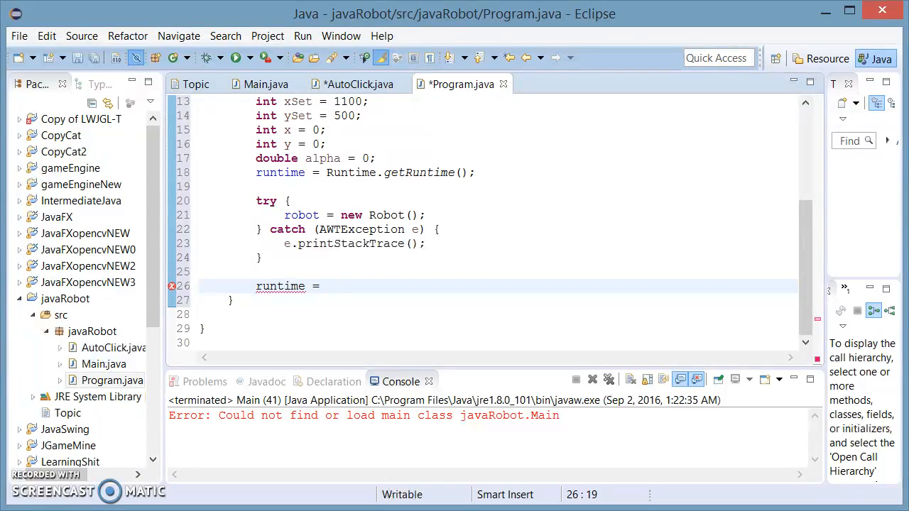
type(".exec(\"")
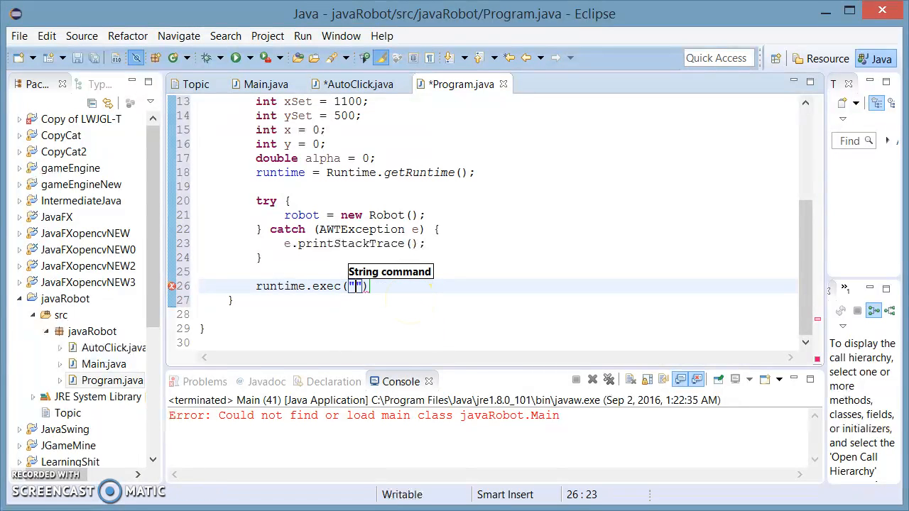
type("mspai")
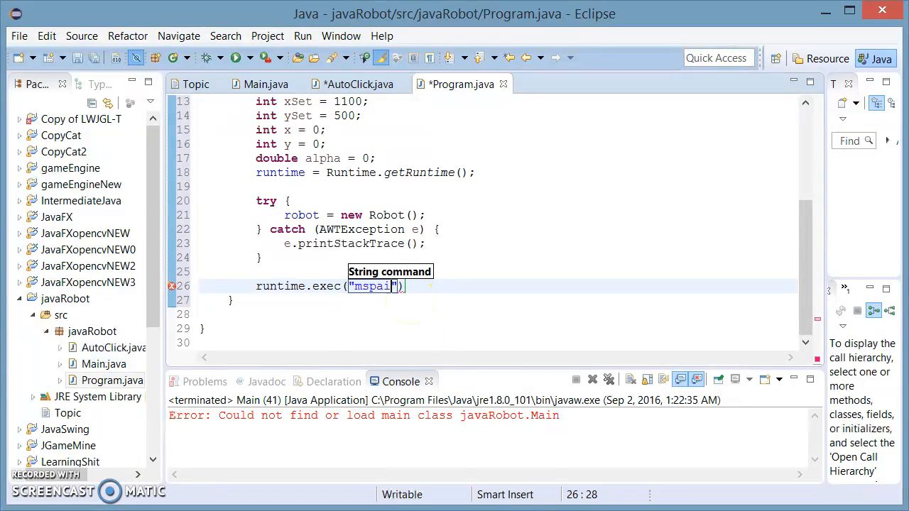
type("nt.exe")
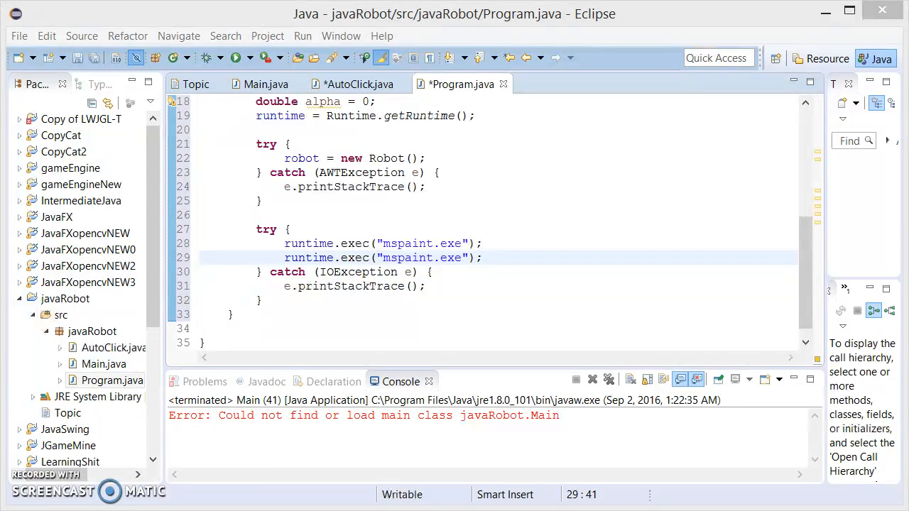
mouse_move(282, 373)
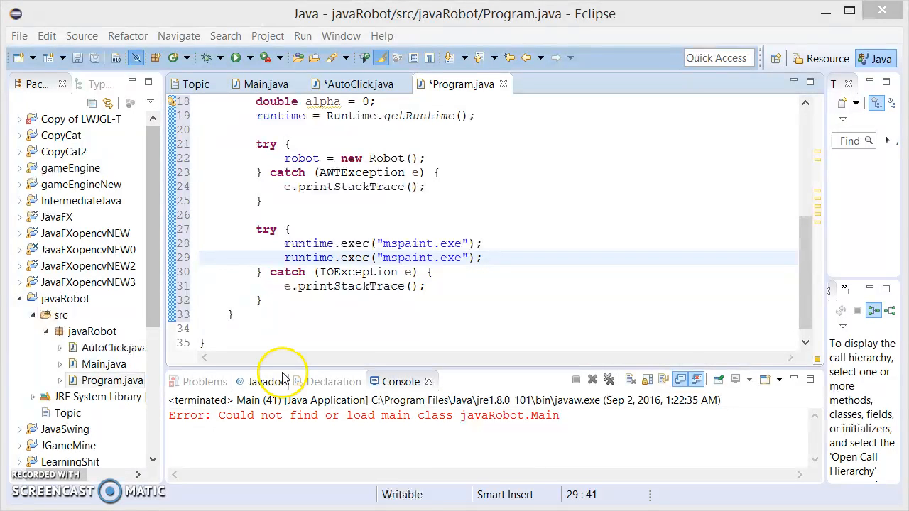
type("C:\\\\Program Files (x86)\\\\Google\\\\Chrome\\\\Application\\\\chrome.exe")
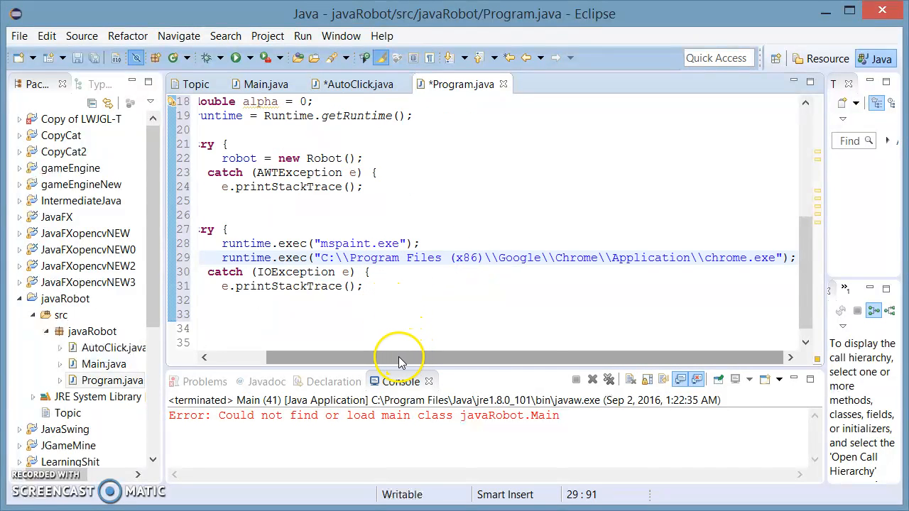
mouse_move(756, 245)
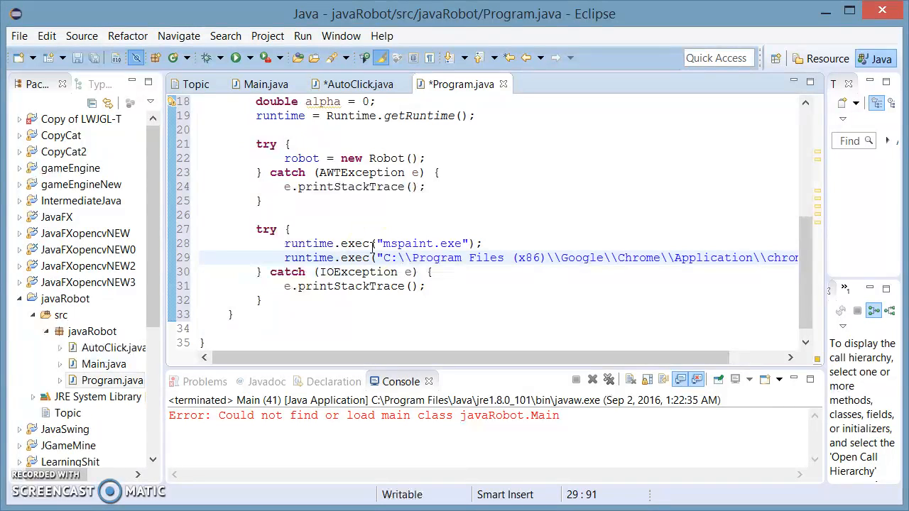
mouse_move(658, 345)
type("//")
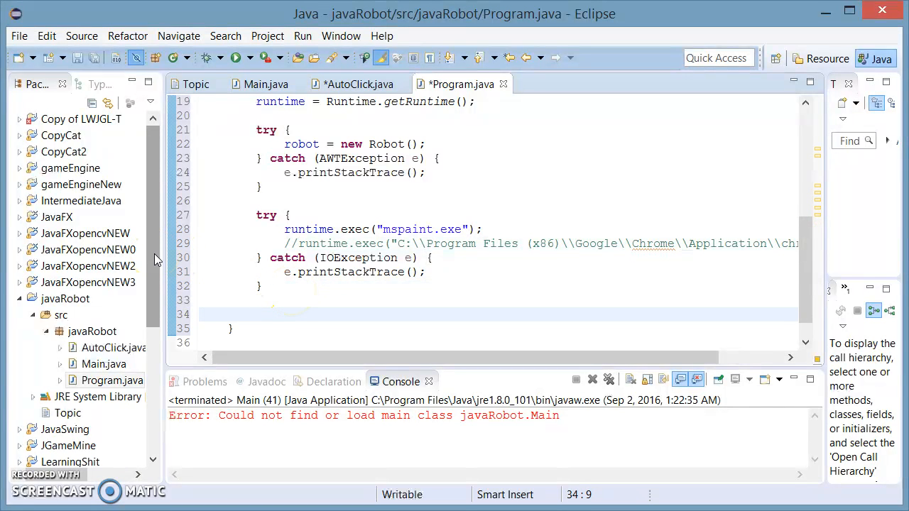
Step: Insert robot.delay(1000); below the launch try/catch block
type("robot.delay(ms);")
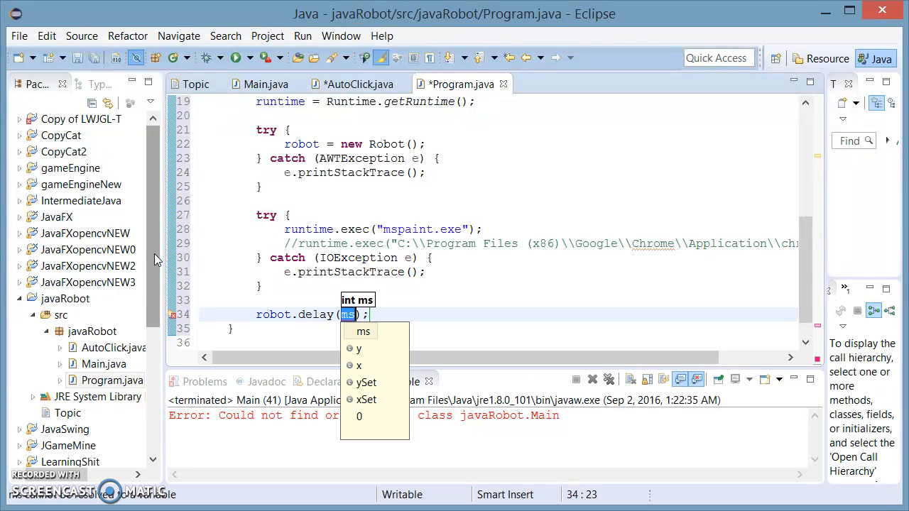
type("1000")
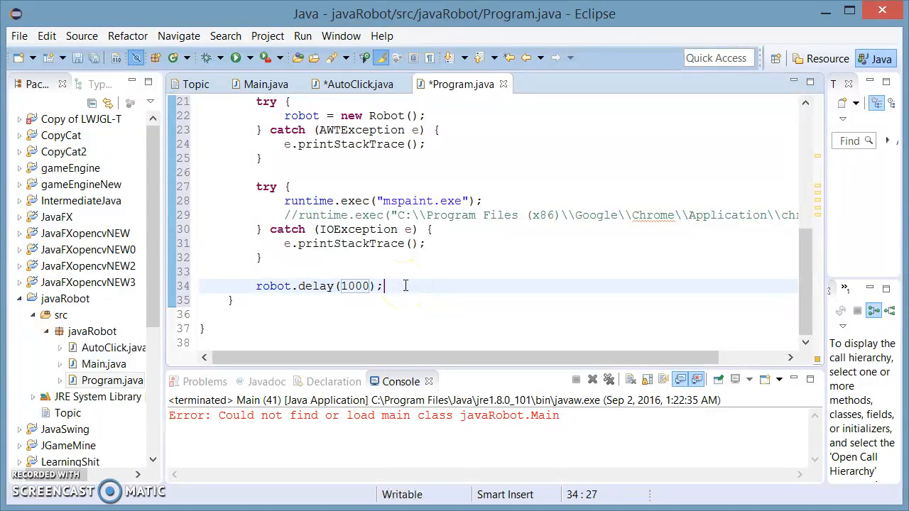
mouse_move(337, 224)
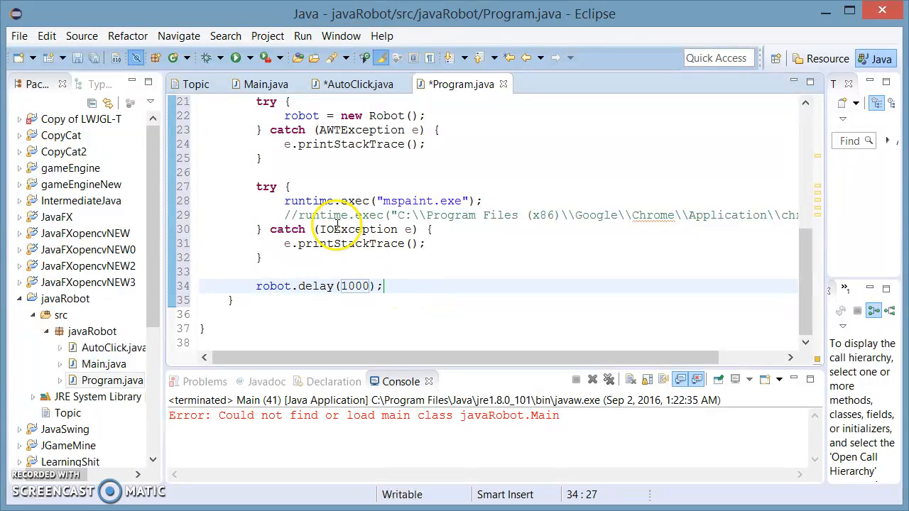
mouse_move(410, 229)
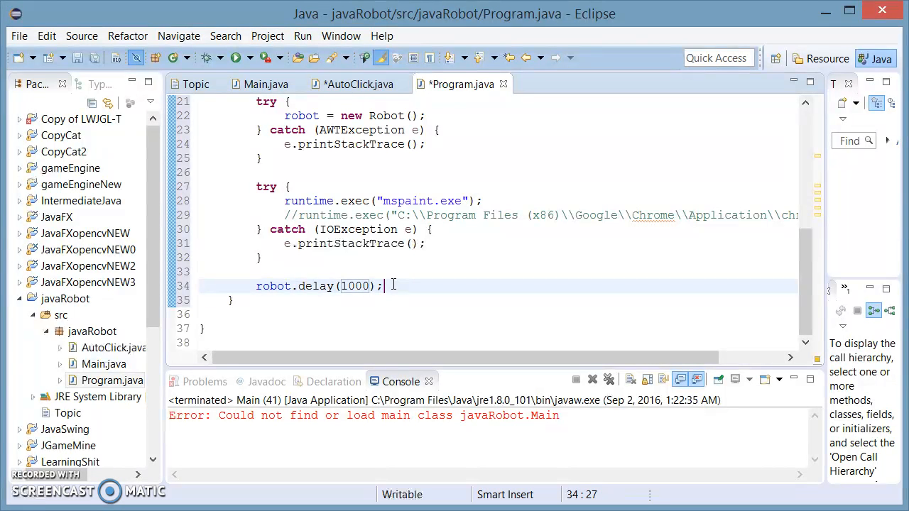
double_click(354, 285)
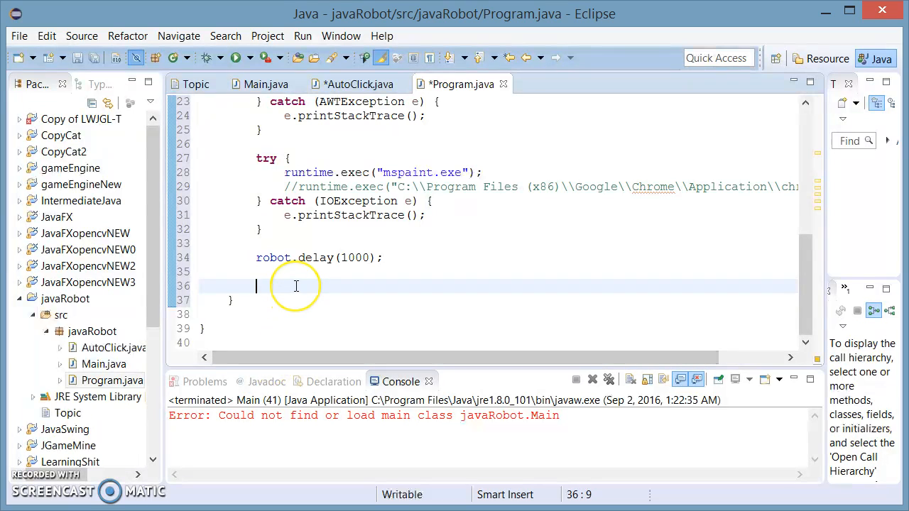
Step: Add robot.mouseMove(xSet, ySet); after the delay
type("robo")
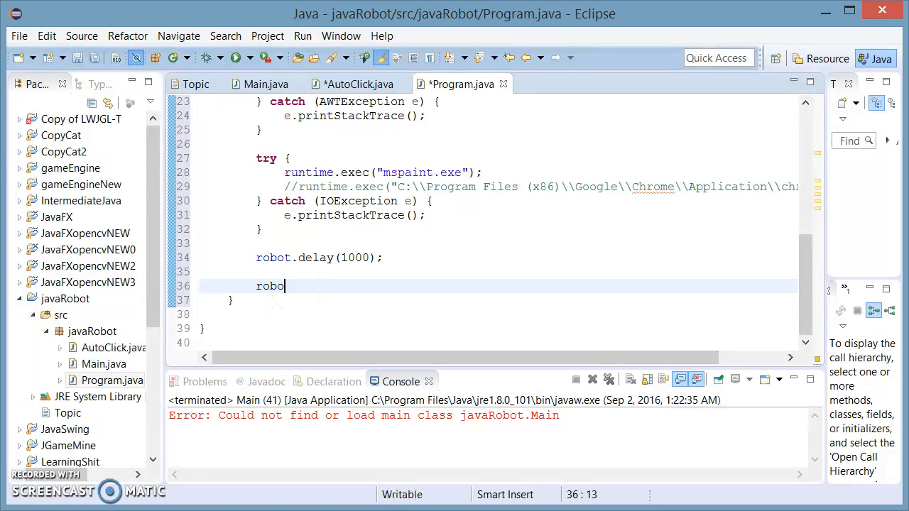
type(".m")
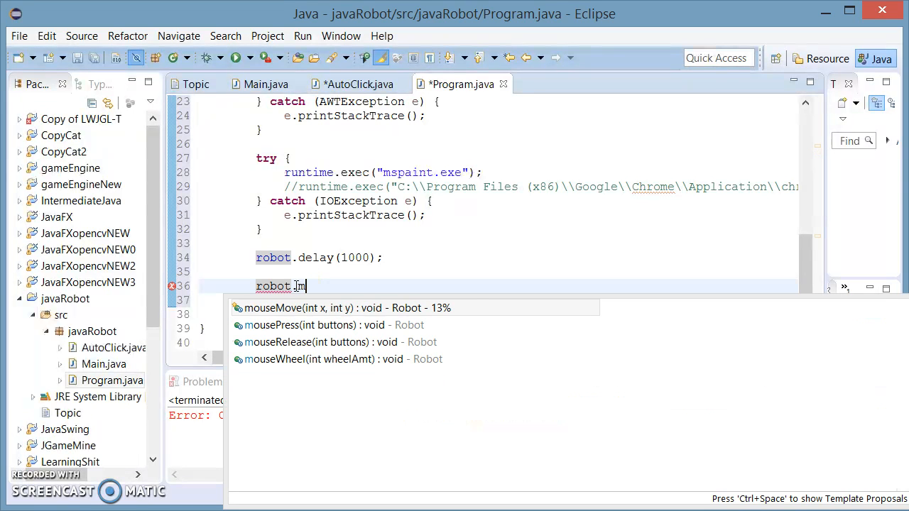
mouse_move(302, 307)
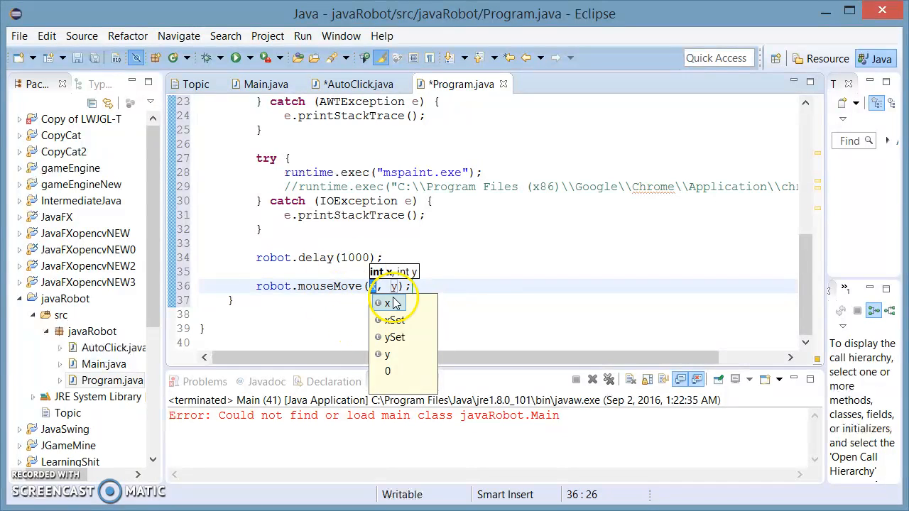
left_click(389, 303)
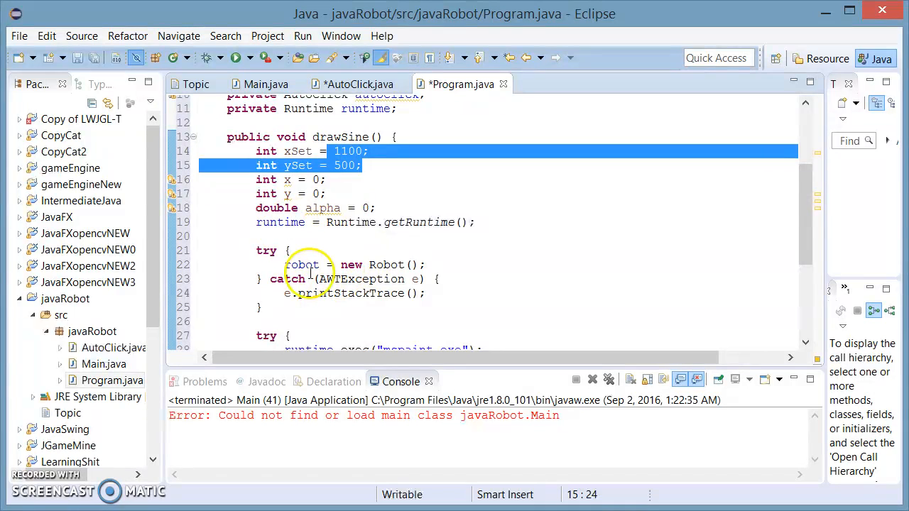
Step: Start an autoClick left-click call on the next line
left_click(426, 264)
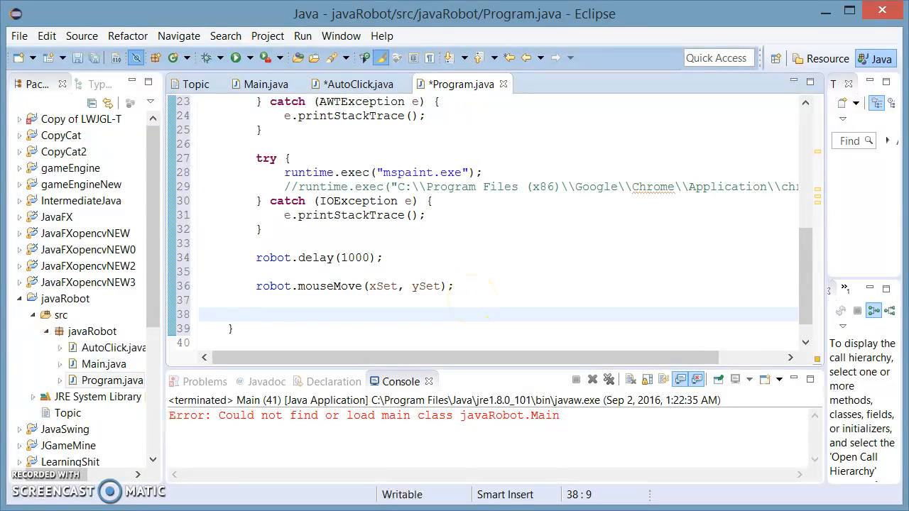
type("robo")
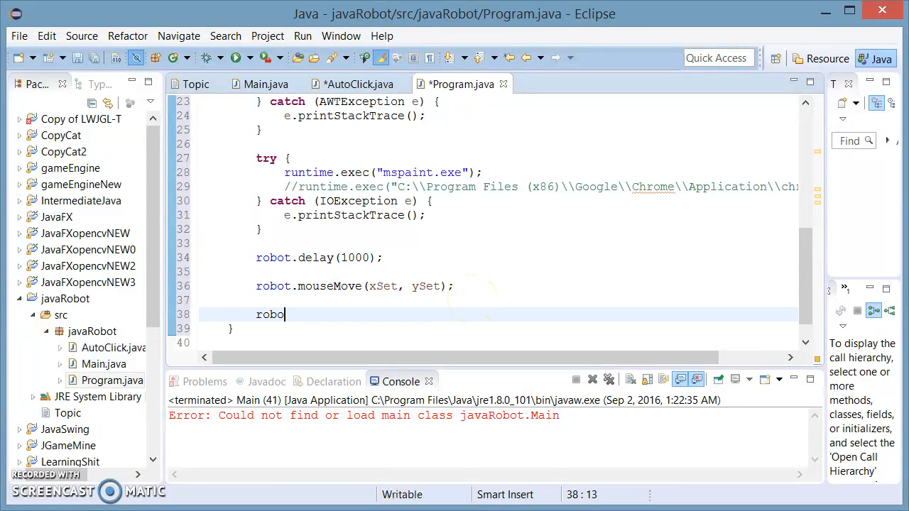
key("BackSpace")
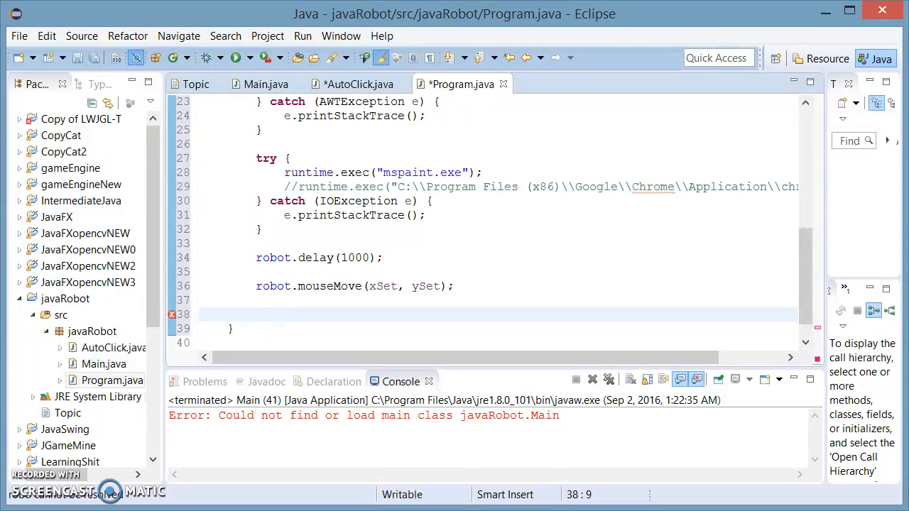
type("autoClick")
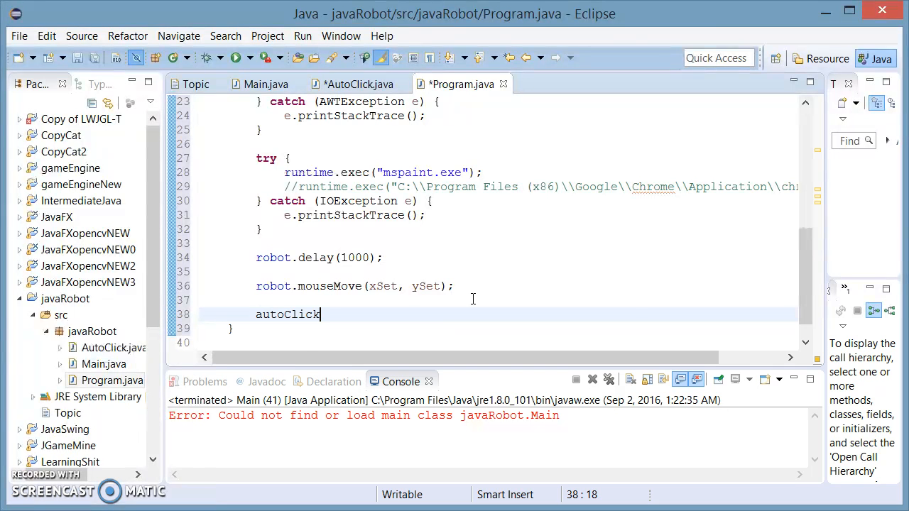
type(".")
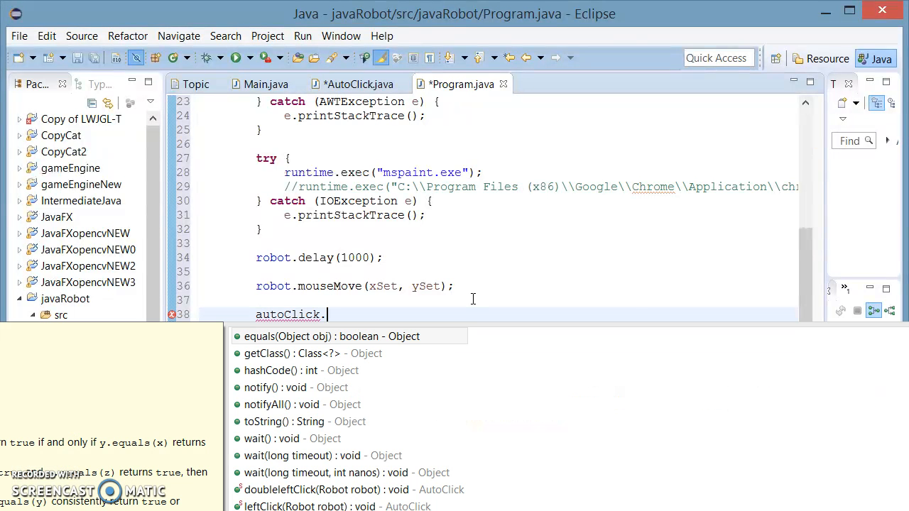
mouse_move(433, 314)
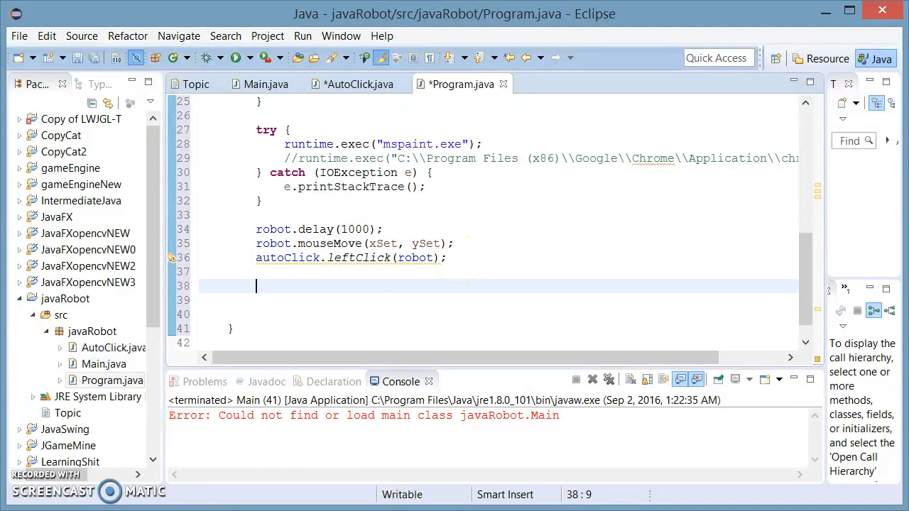
Step: Add robot.mousePress(InputEvent.BUTTON1_DOWN_MASK); after the left click
type("ro")
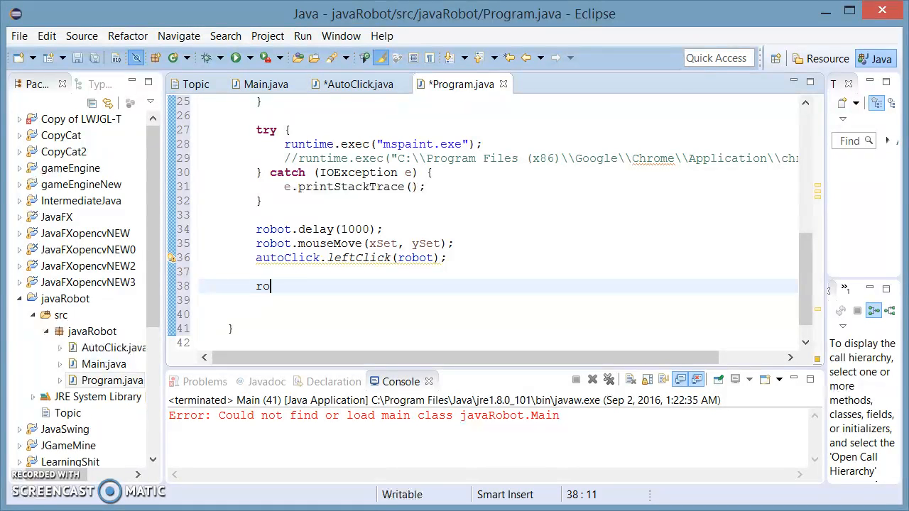
type("bot")
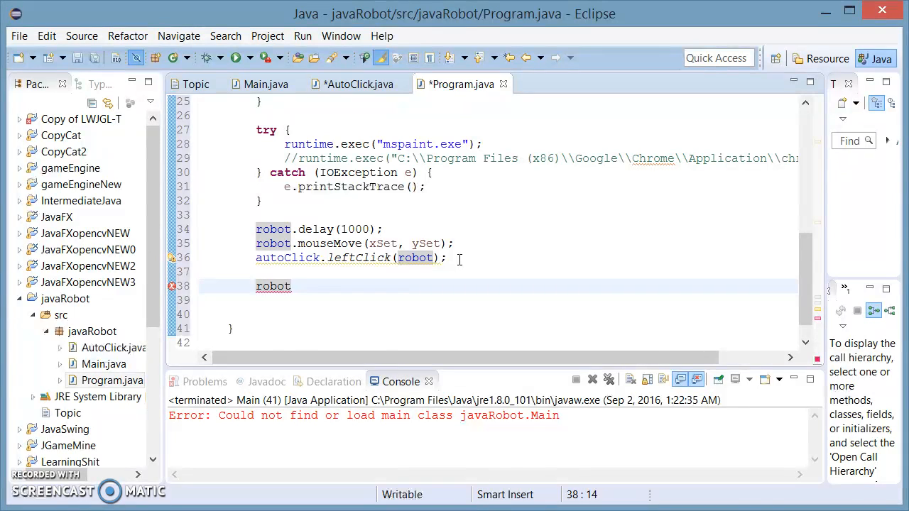
type(".")
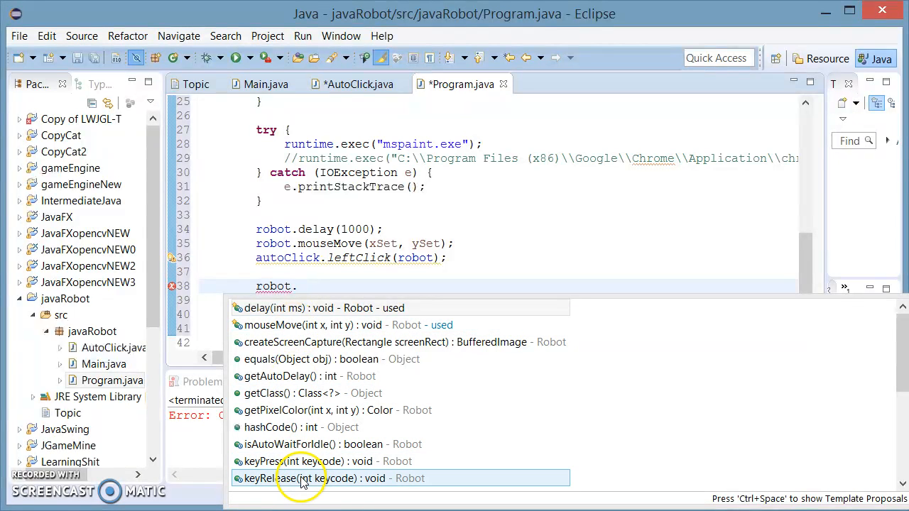
type("mousePress(I);")
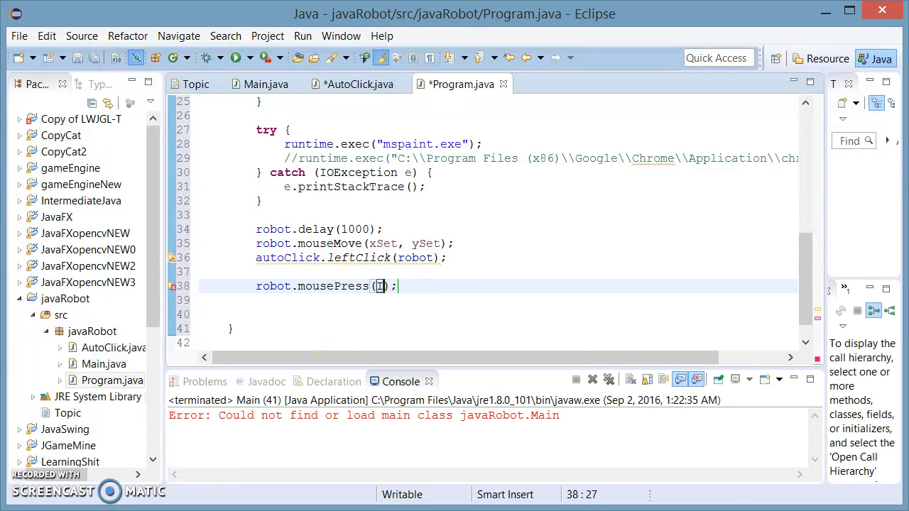
type("InputEvent.")
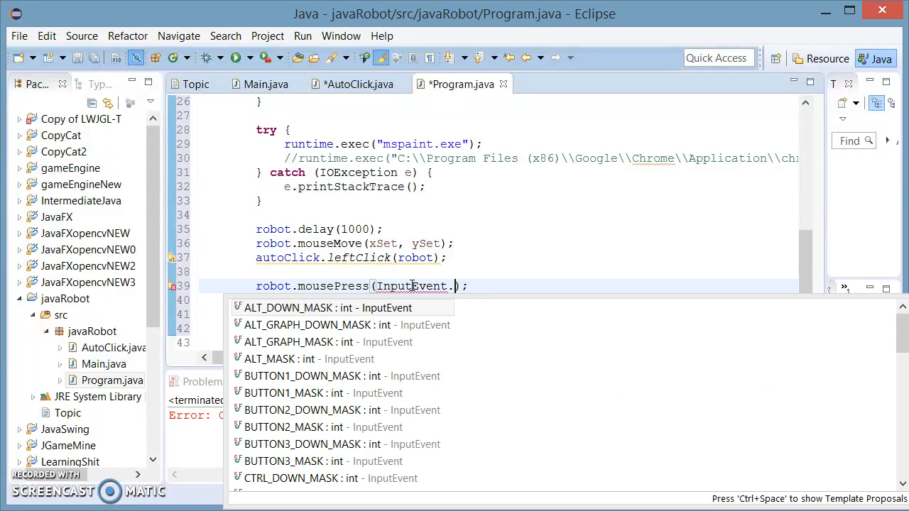
left_click(303, 375)
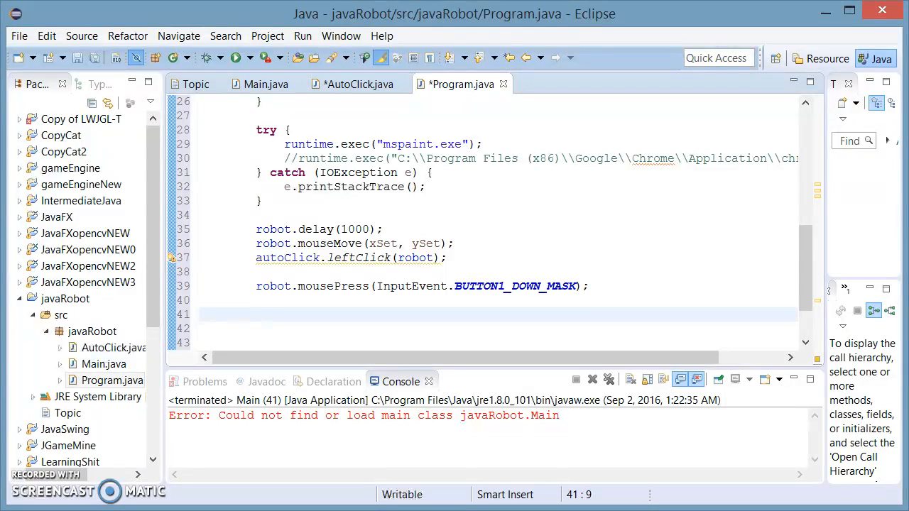
Step: Write the loop header for(int i = 0; i < 360; i++)
type("for(int)")
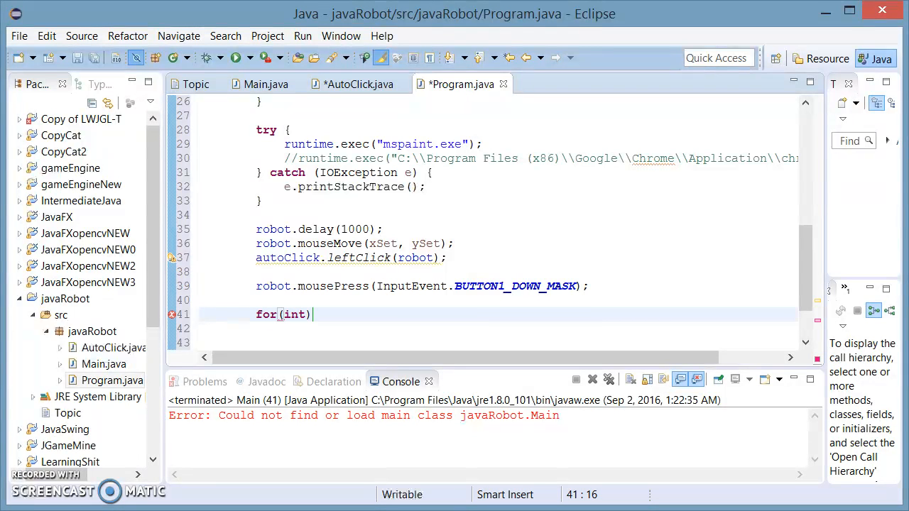
type("i = 0;")
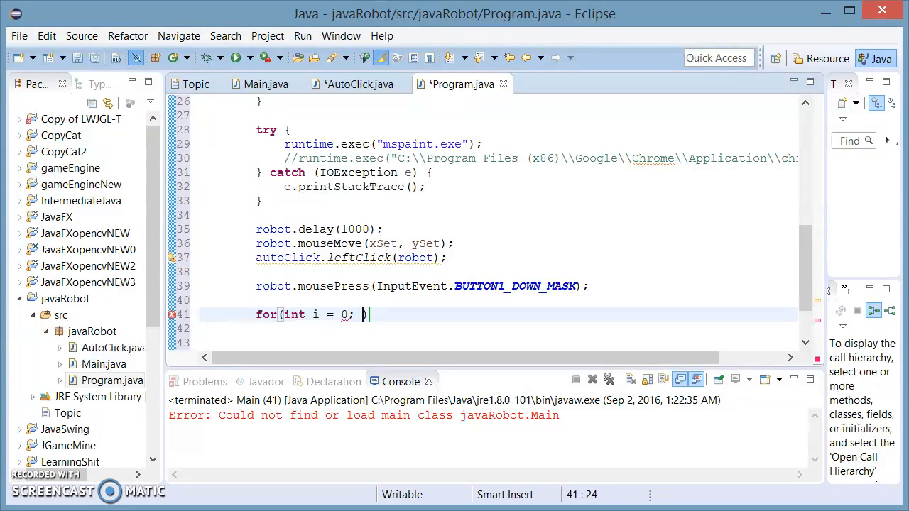
type("i")
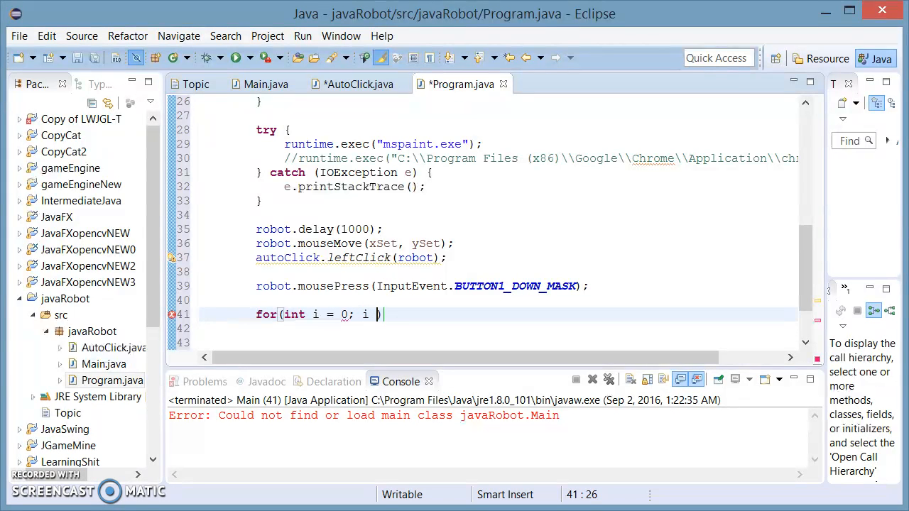
type("<")
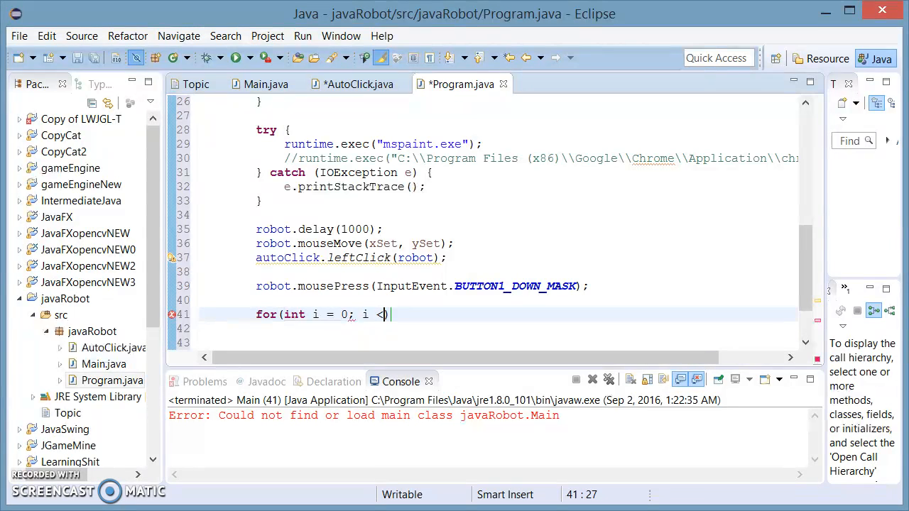
type("360;")
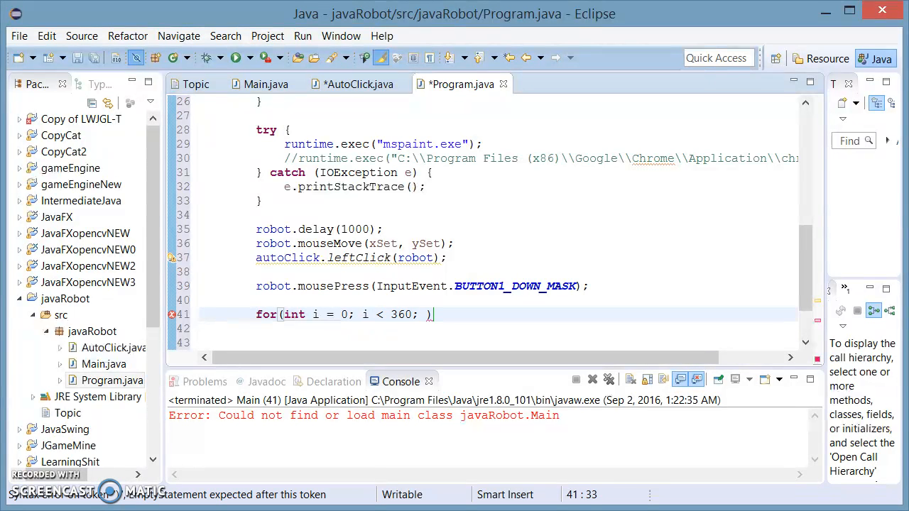
type("i++")
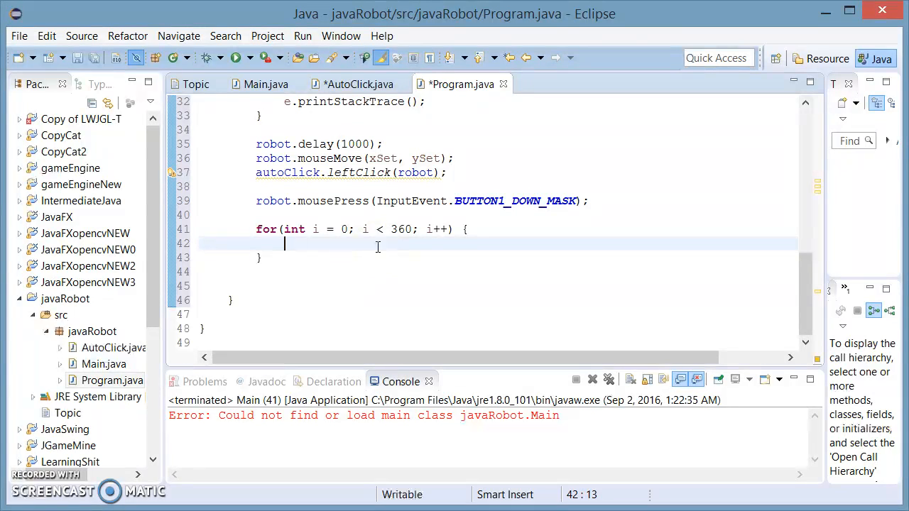
Step: Add robot.mouseMove(x+xSet, y+ySet); inside the loop body
type("r")
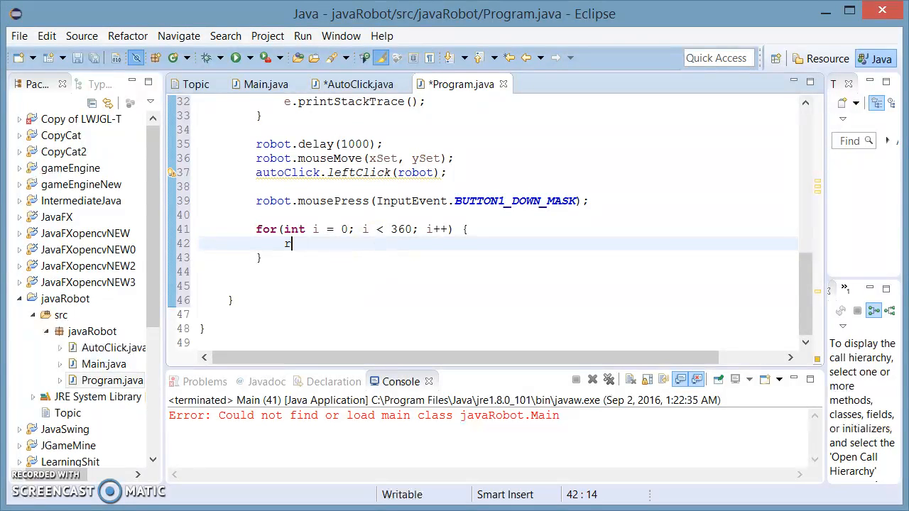
type("obor")
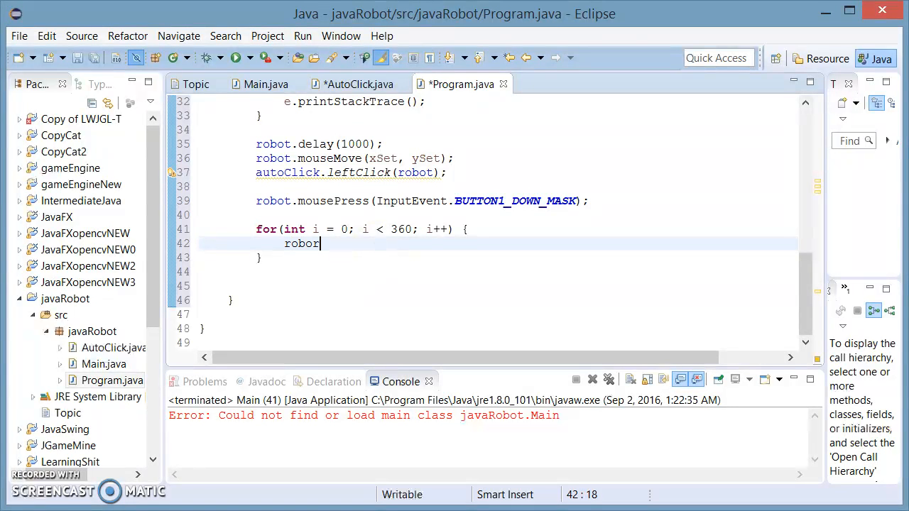
type(".")
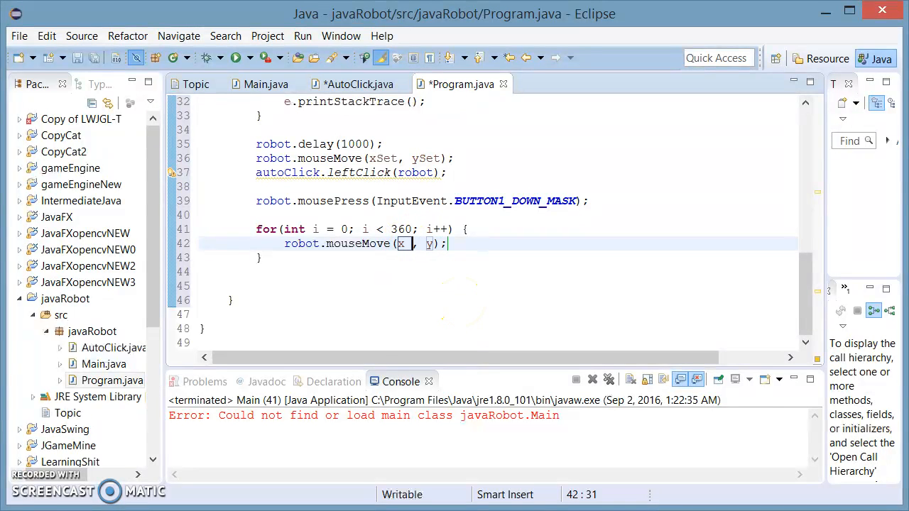
type("+")
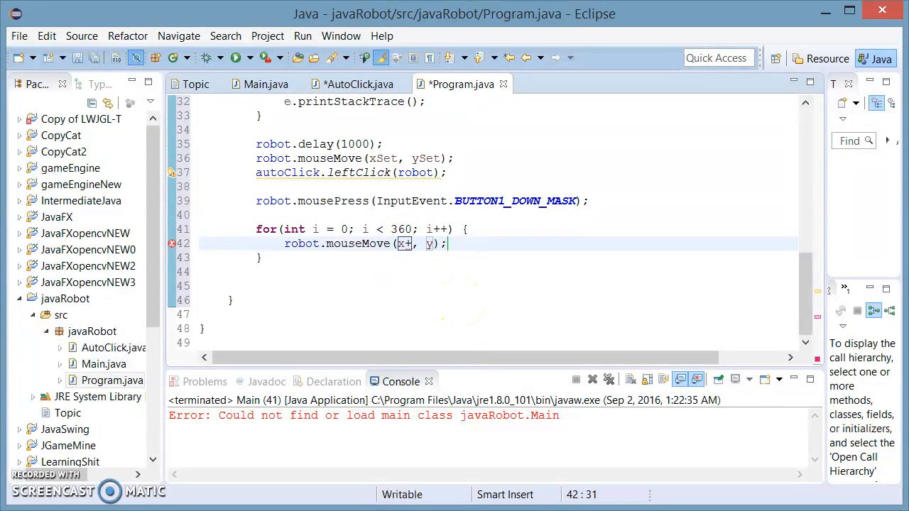
type("xSet")
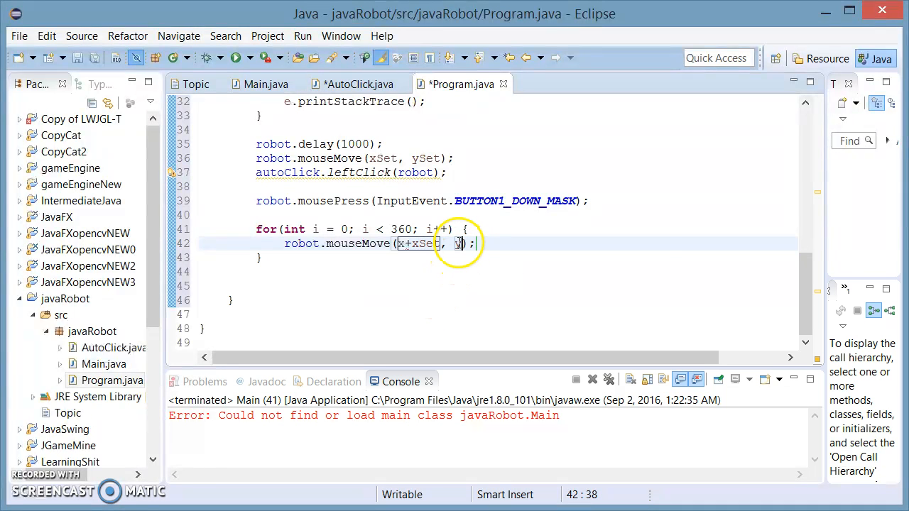
type("y+s")
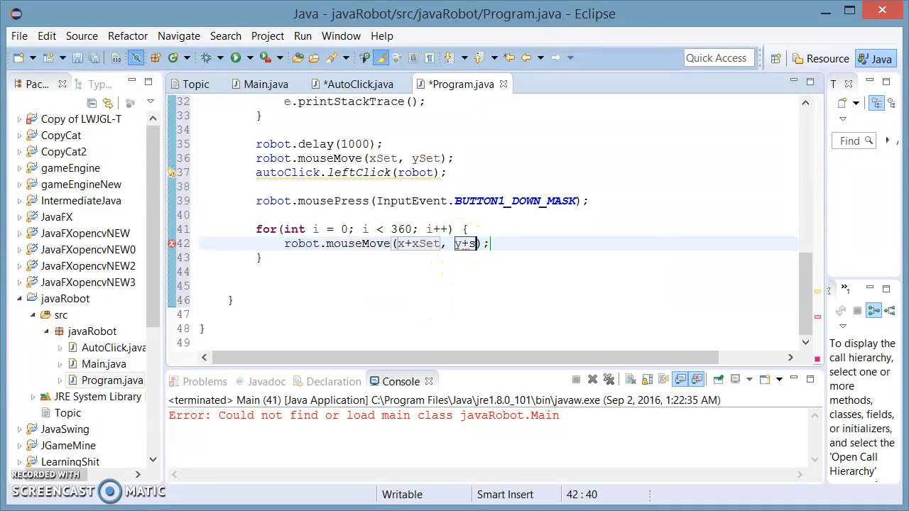
key("ctrl+space")
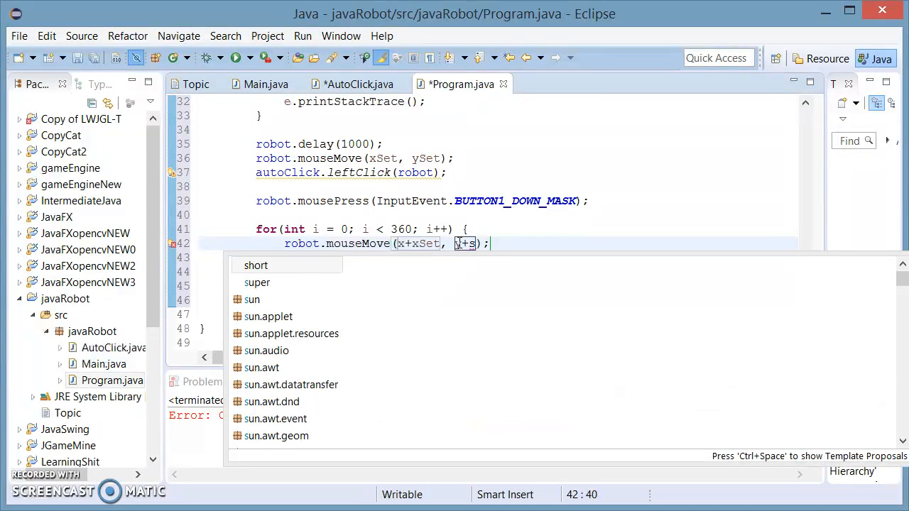
type("Set")
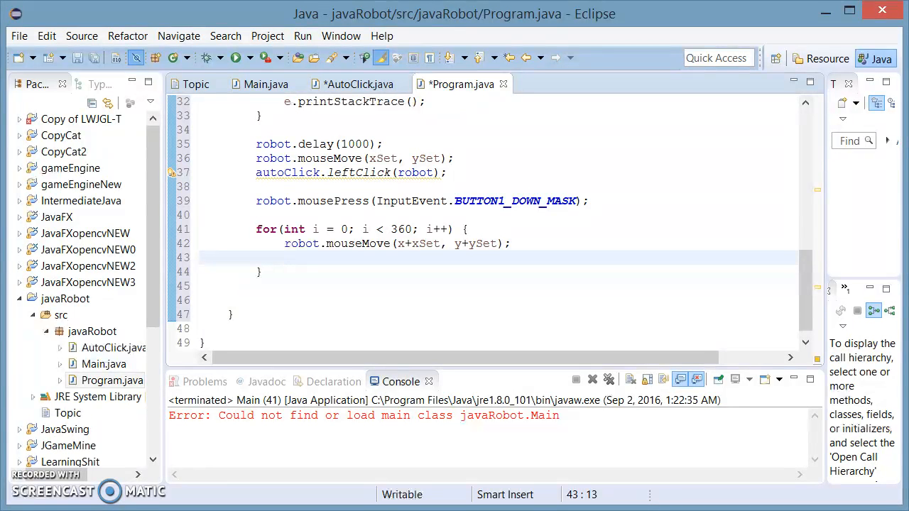
Step: Start the y assignment in the loop with a Math.round call
type("y")
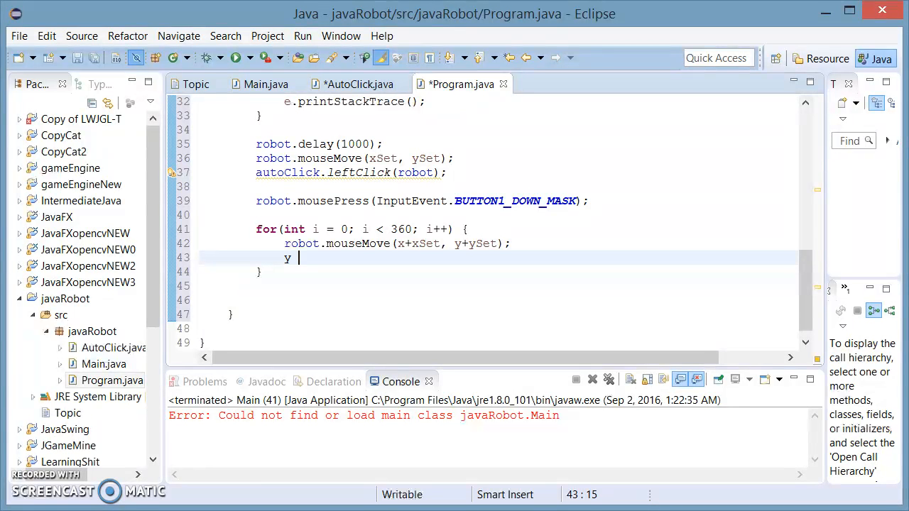
type("=")
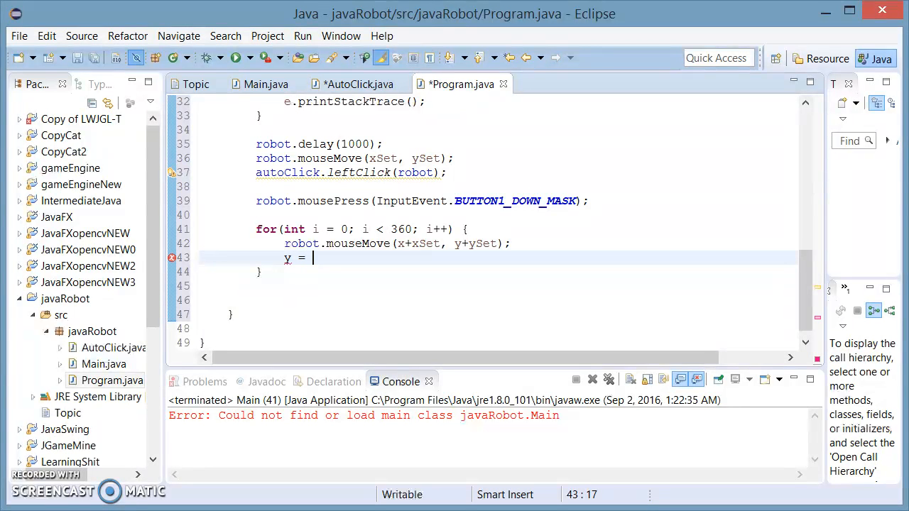
type("Math.round(M")
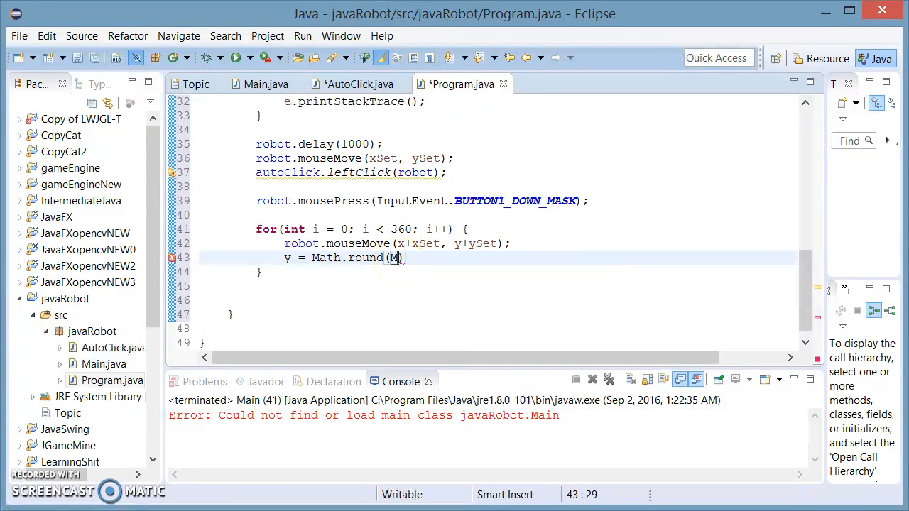
type("ath.")
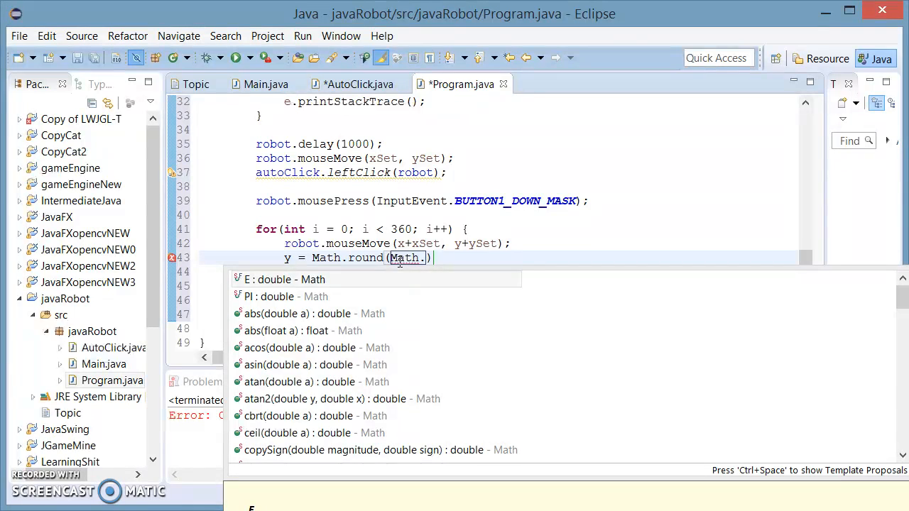
type("s")
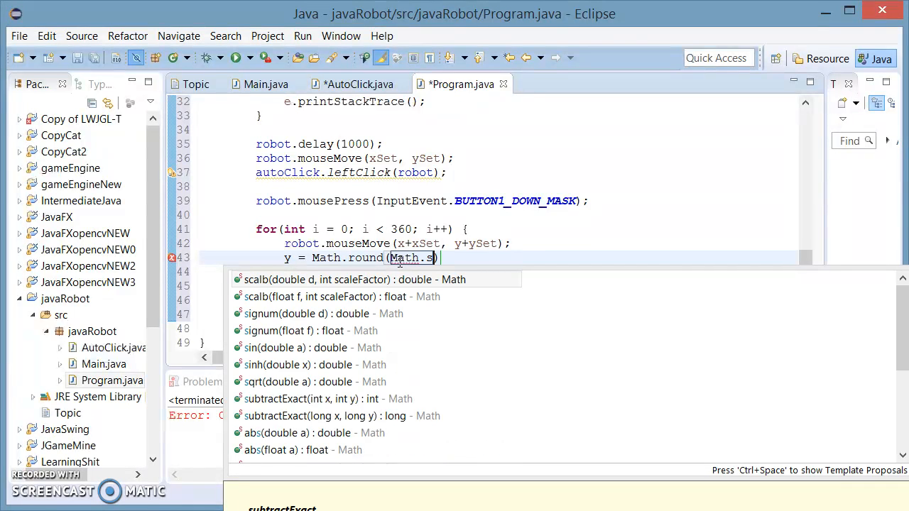
type("i")
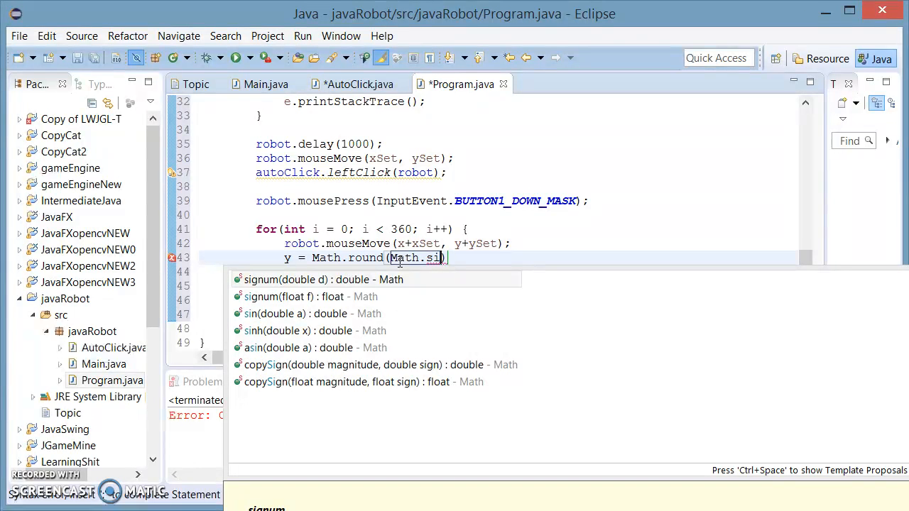
type("n")
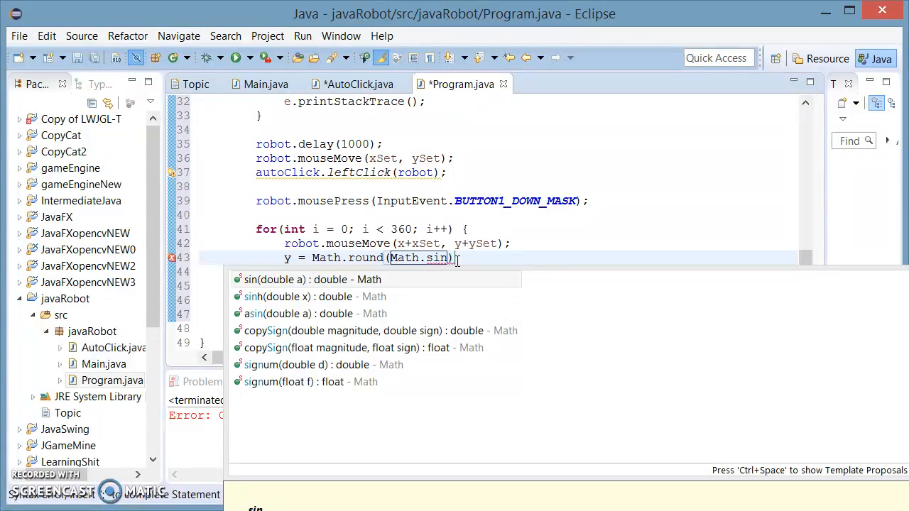
key("BackSpace")
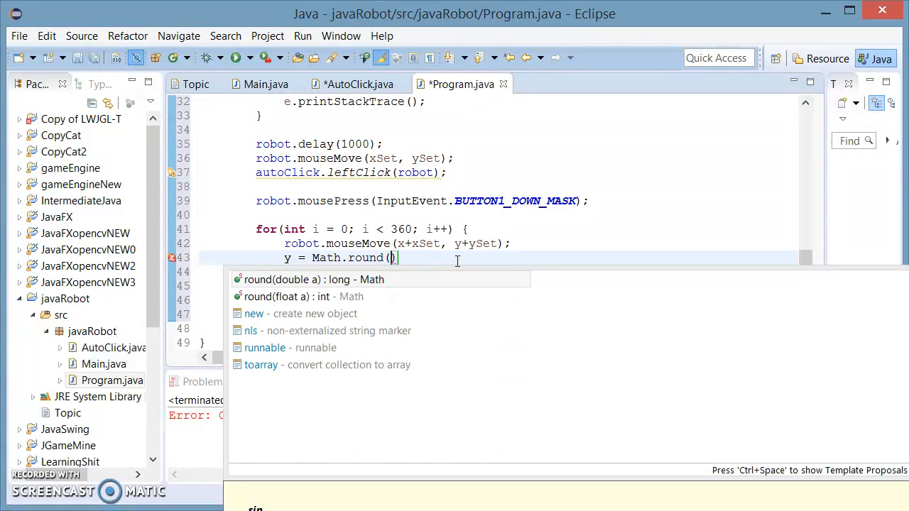
Step: Complete it as y = (int) Math.round(100*Math.sin(alpha));
type("100")
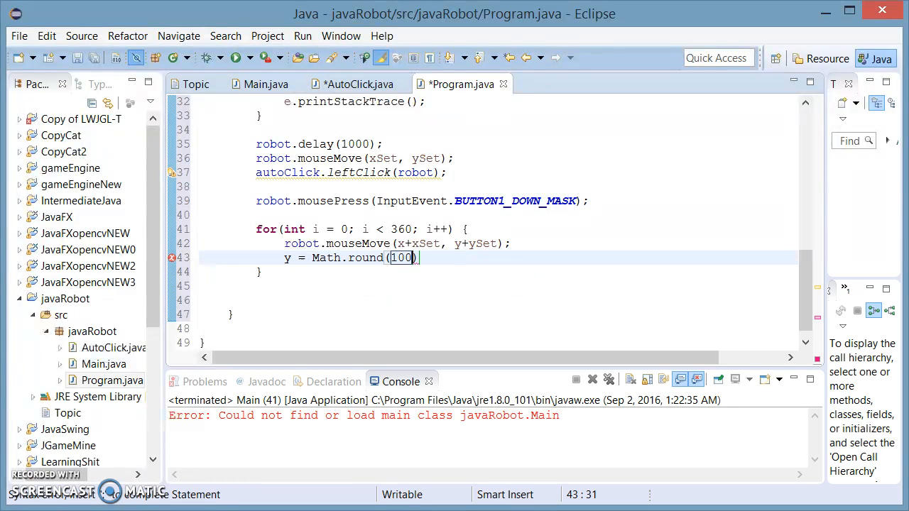
type("*")
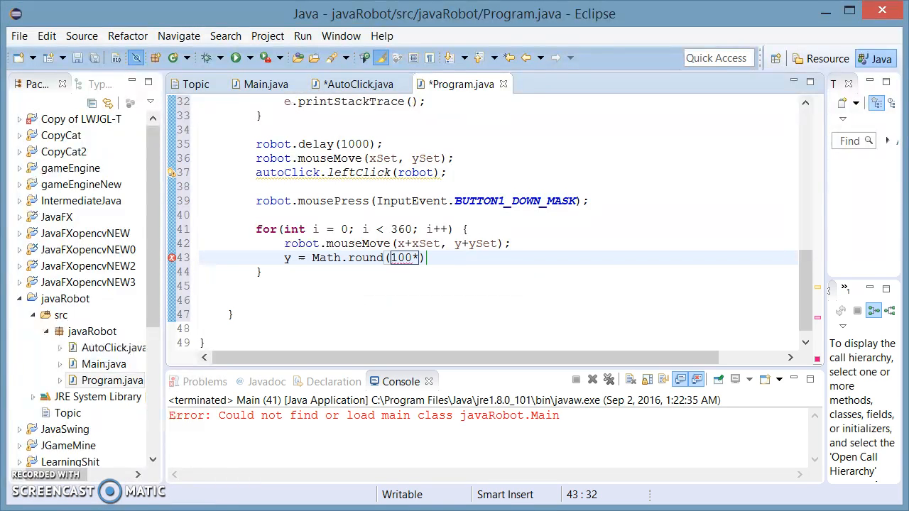
type("Math.")
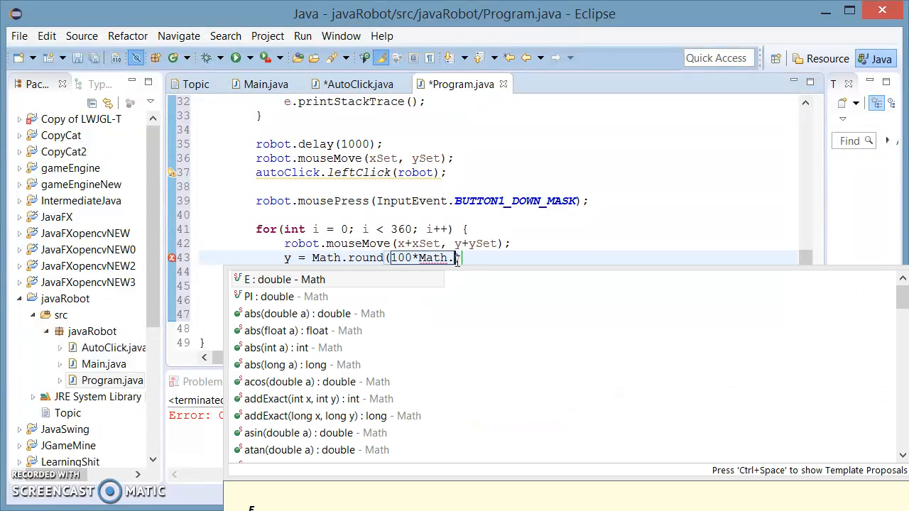
type("se")
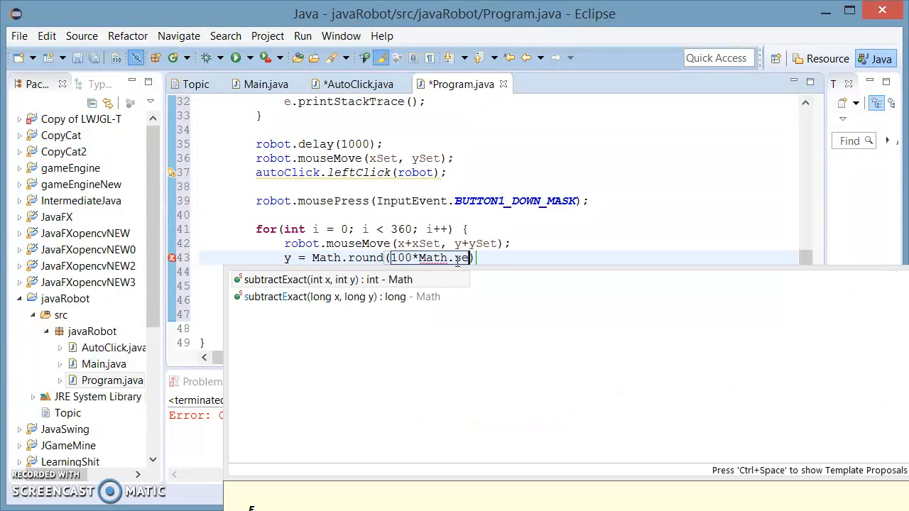
type("in(ap")
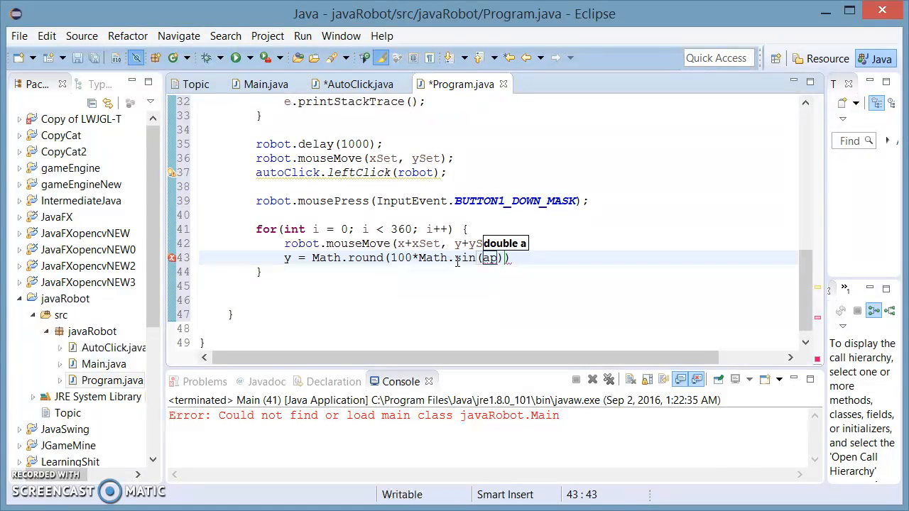
type("lpha")
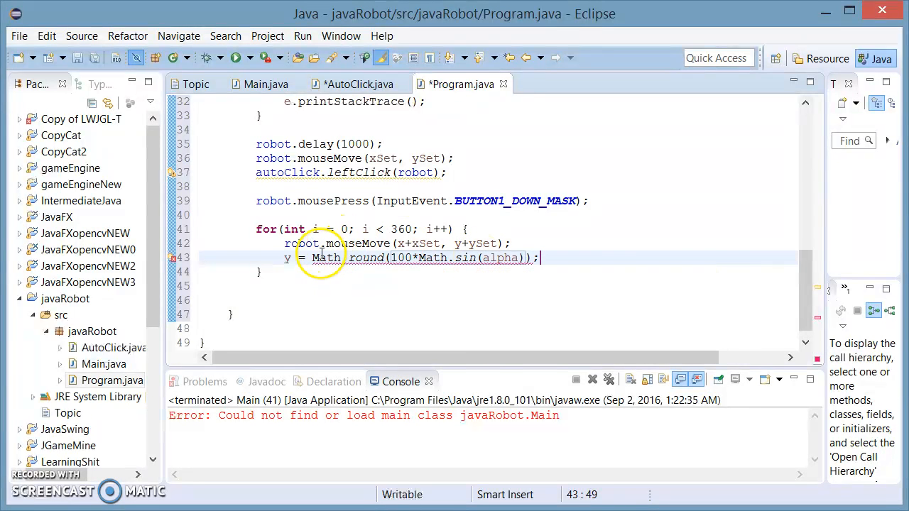
type("(int)")
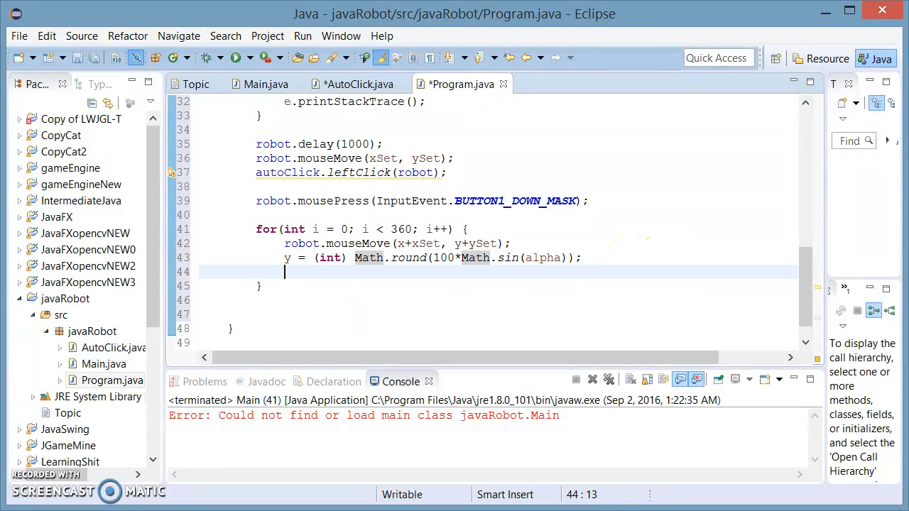
Step: Add x++ to the loop body after computing y
type("x")
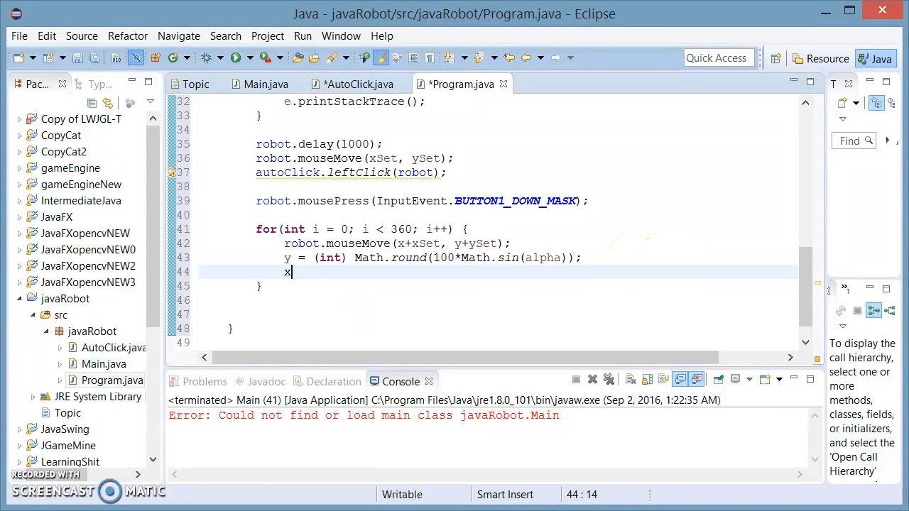
type("++")
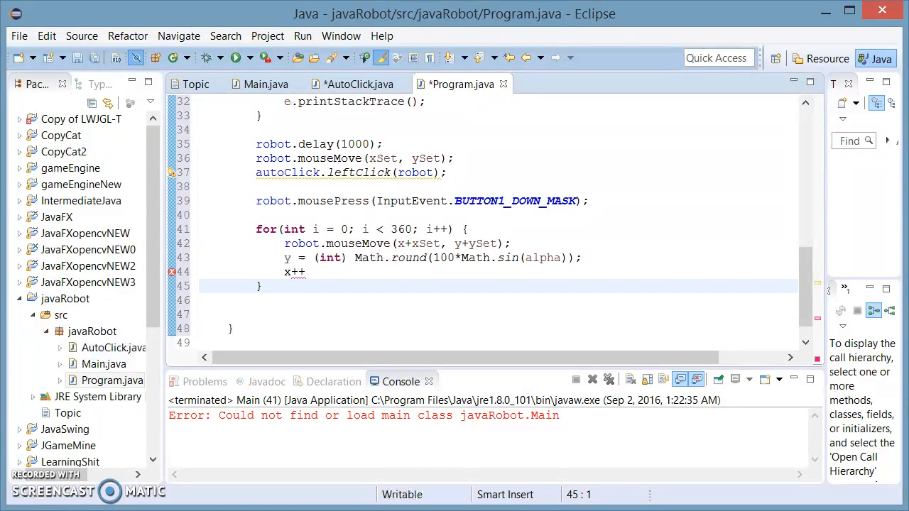
left_click(287, 271)
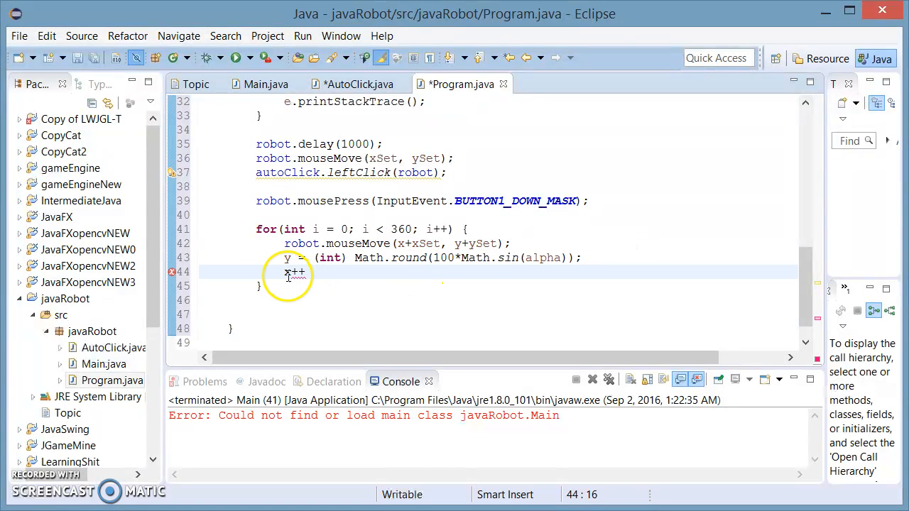
double_click(294, 272)
type(";")
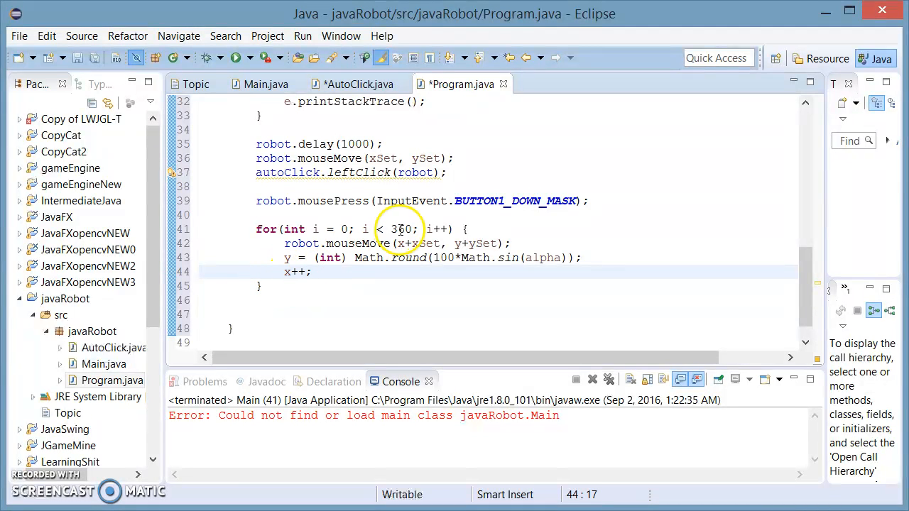
double_click(403, 229)
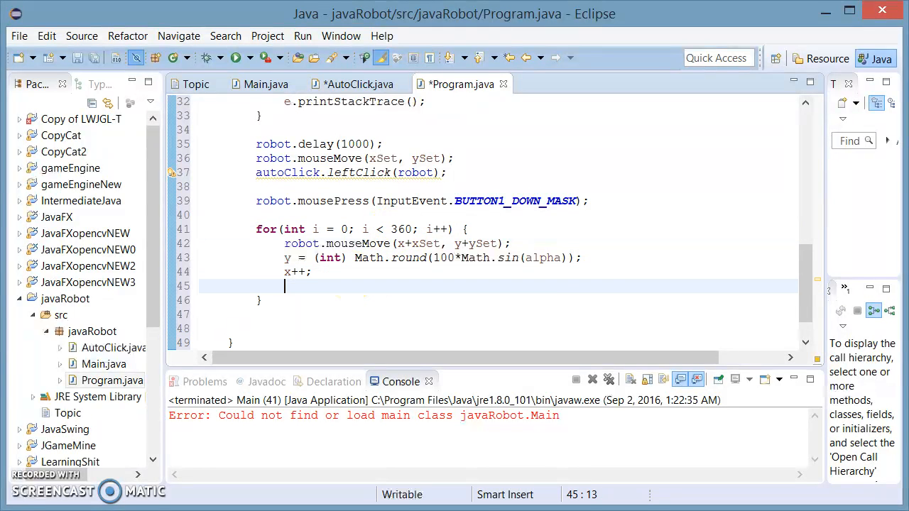
Step: Add alpha += 2*Math.PI/360*1; to advance alpha each iteration
type("al")
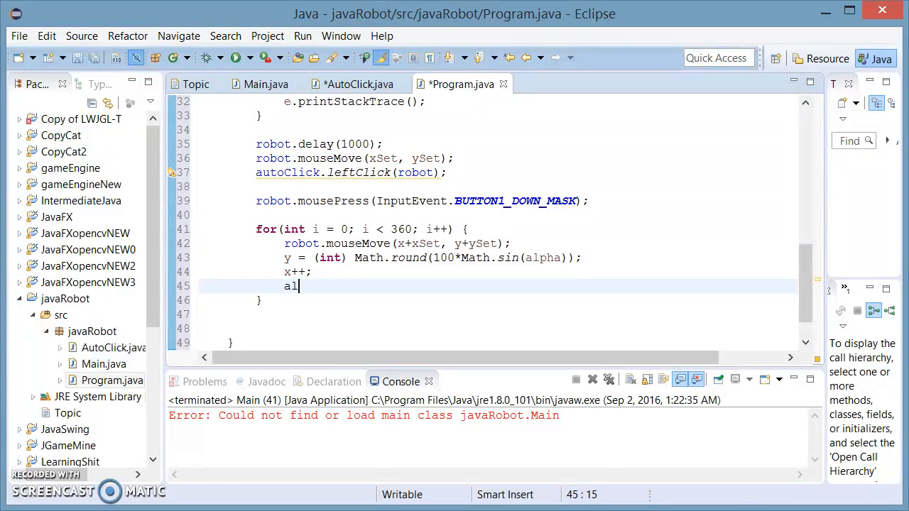
type("pha")
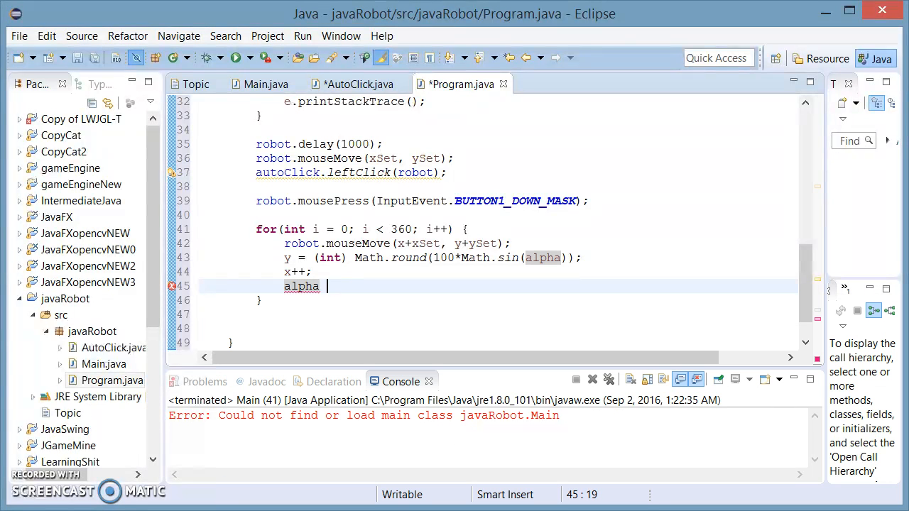
type("+=")
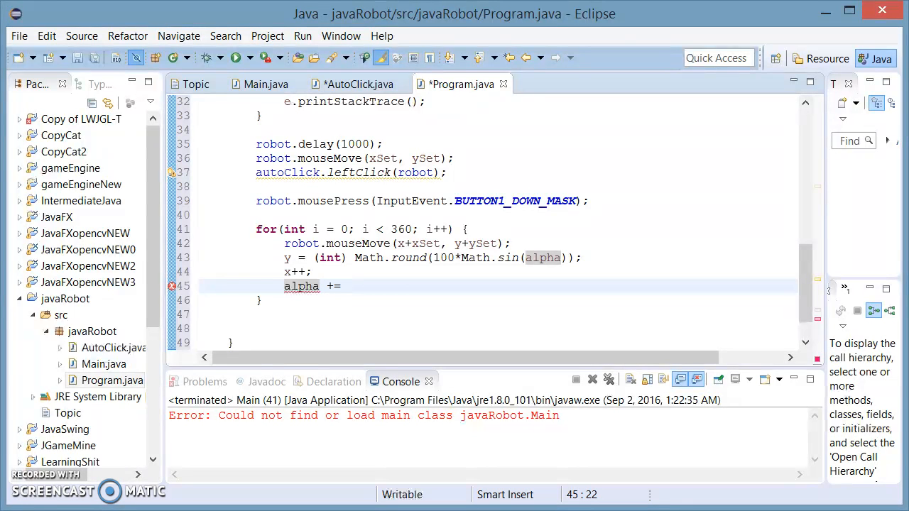
type("2")
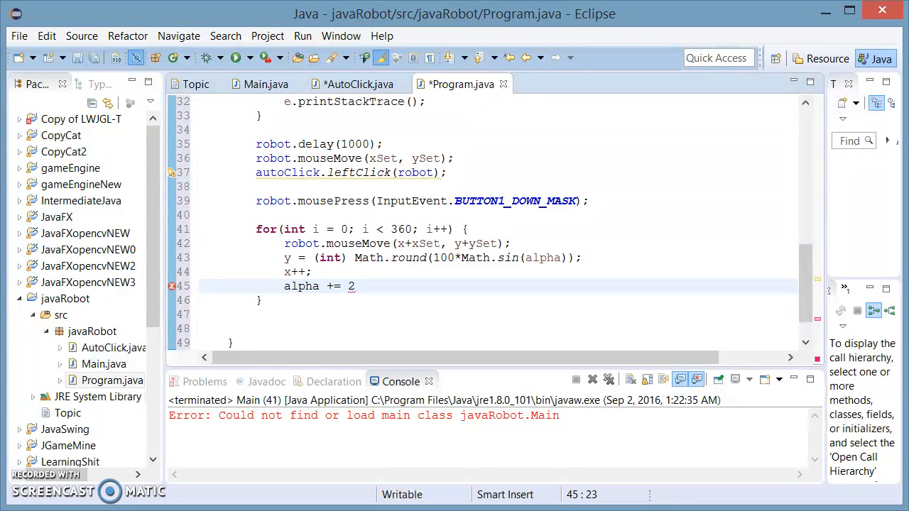
type("*")
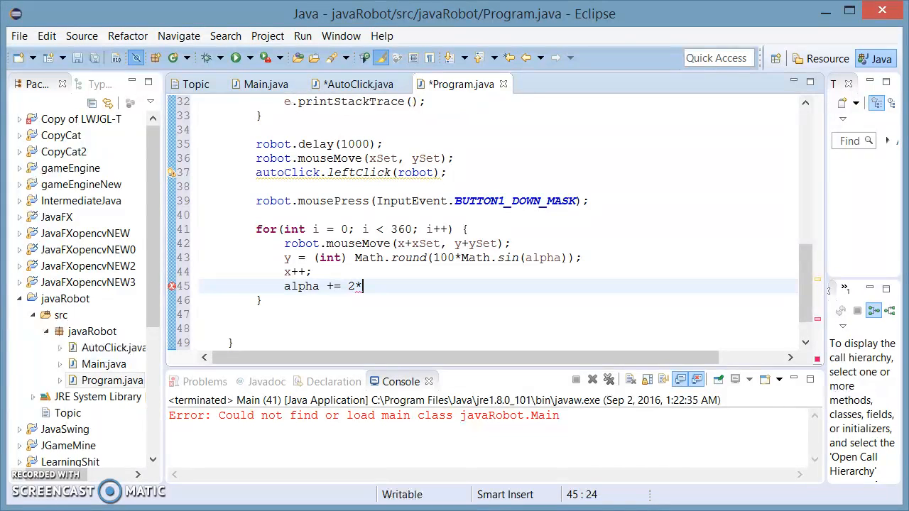
type("Math.PI/")
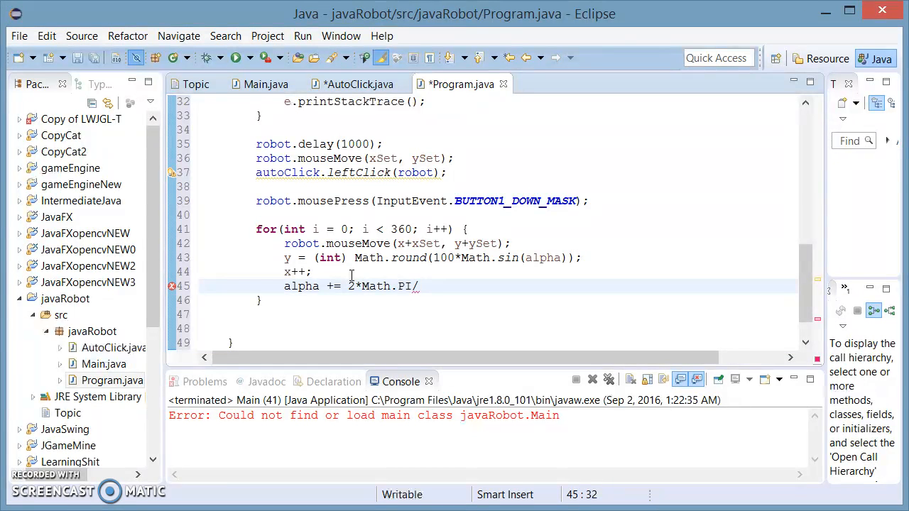
type("360")
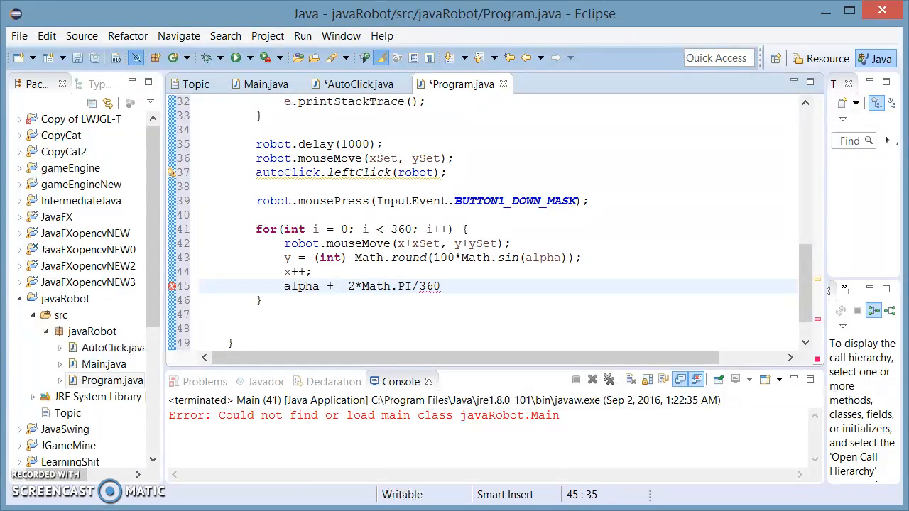
type("*1")
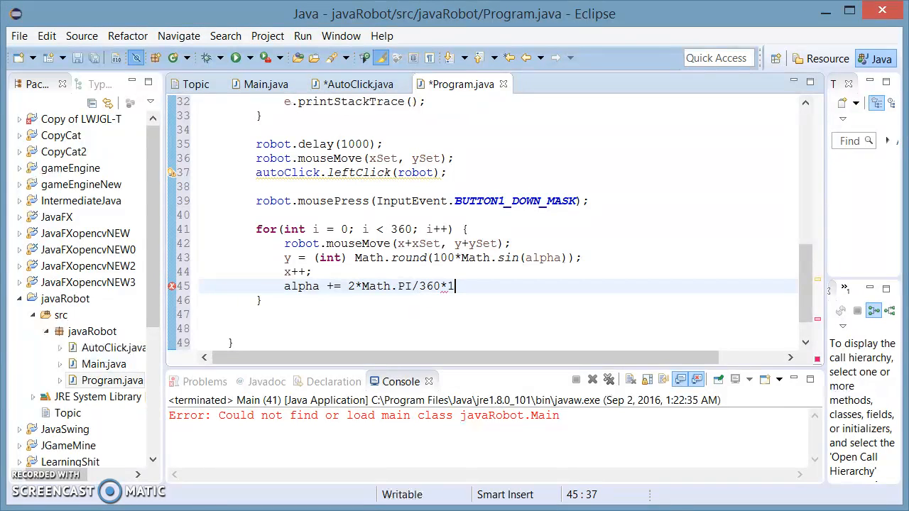
type(";")
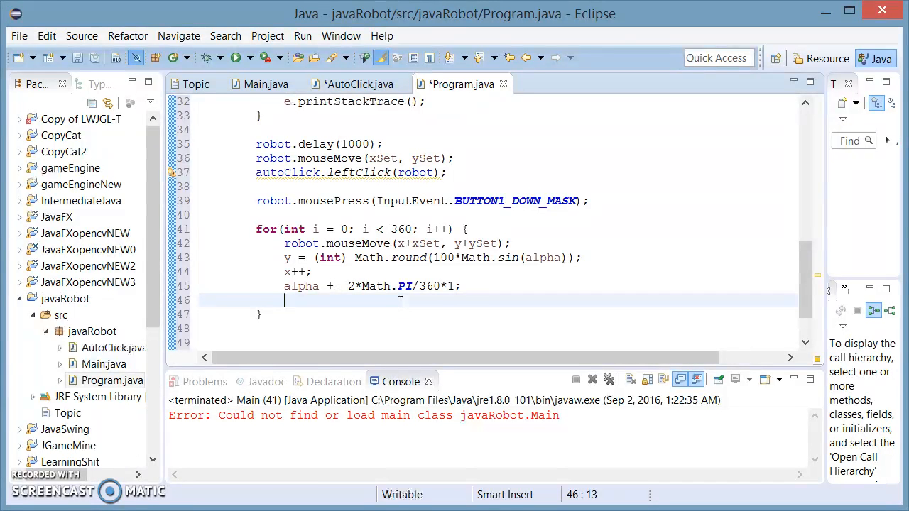
Step: Add robot.delay(15); as the last statement of the loop
type("robot.delay(ms")
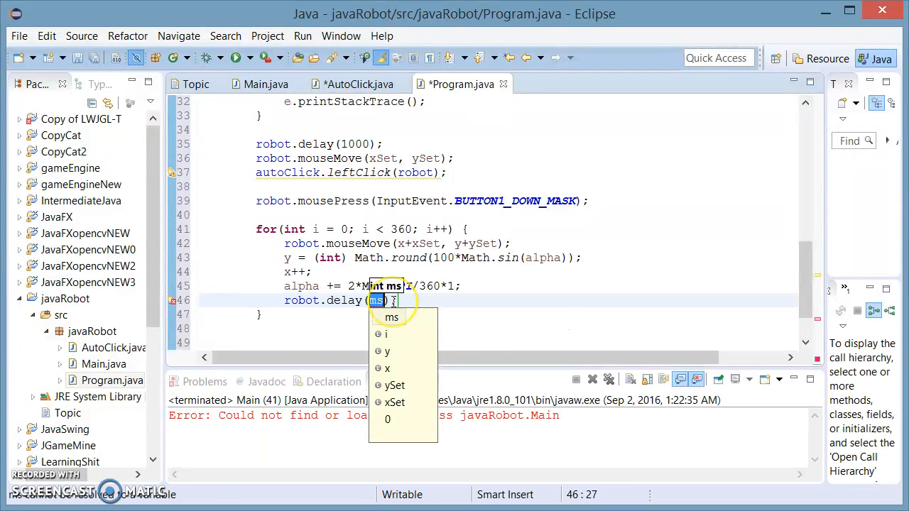
type("15")
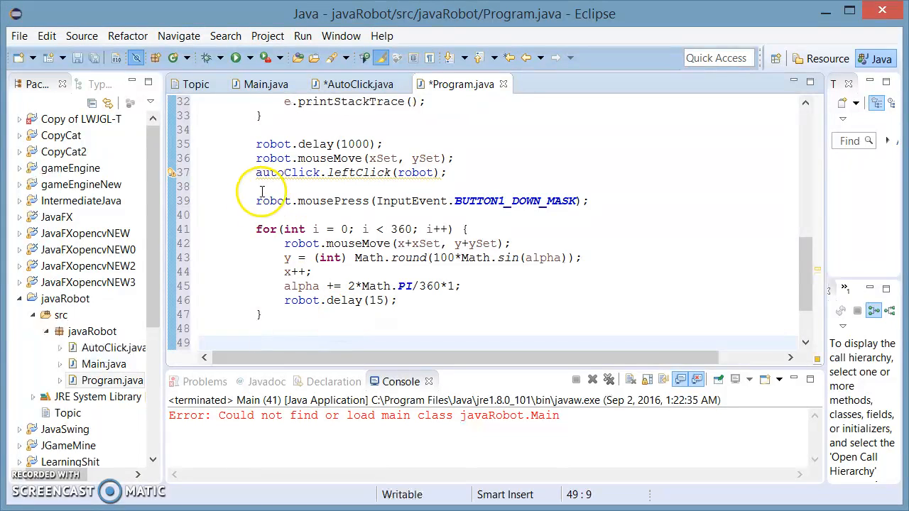
triple_click(419, 200)
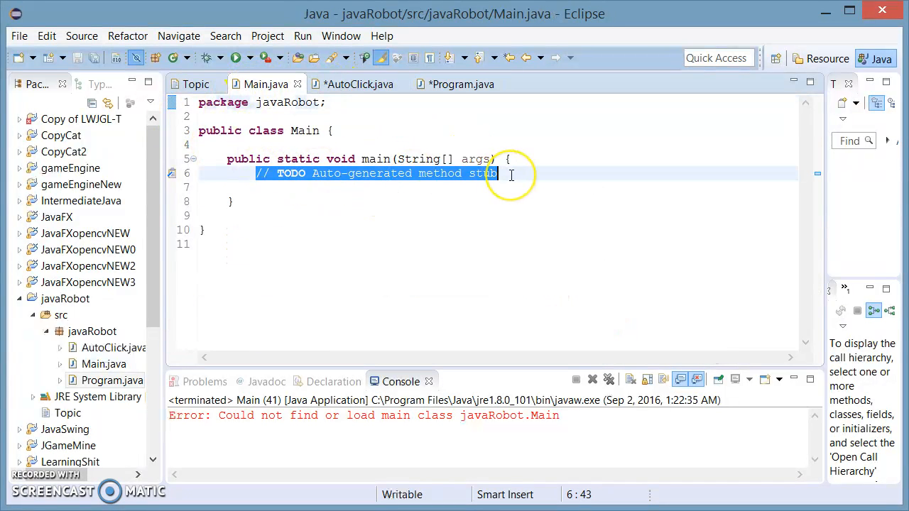
Step: Replace Main's TODO comment with Program prog = new Program(); prog.drawSine();
key("Delete")
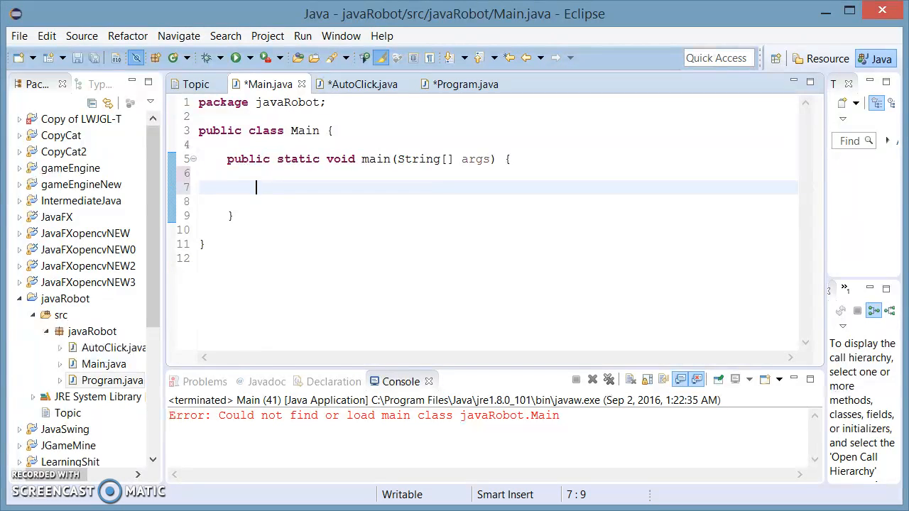
type("Program")
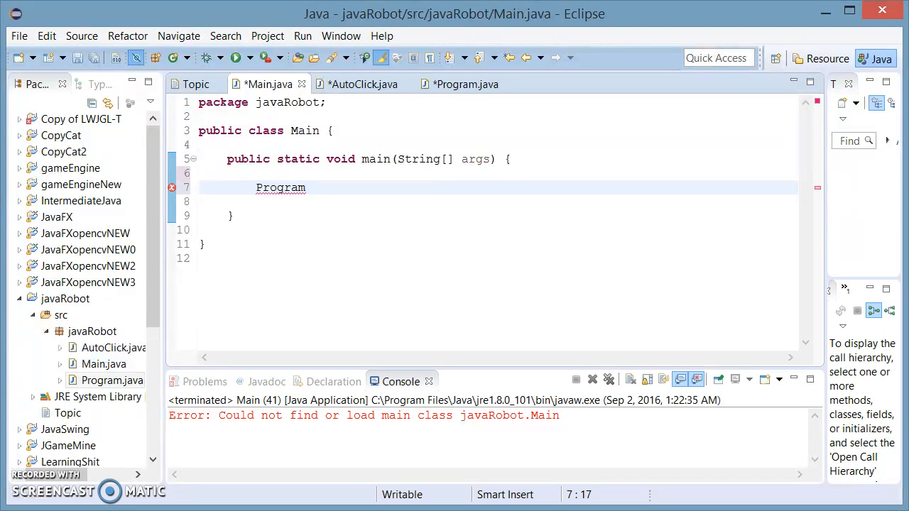
type("prog =")
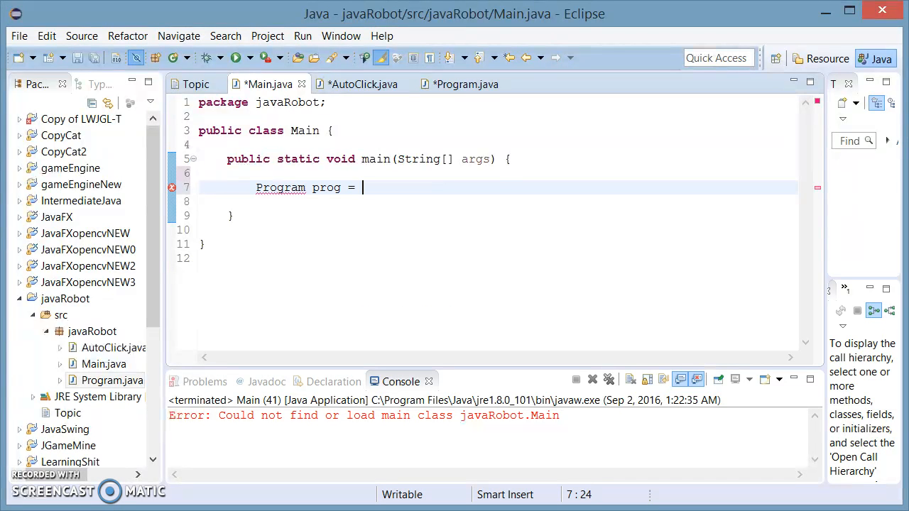
type("new Program();")
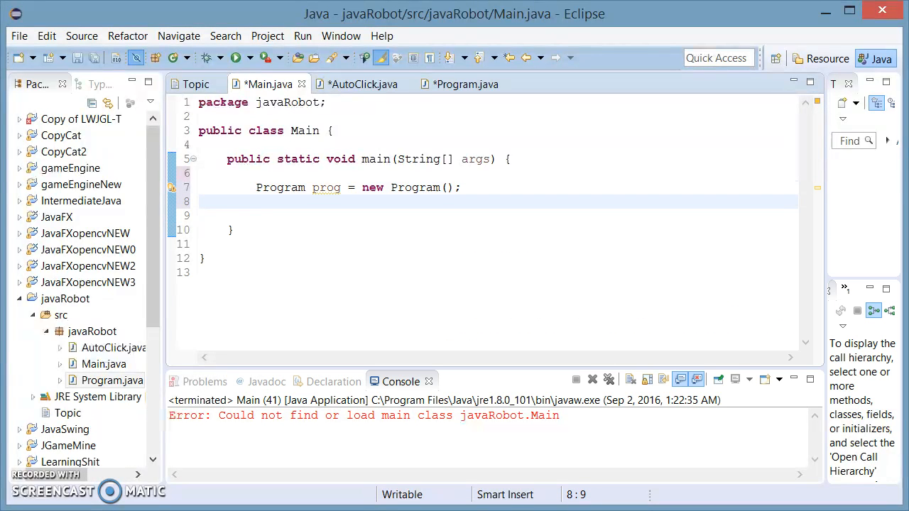
type("pro")
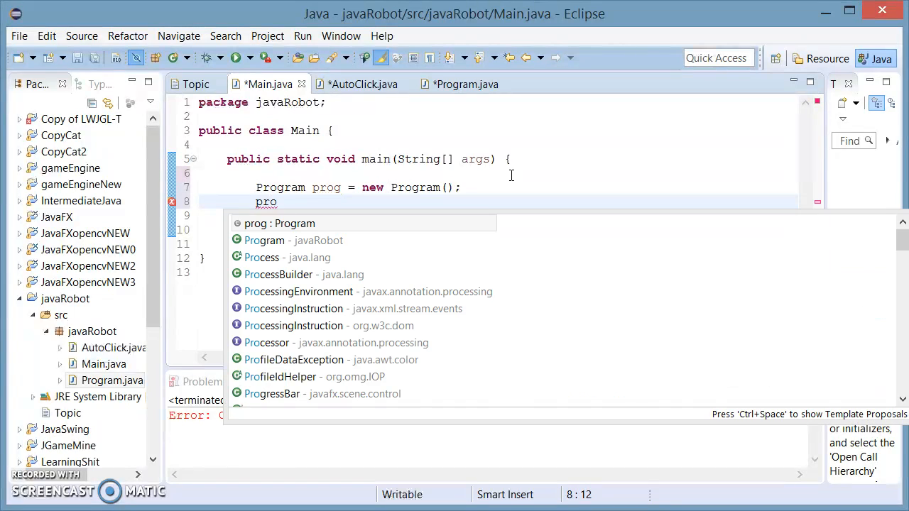
type(".drawSine();")
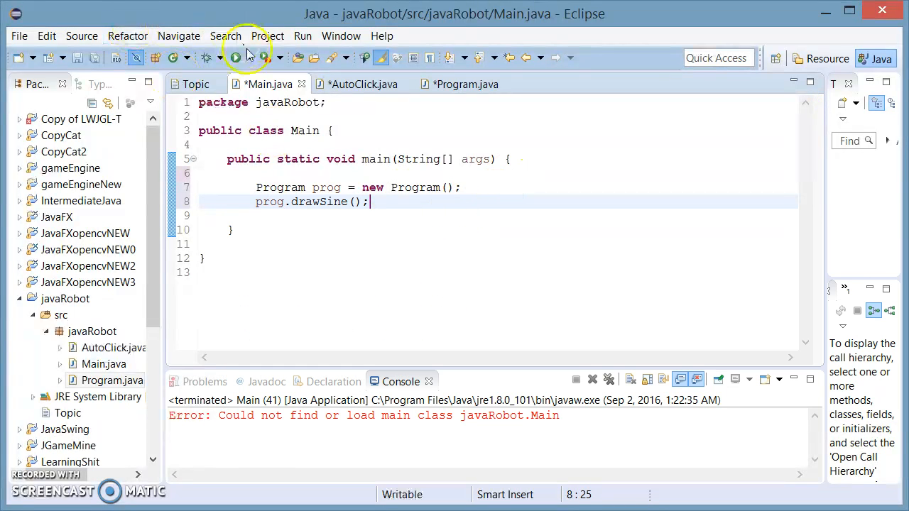
Step: Run the program, let the robot draw a sine curve in Paint, then close without saving
left_click(234, 58)
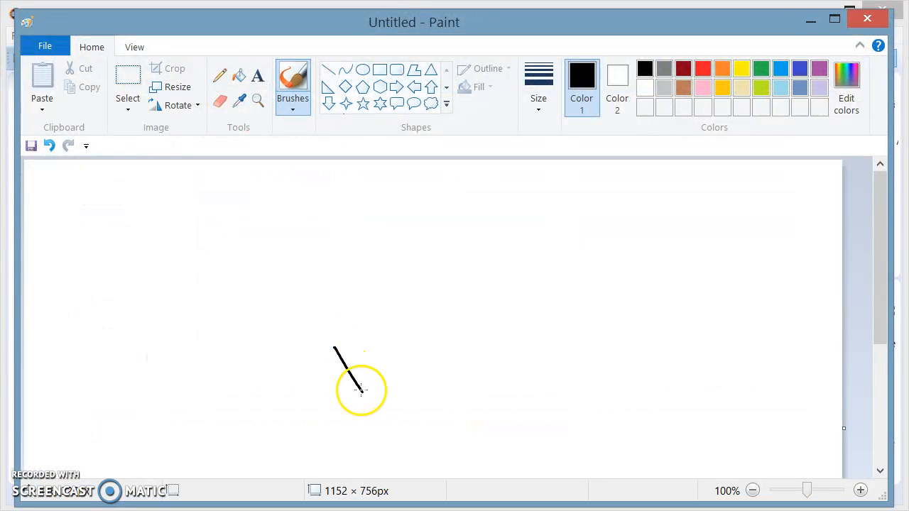
left_click_drag(355, 390, 455, 362)
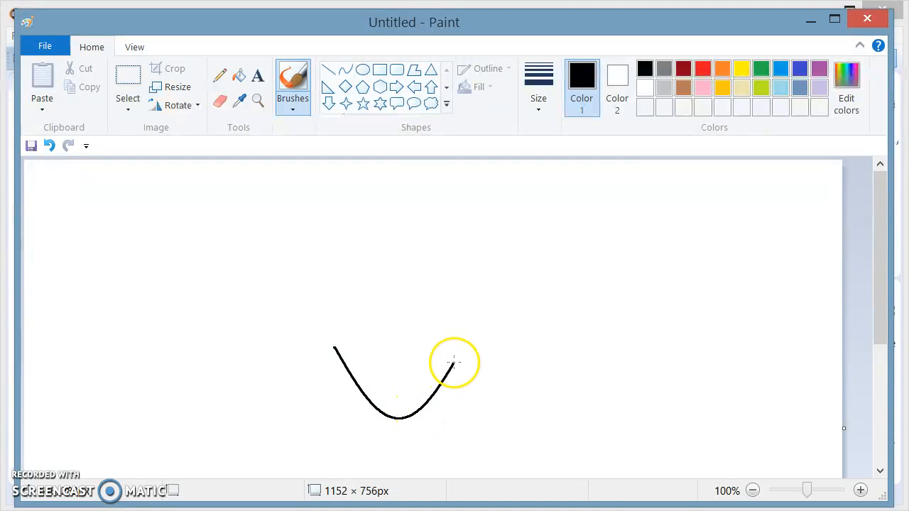
left_click_drag(454, 362, 543, 284)
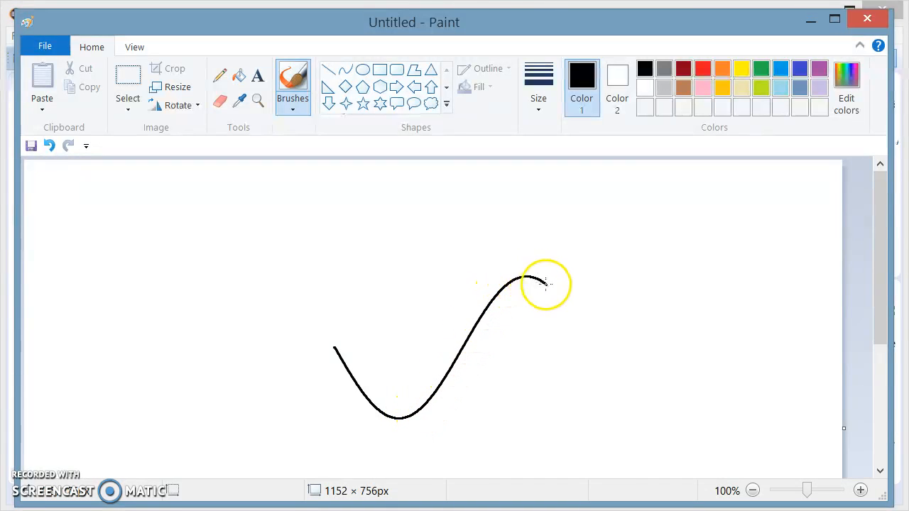
left_click_drag(529, 280, 587, 346)
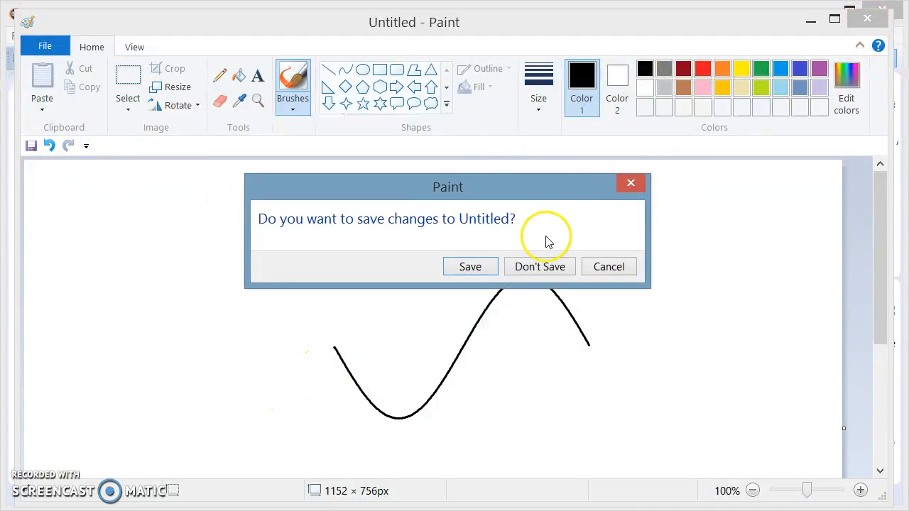
left_click(539, 266)
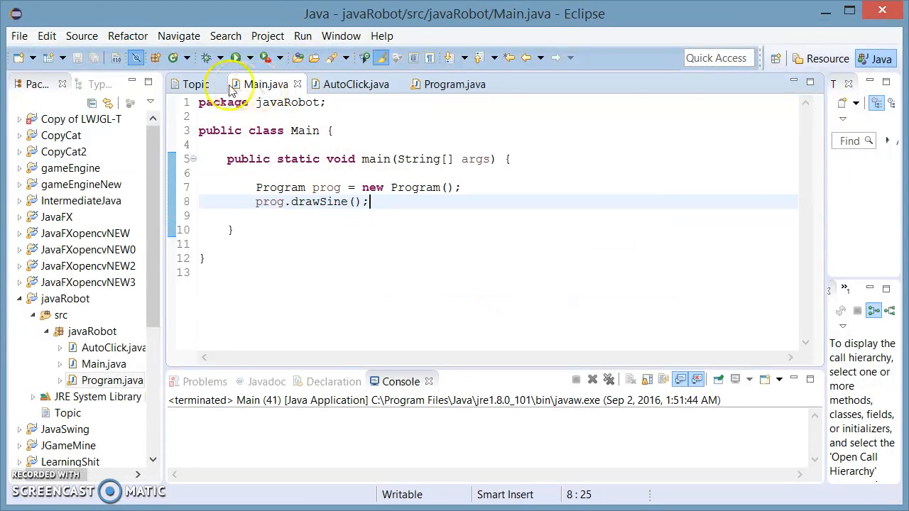
Step: In Program.java, change *1 to *10 and amplitude 100 to 50, then rerun
left_click(454, 84)
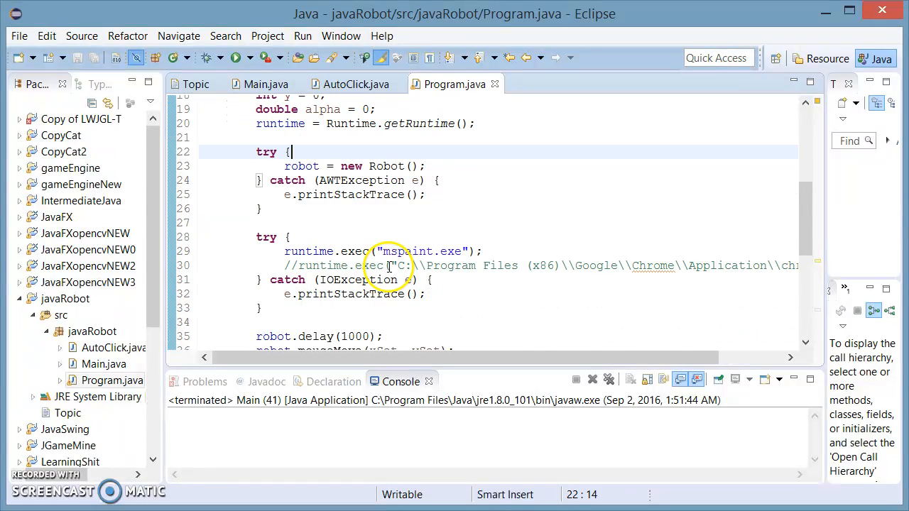
scroll("down", 3)
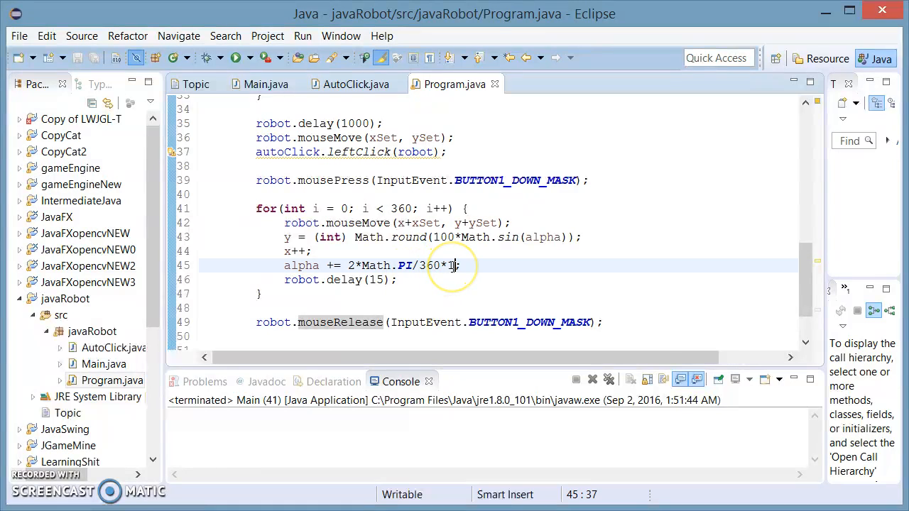
type("0")
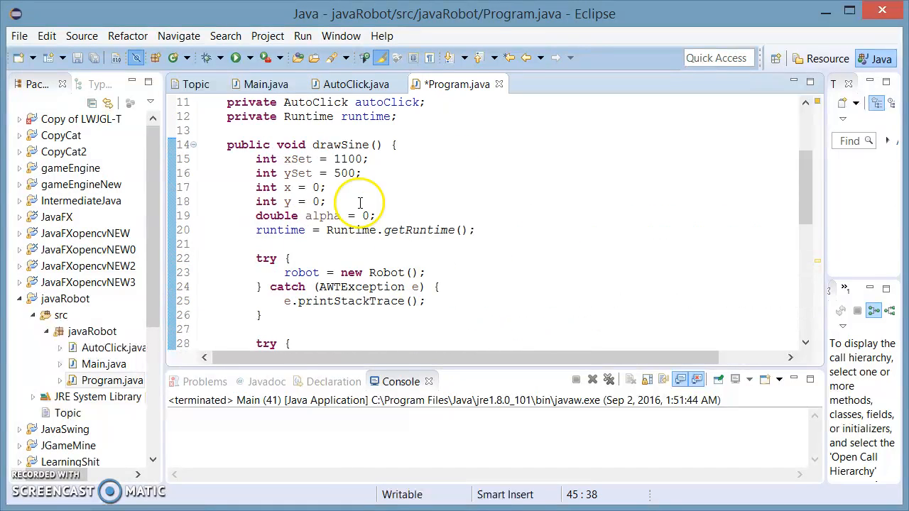
scroll("down", 3)
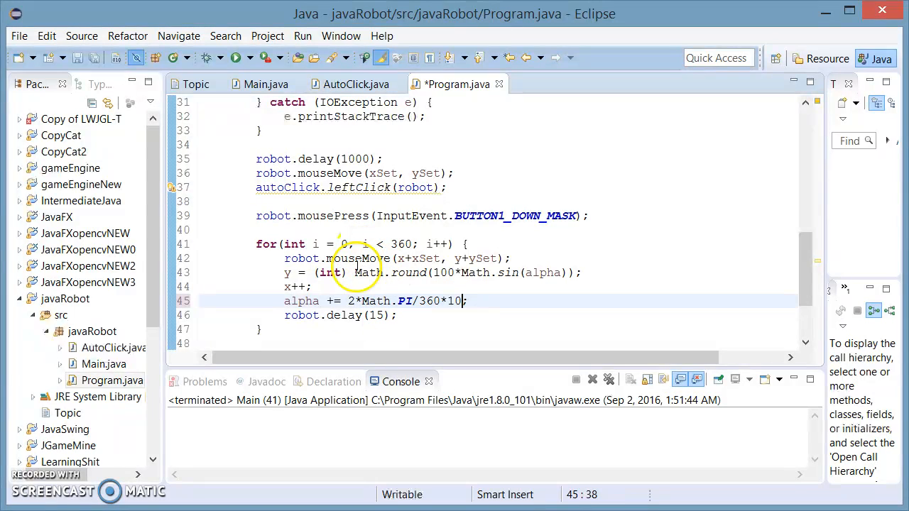
double_click(443, 272)
type("5")
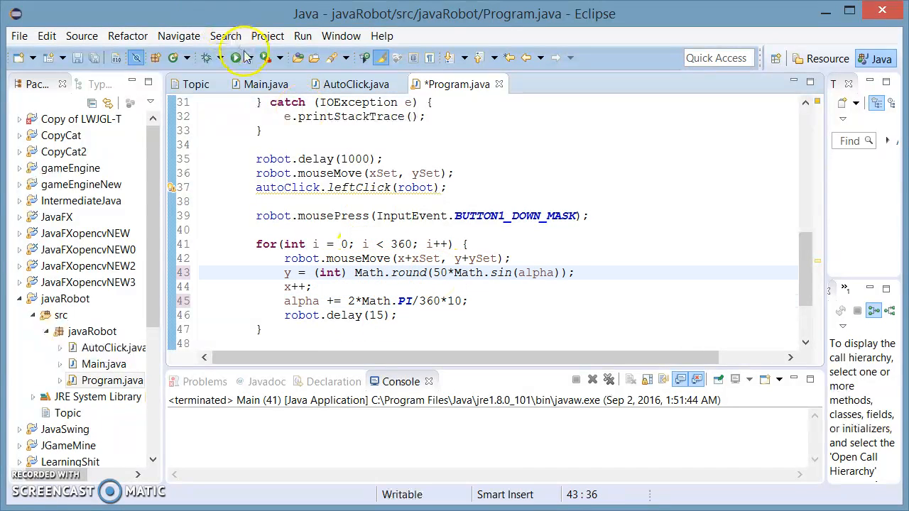
left_click(234, 58)
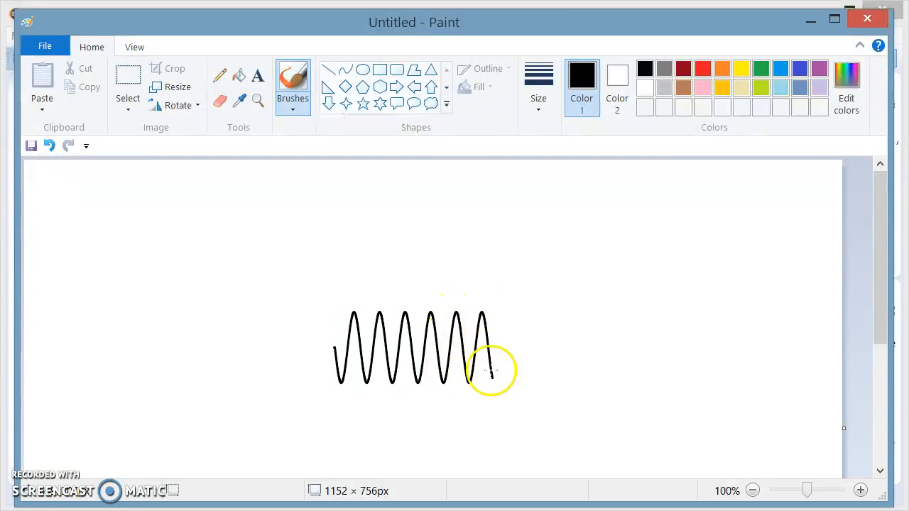
Step: Let the Robot draw the tighter sine wave, about nine peaks wide, in Paint
left_click_drag(486, 369, 579, 319)
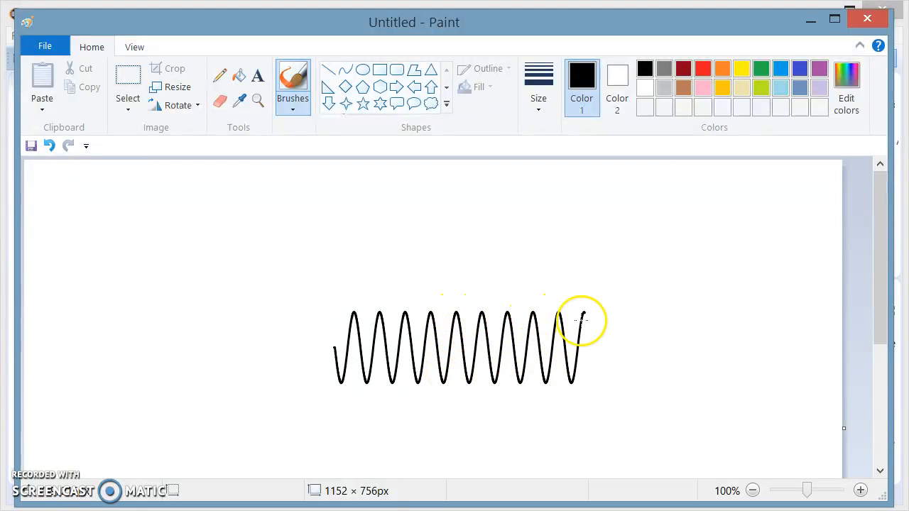